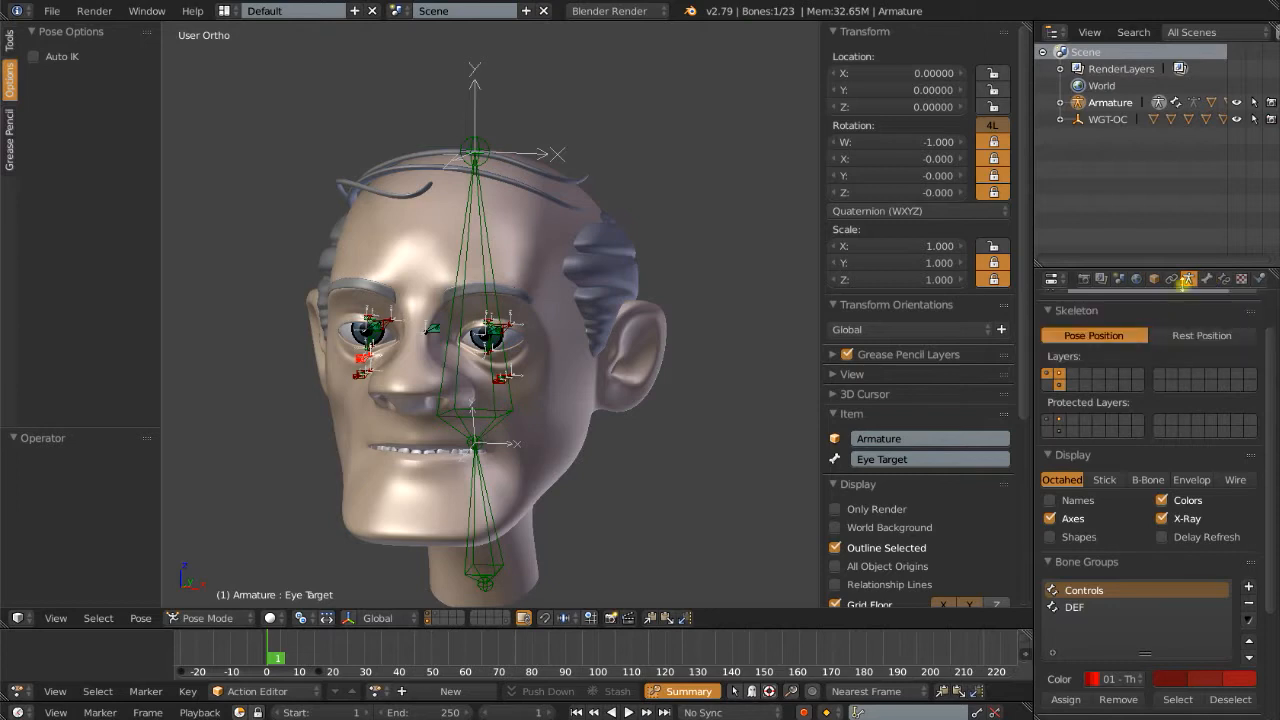
# - Enable custom bone Shapes display in pose mode and select the Eye Lid.B.R bone
pyautogui.click(1050, 518)
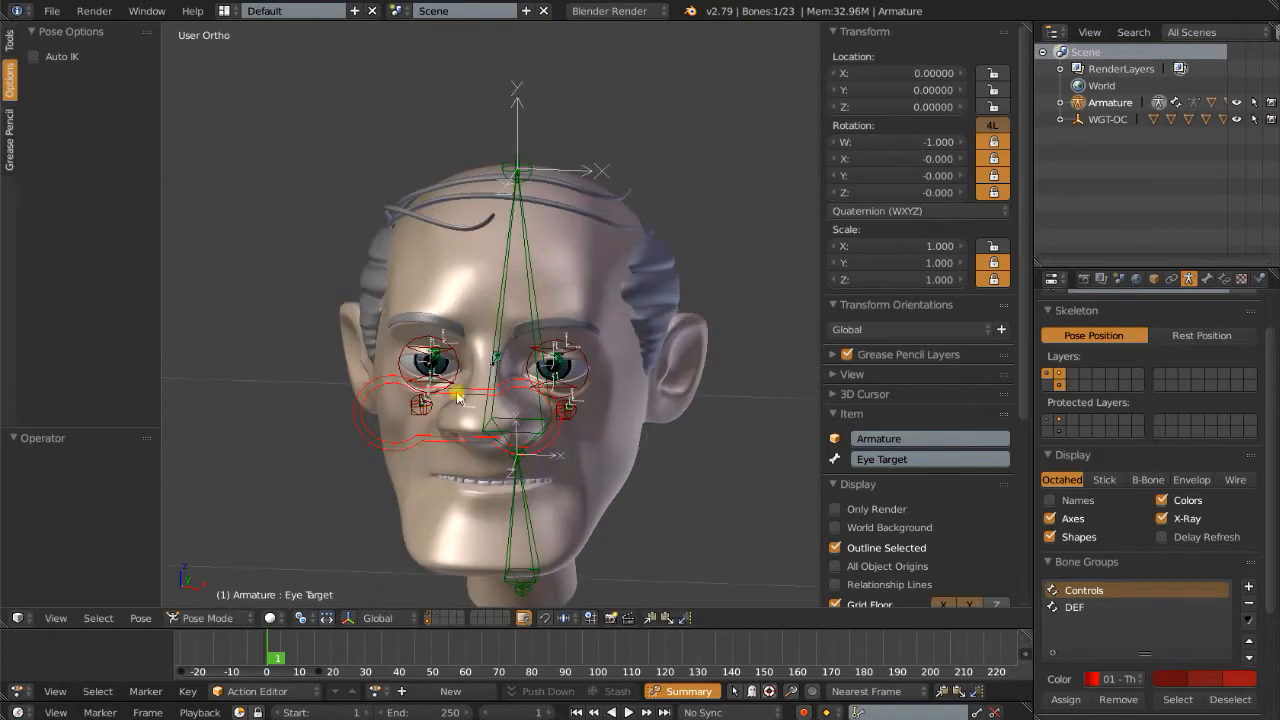
pyautogui.click(458, 372)
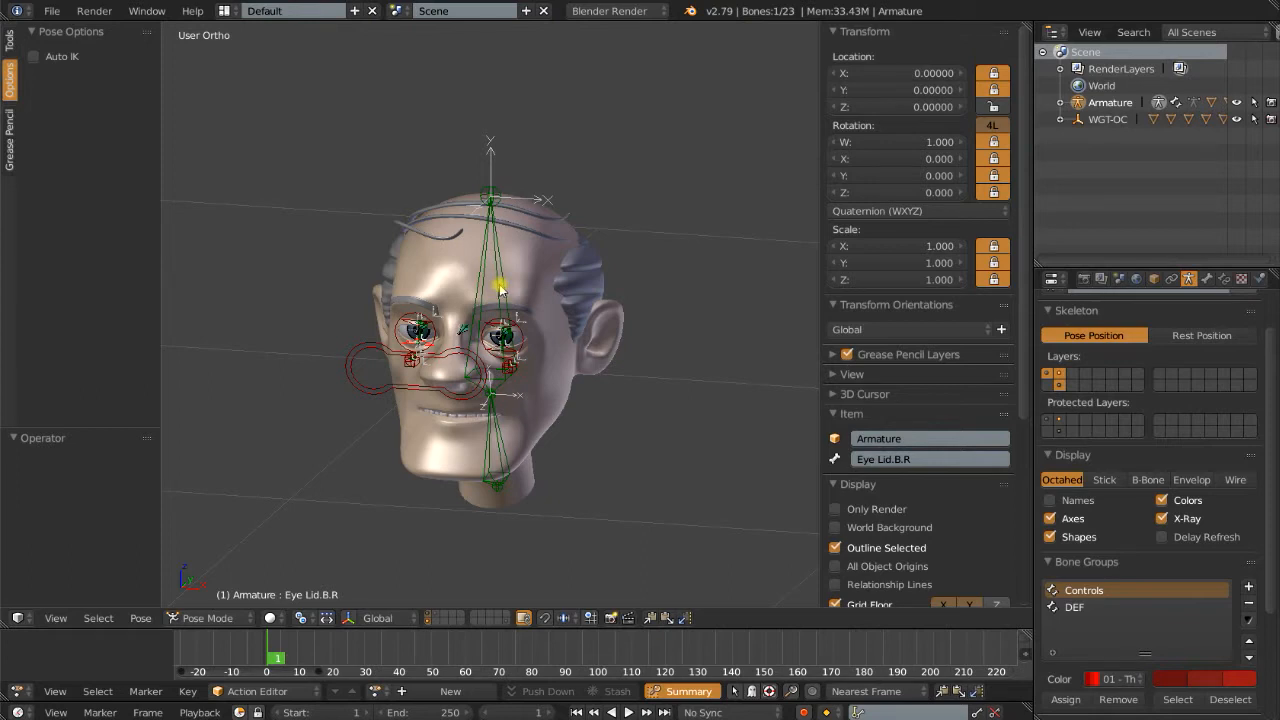
# - Snap the cursor to DEF.Head, add a circle mesh there, and name it Test
pyautogui.click(490, 200)
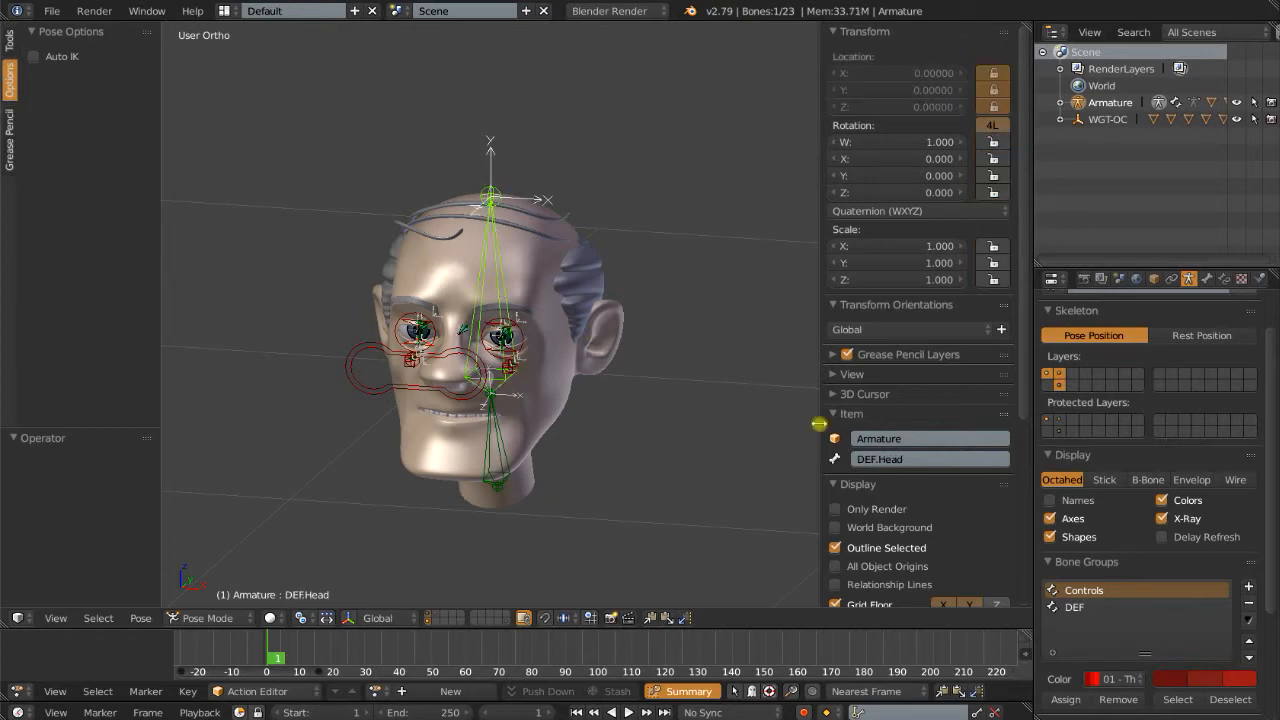
pyautogui.moveTo(443, 276)
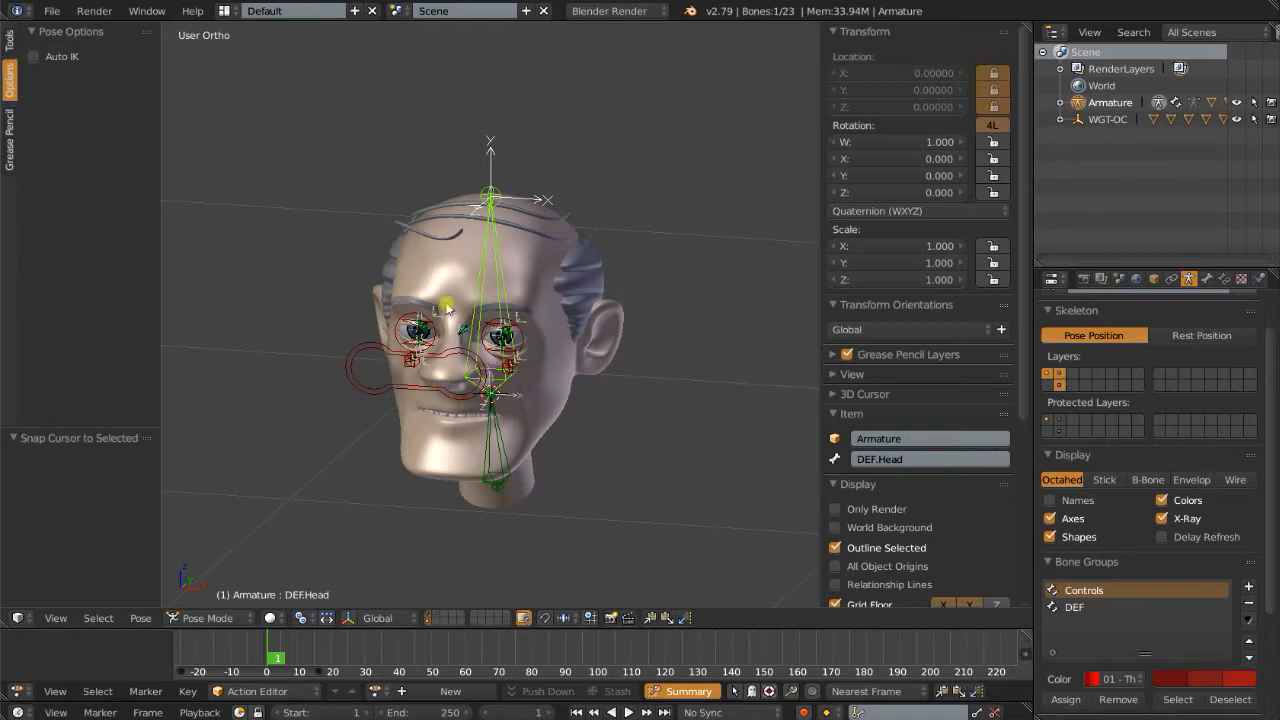
pyautogui.press('shift+a')
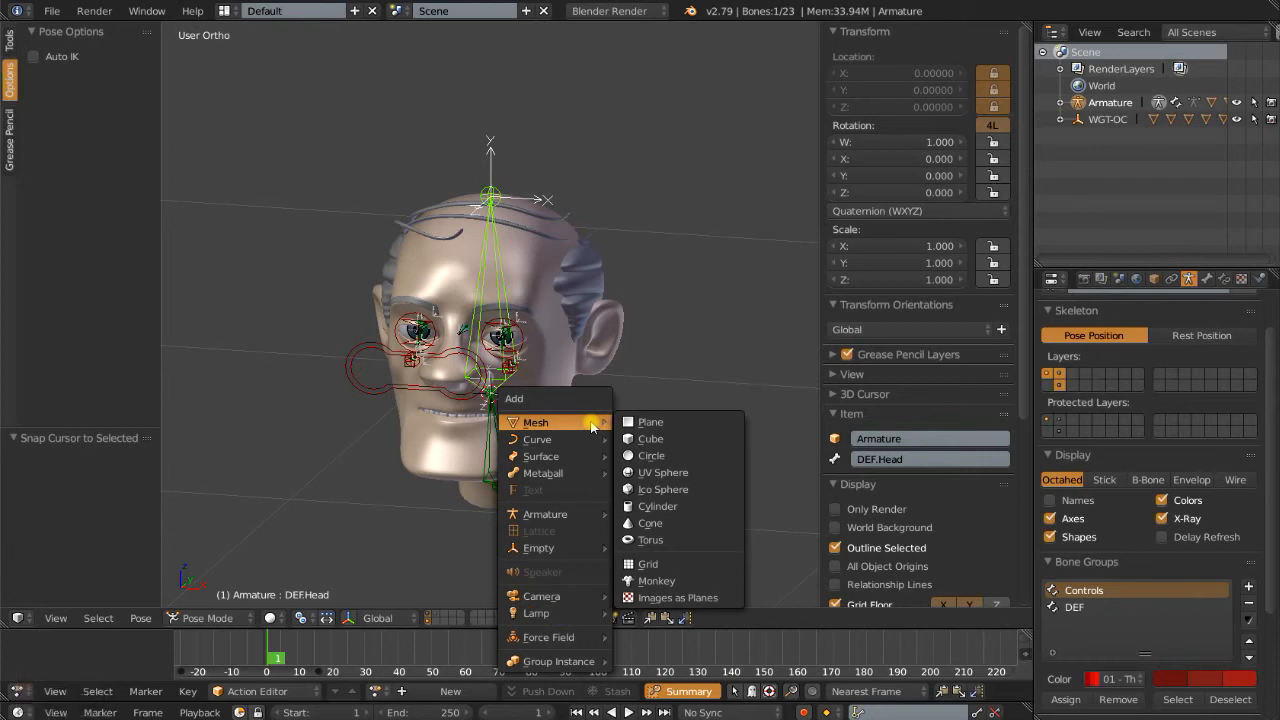
pyautogui.moveTo(651, 455)
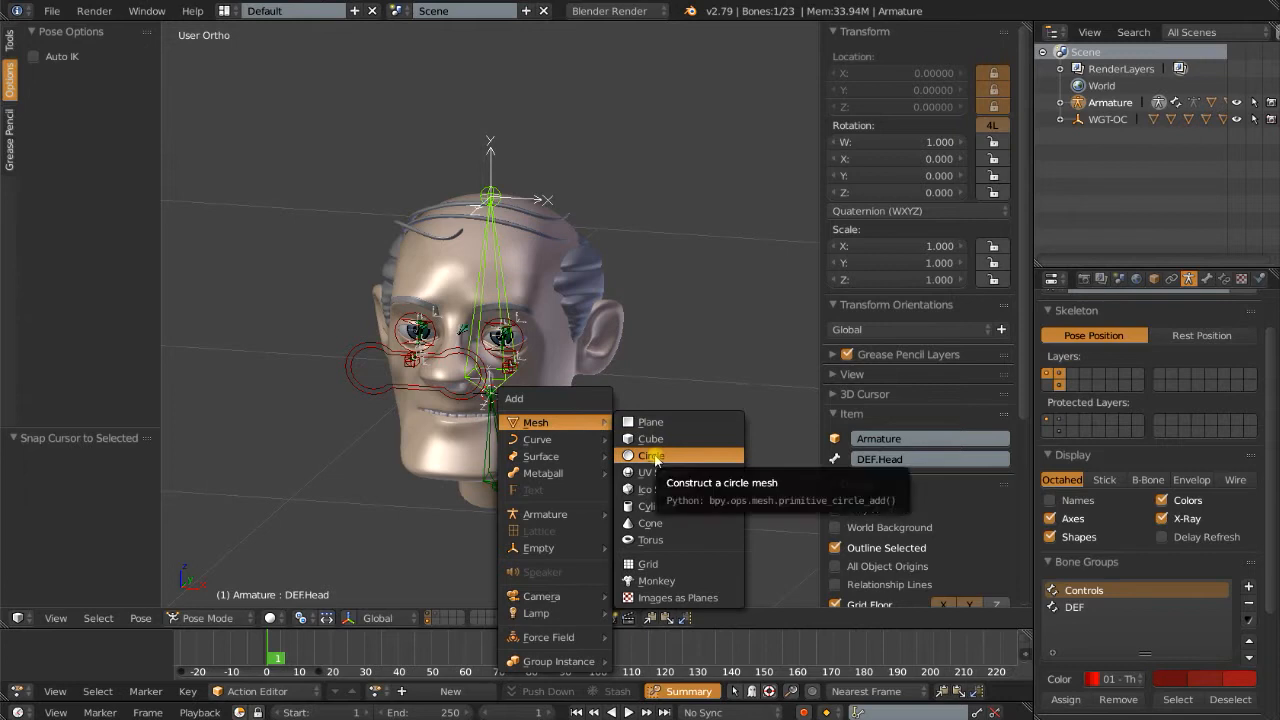
pyautogui.click(652, 455)
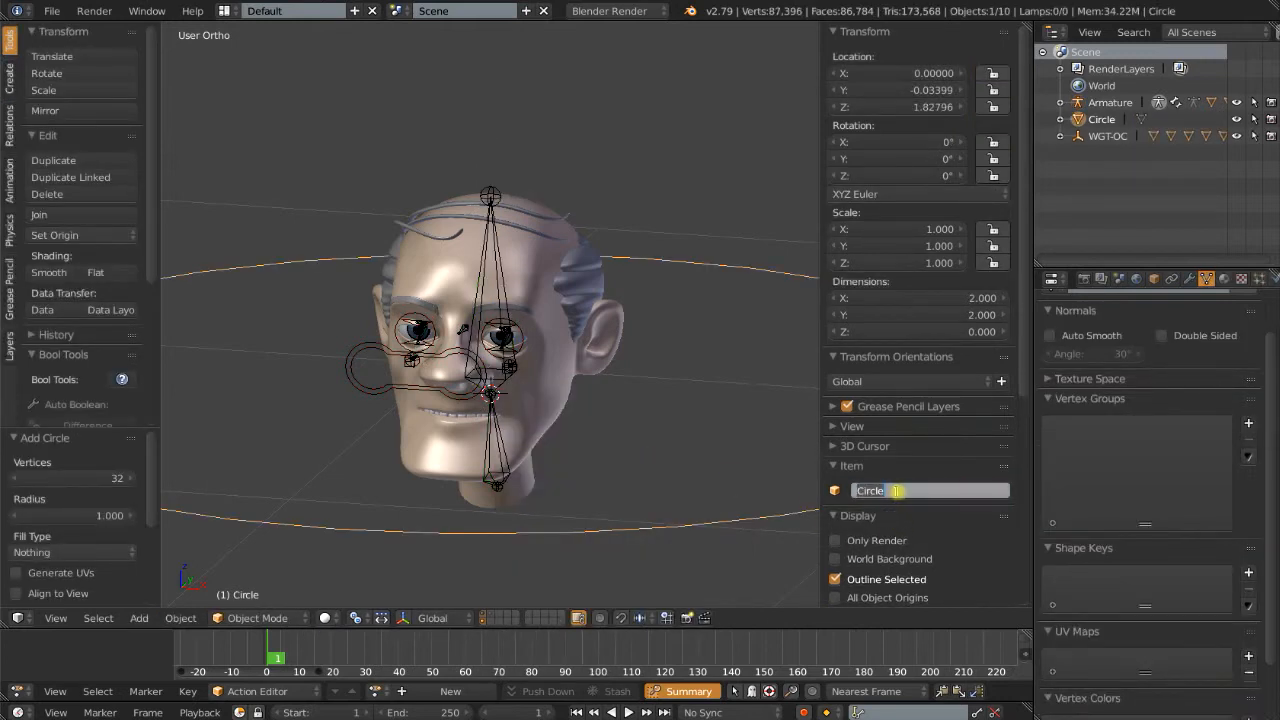
pyautogui.write('Test')
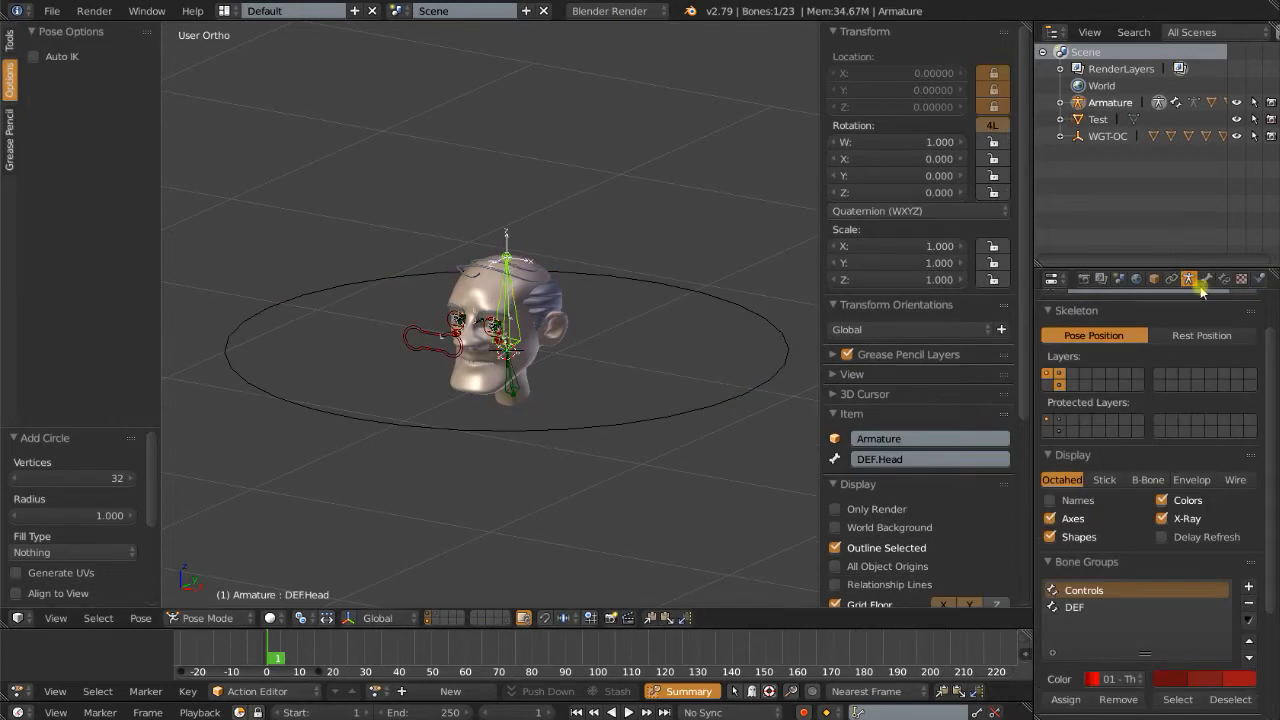
# - Set the Test circle as DEF.Head's custom bone shape in Bone properties
pyautogui.click(1201, 279)
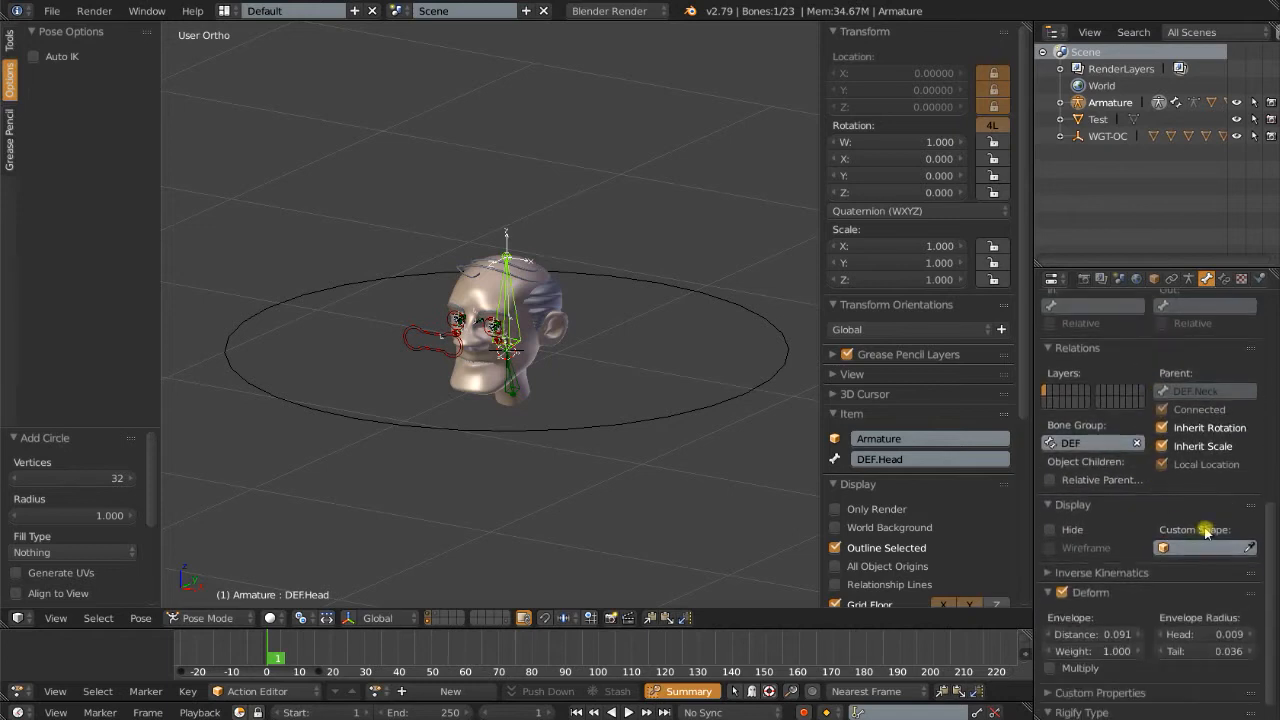
pyautogui.click(1205, 547)
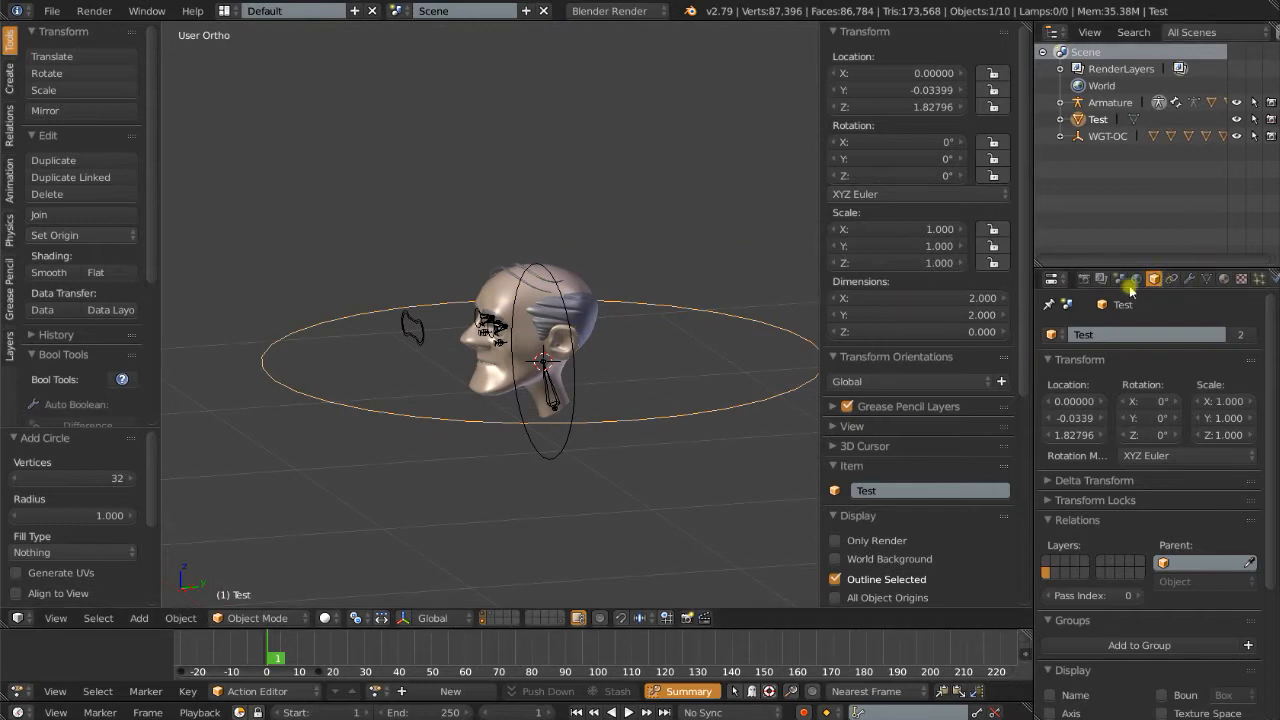
# - Show the Test object's axes, rotate it 90° on X, and scale to about 0.378
pyautogui.scroll(-3)
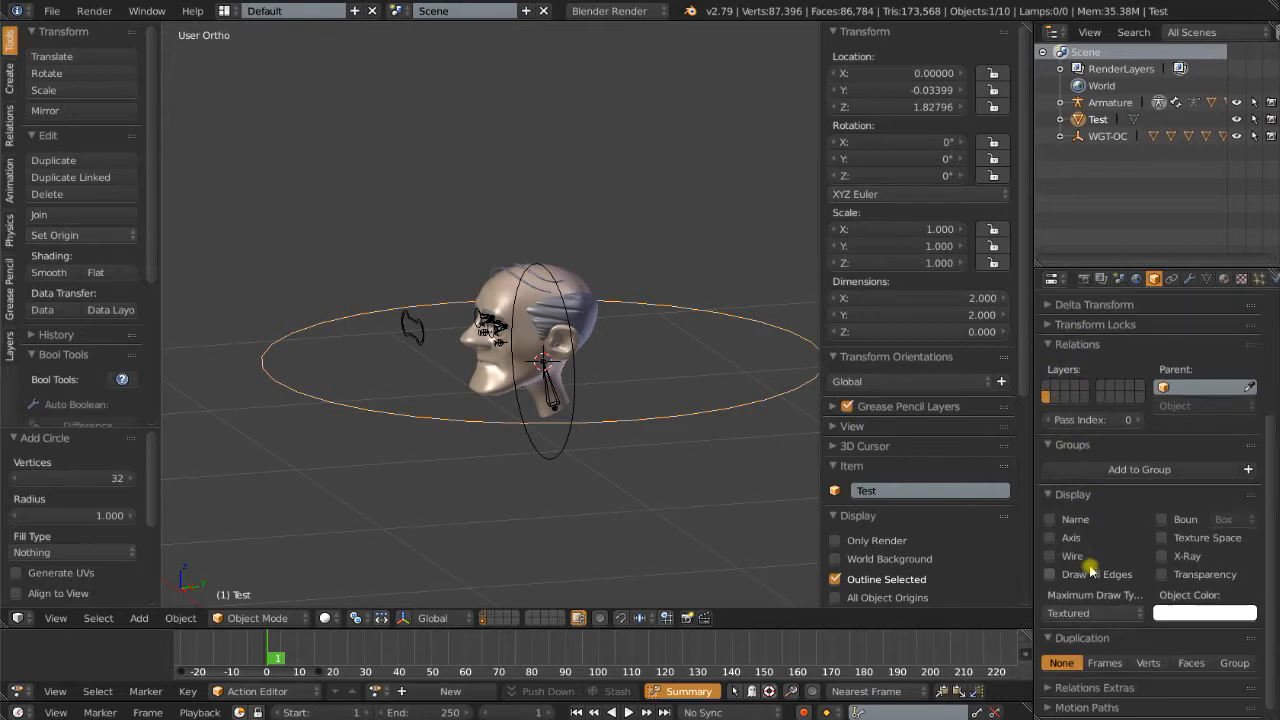
pyautogui.click(1050, 538)
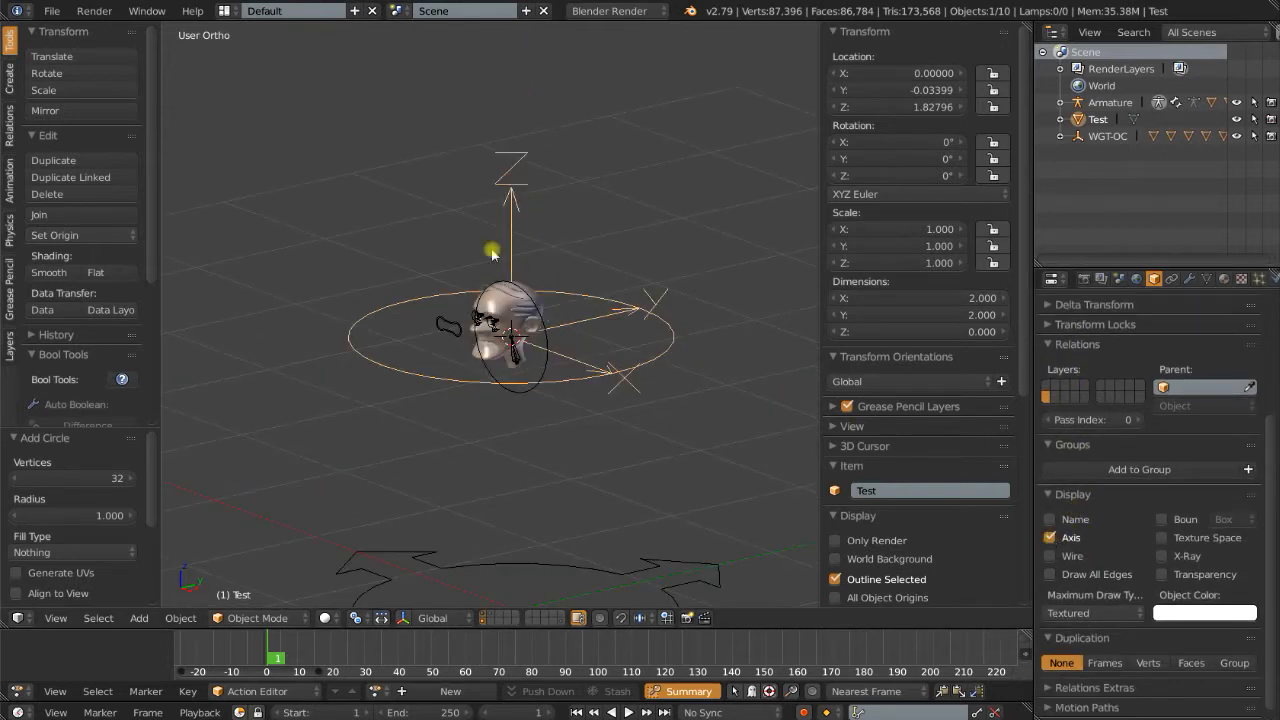
pyautogui.moveTo(613, 428)
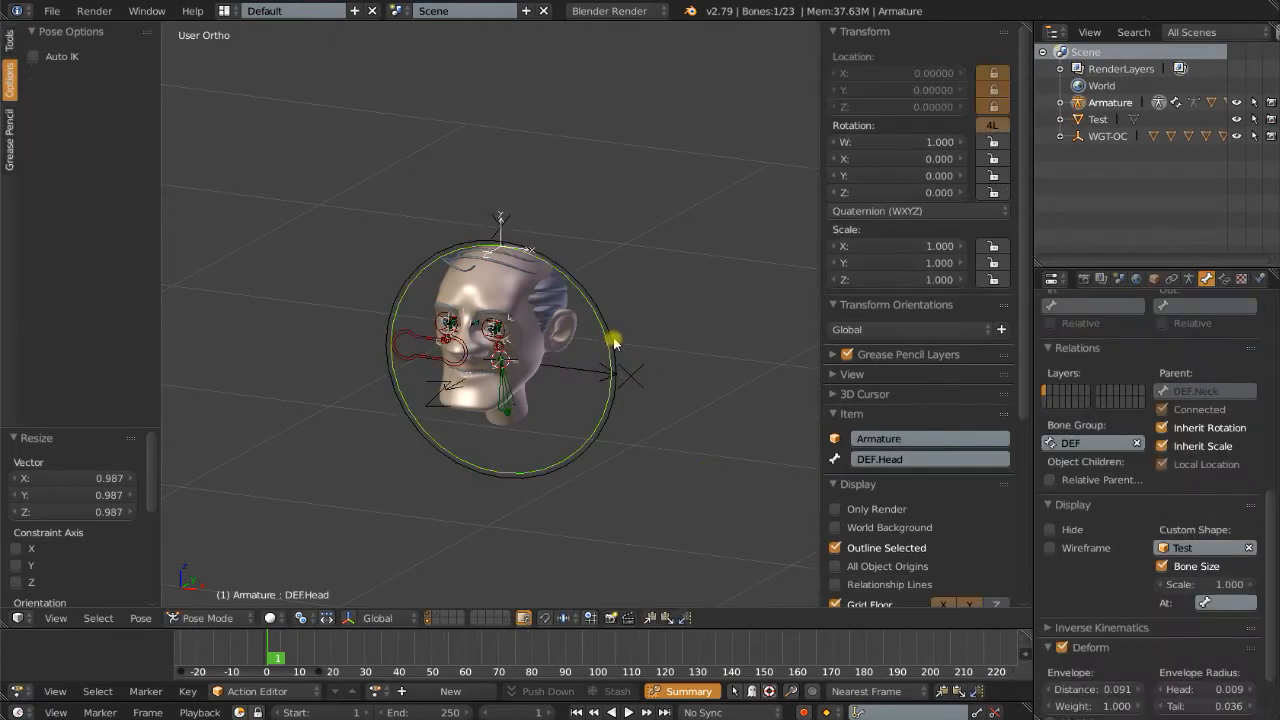
pyautogui.click(207, 617)
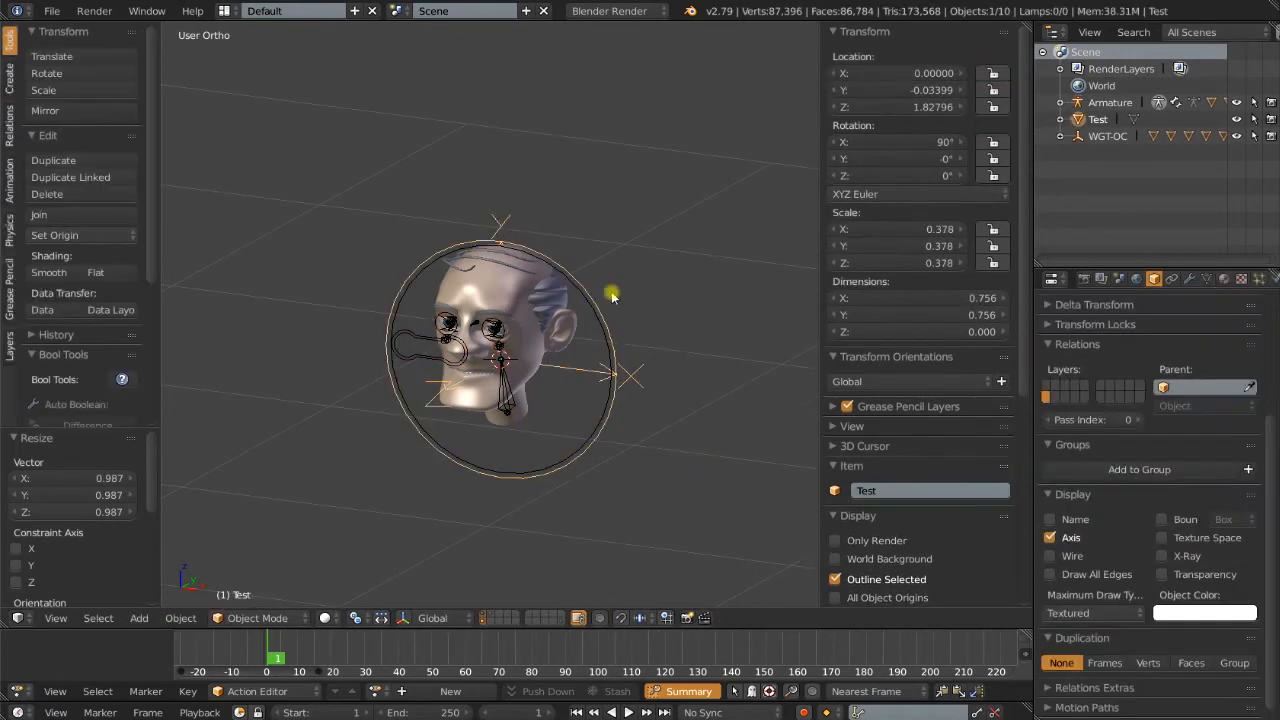
pyautogui.scroll(-3)
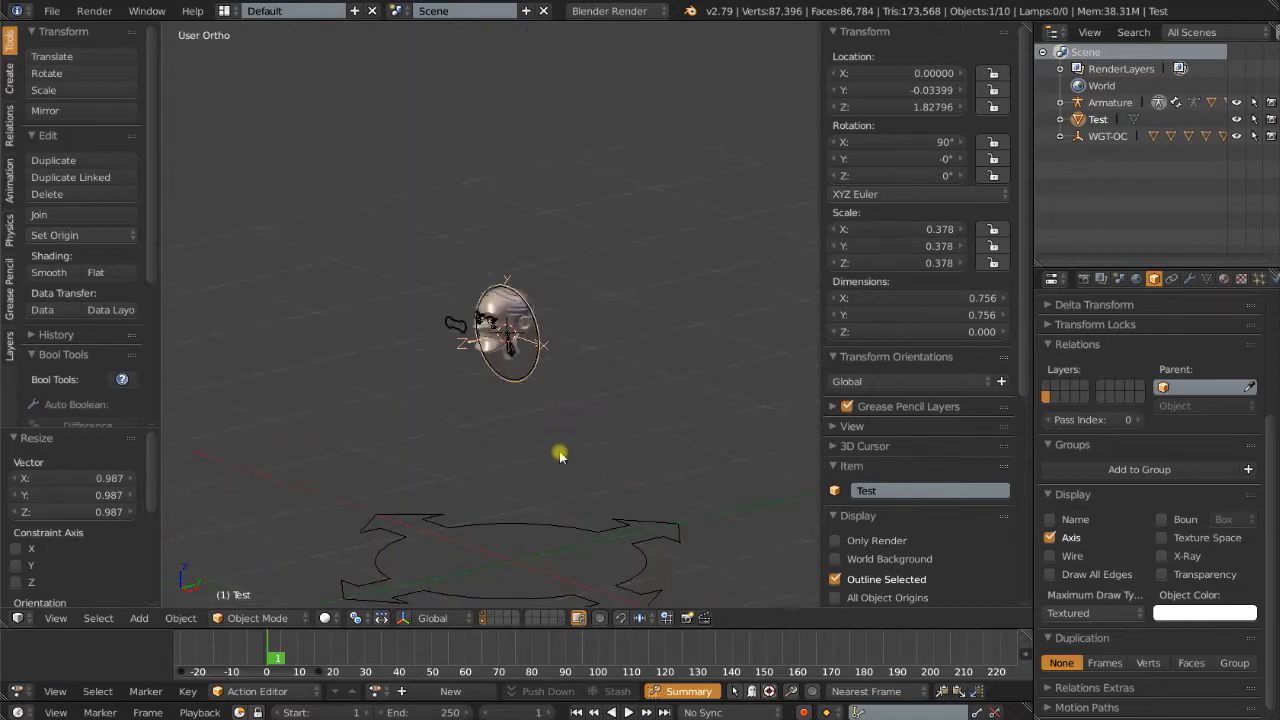
pyautogui.moveTo(560, 452); pyautogui.dragTo(575, 357)
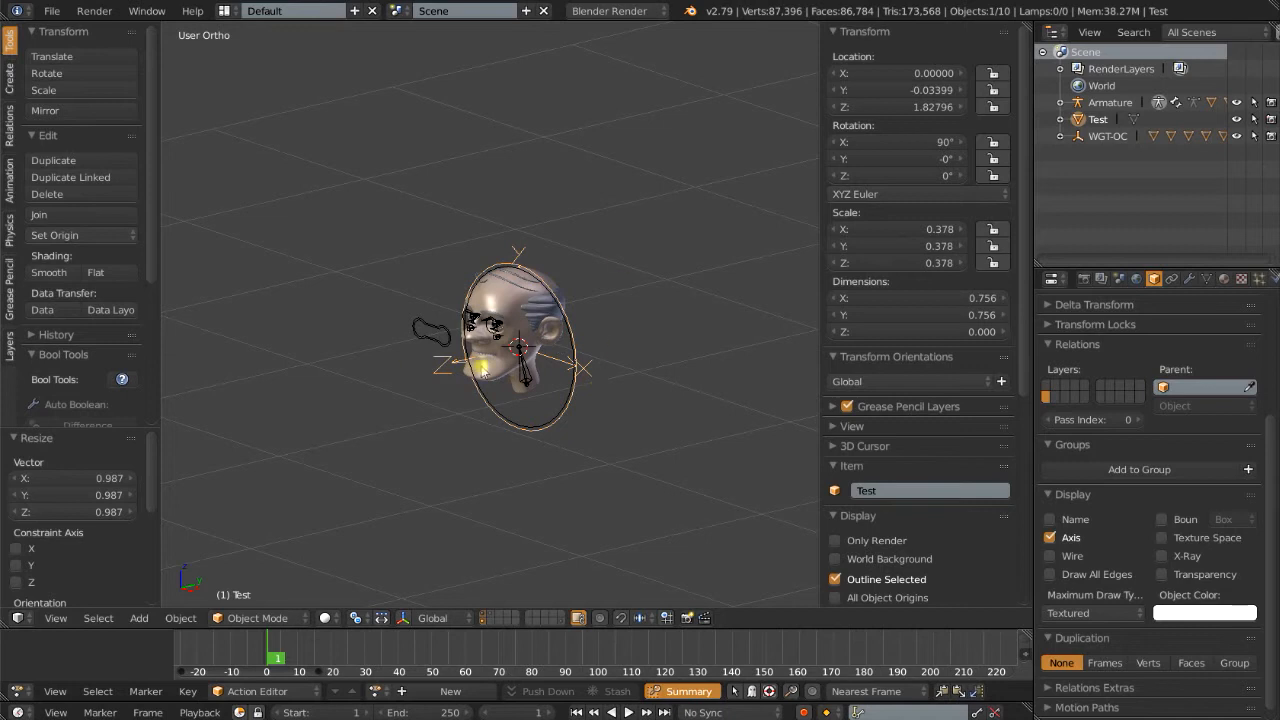
pyautogui.moveTo(722, 270)
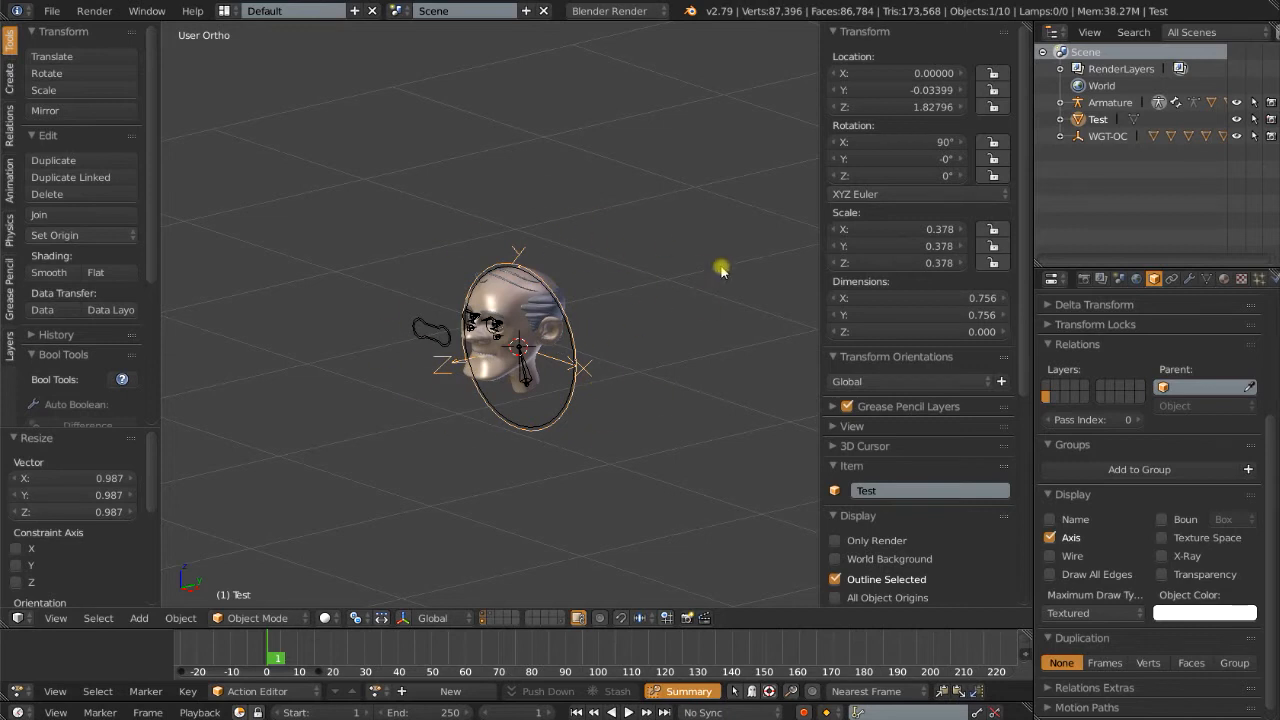
pyautogui.moveTo(442, 322)
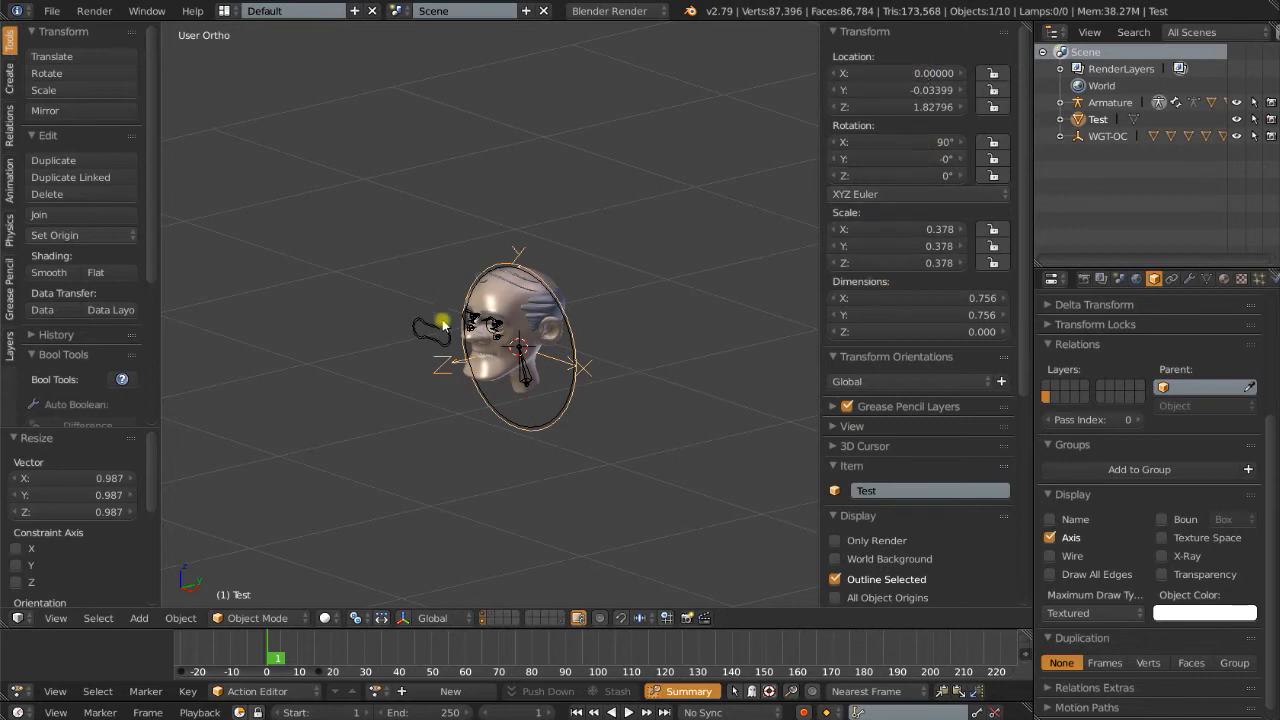
# - In Edit Mode rotate the circle's vertices 90° on X, shrink and raise them
pyautogui.press('Tab')
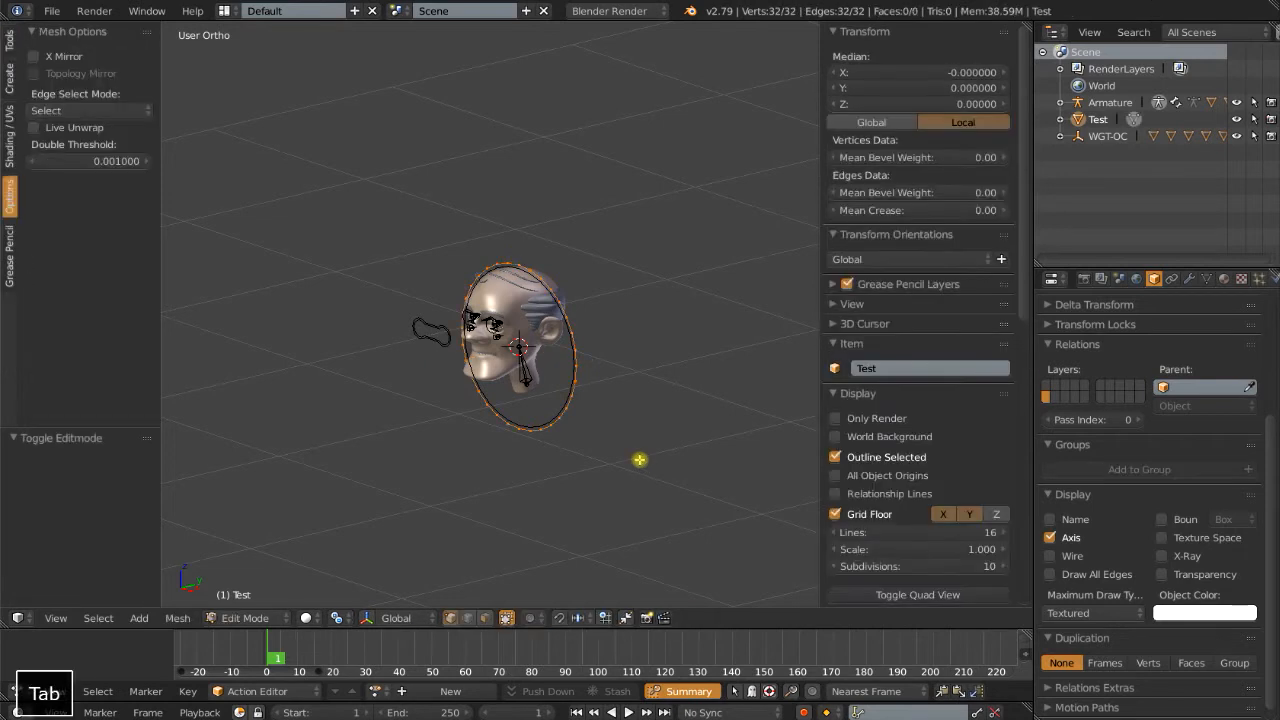
pyautogui.press('r')
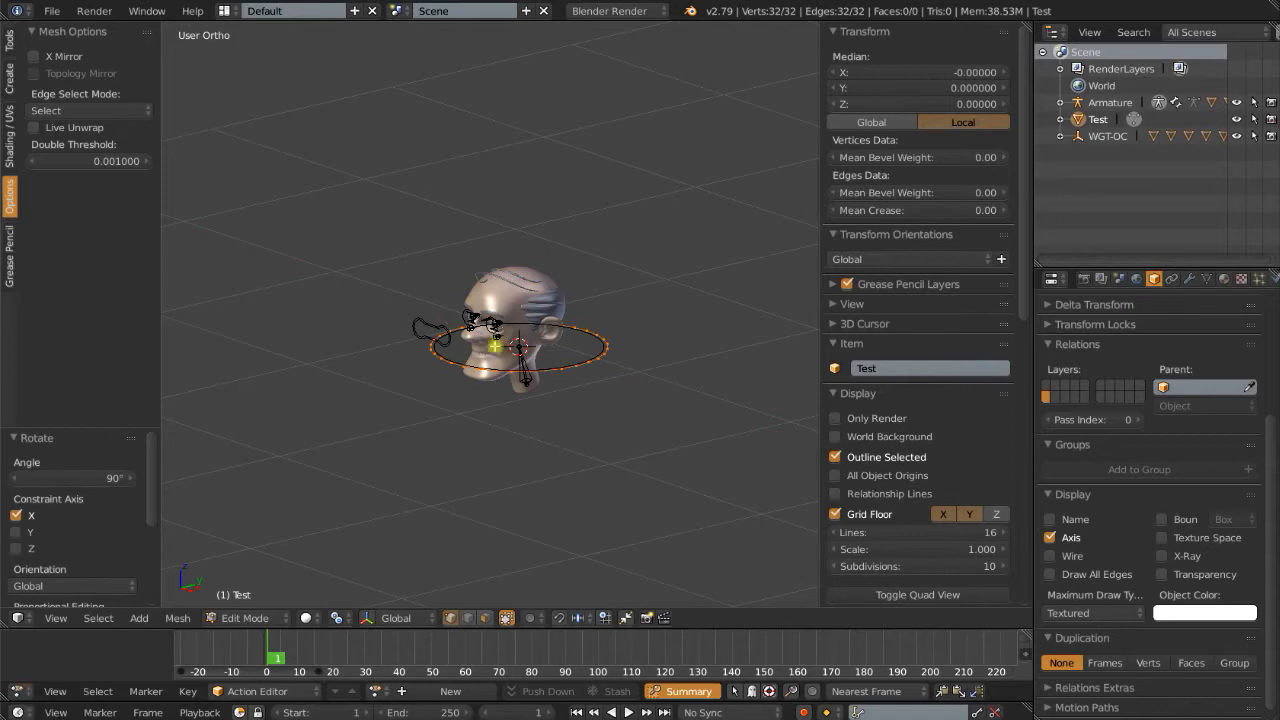
pyautogui.click(600, 491)
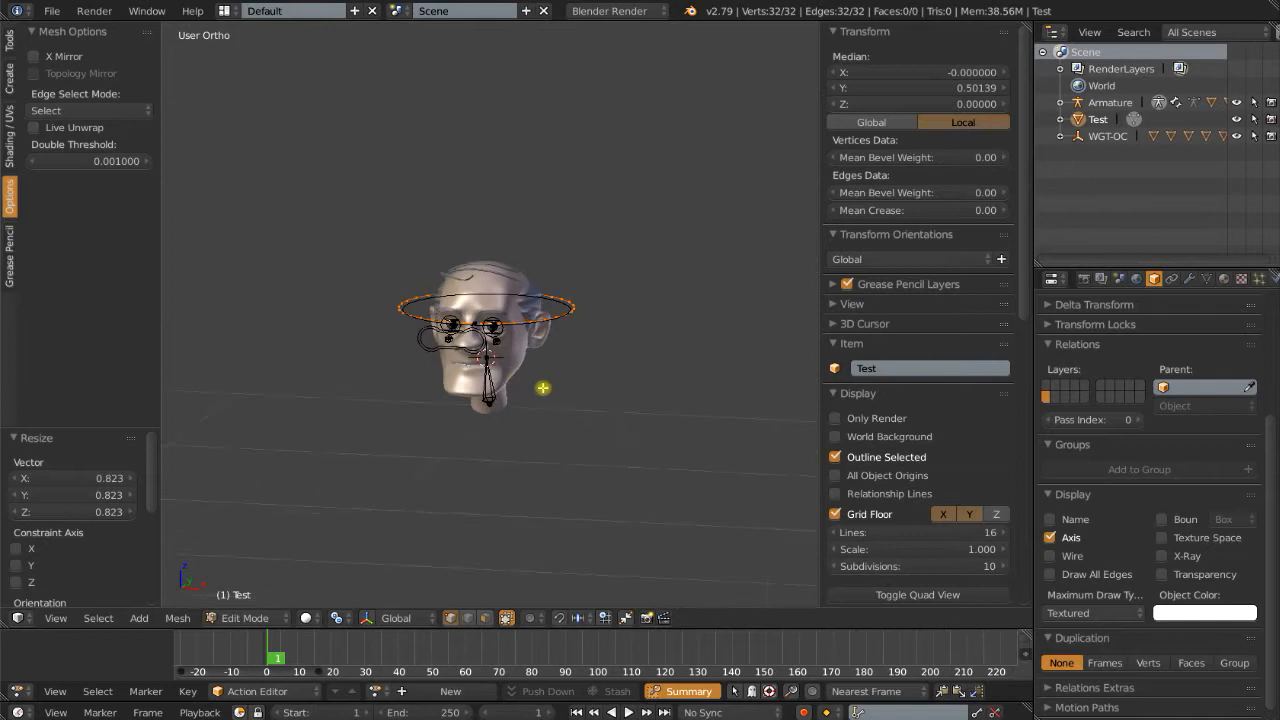
pyautogui.press('Tab')
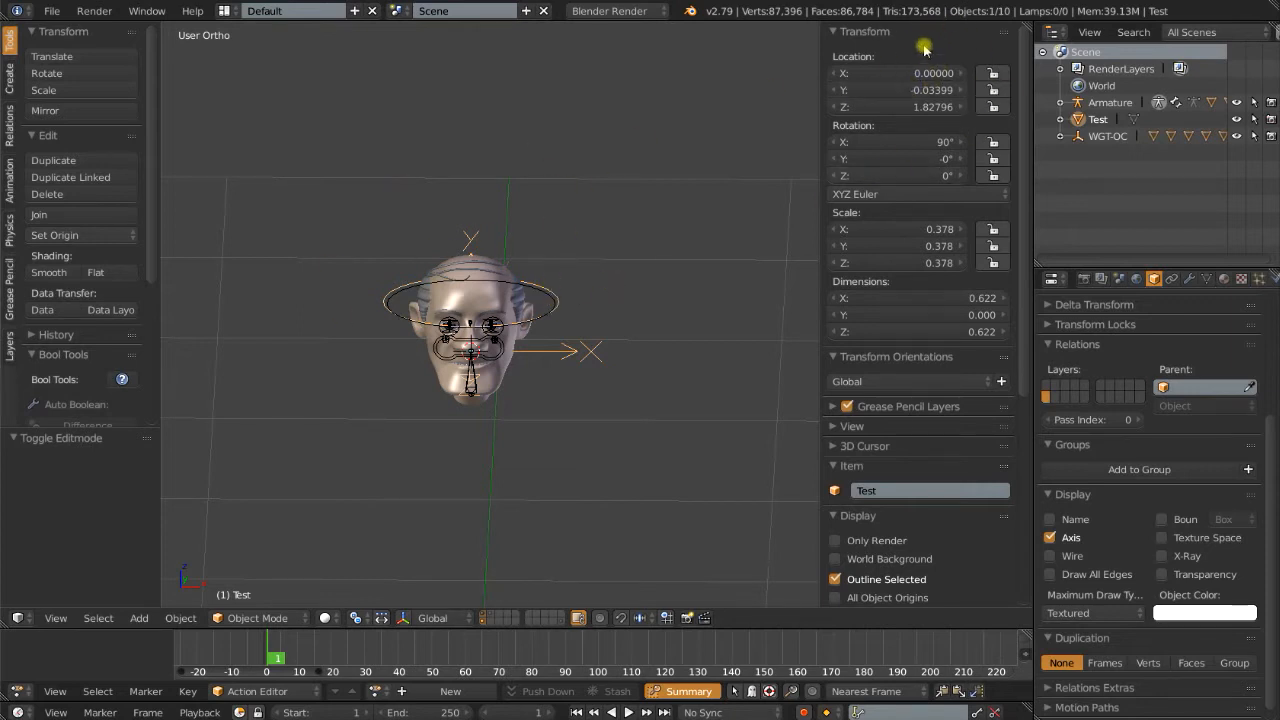
pyautogui.moveTo(367, 309)
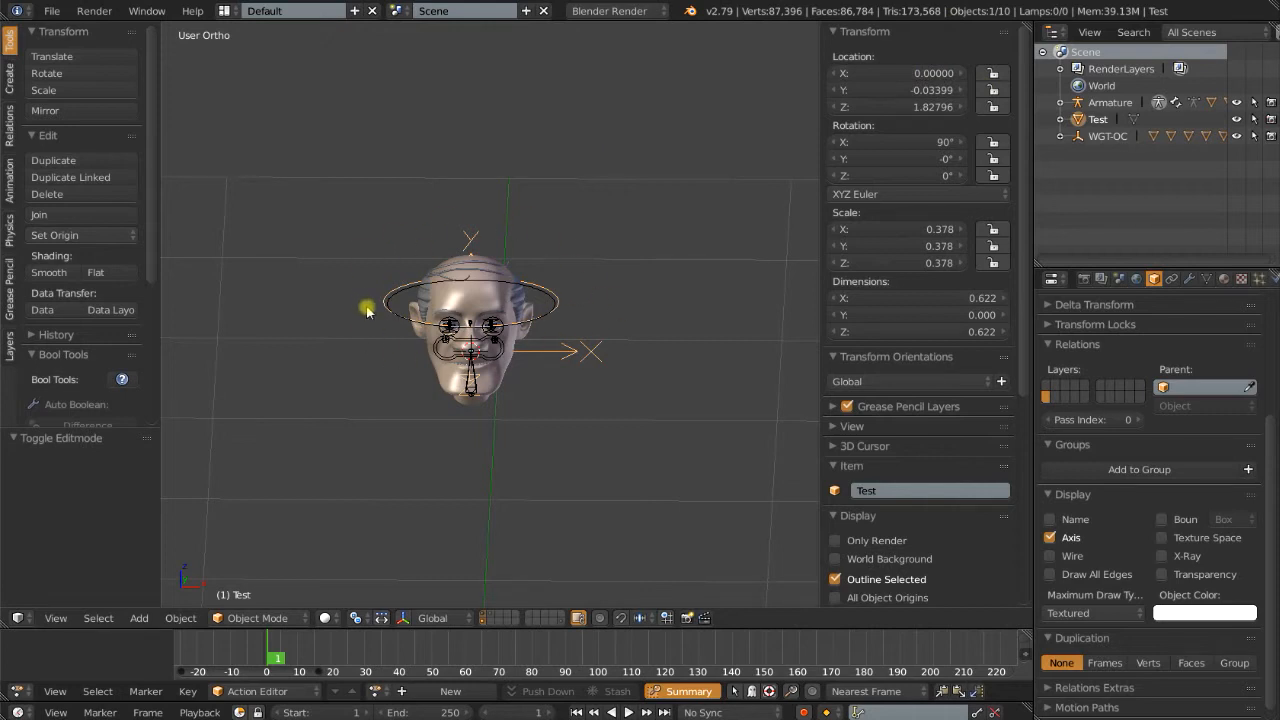
pyautogui.moveTo(583, 275)
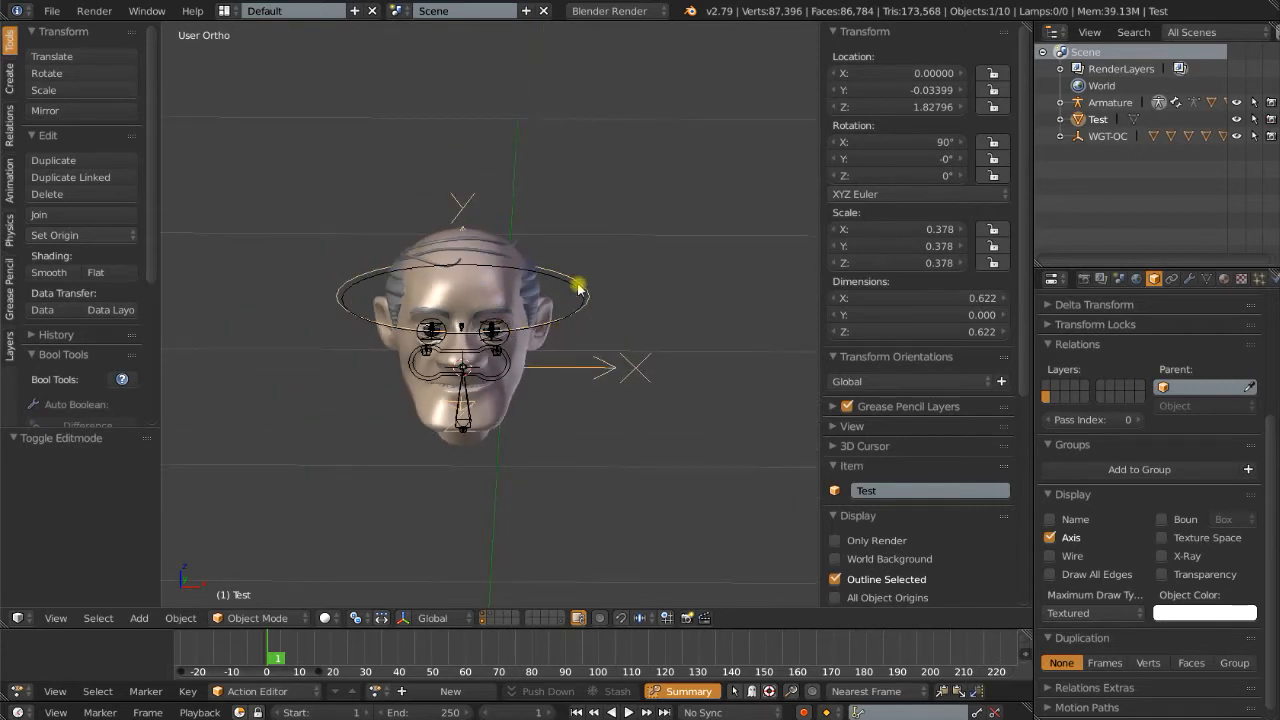
pyautogui.doubleClick(930, 490)
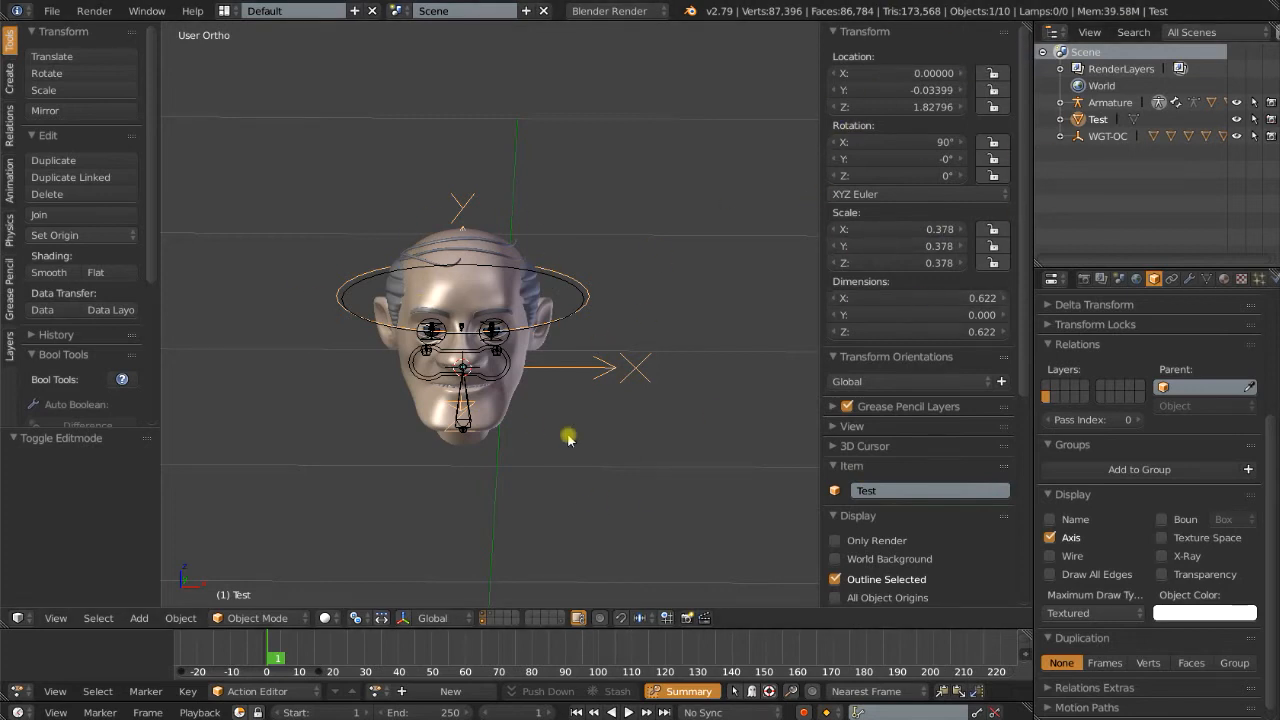
pyautogui.press('ctrl+a')
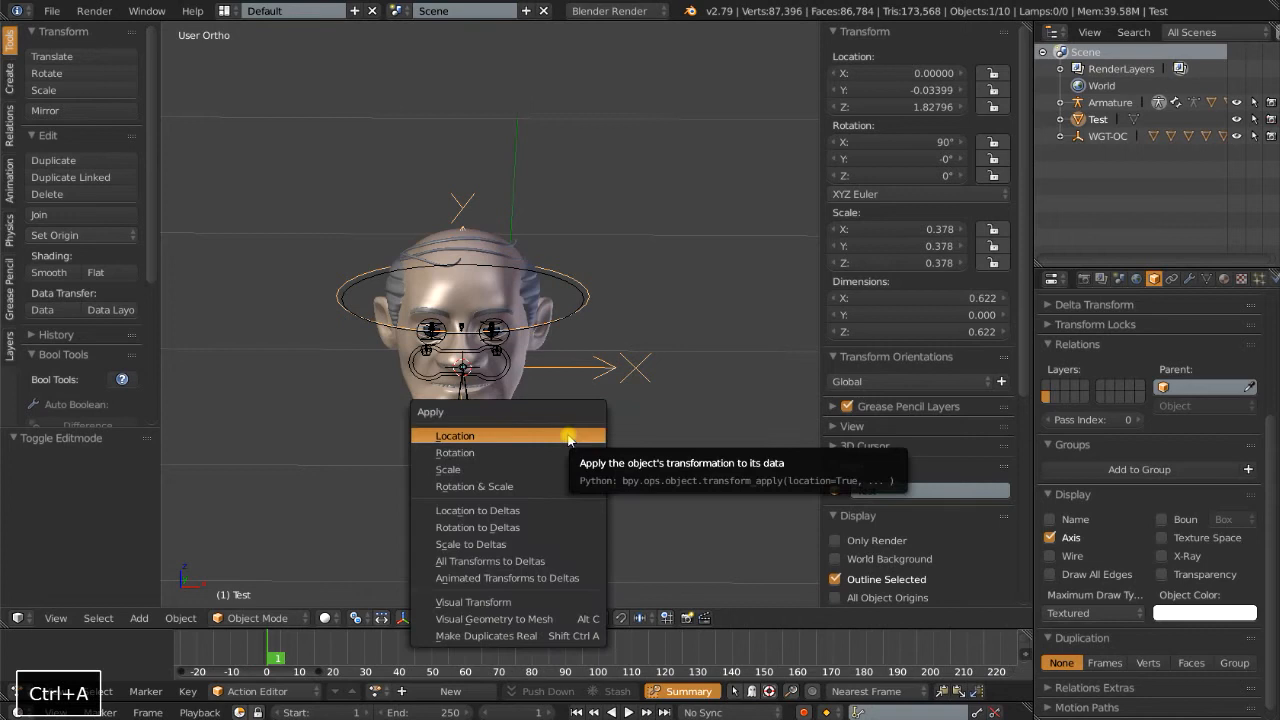
pyautogui.click(454, 452)
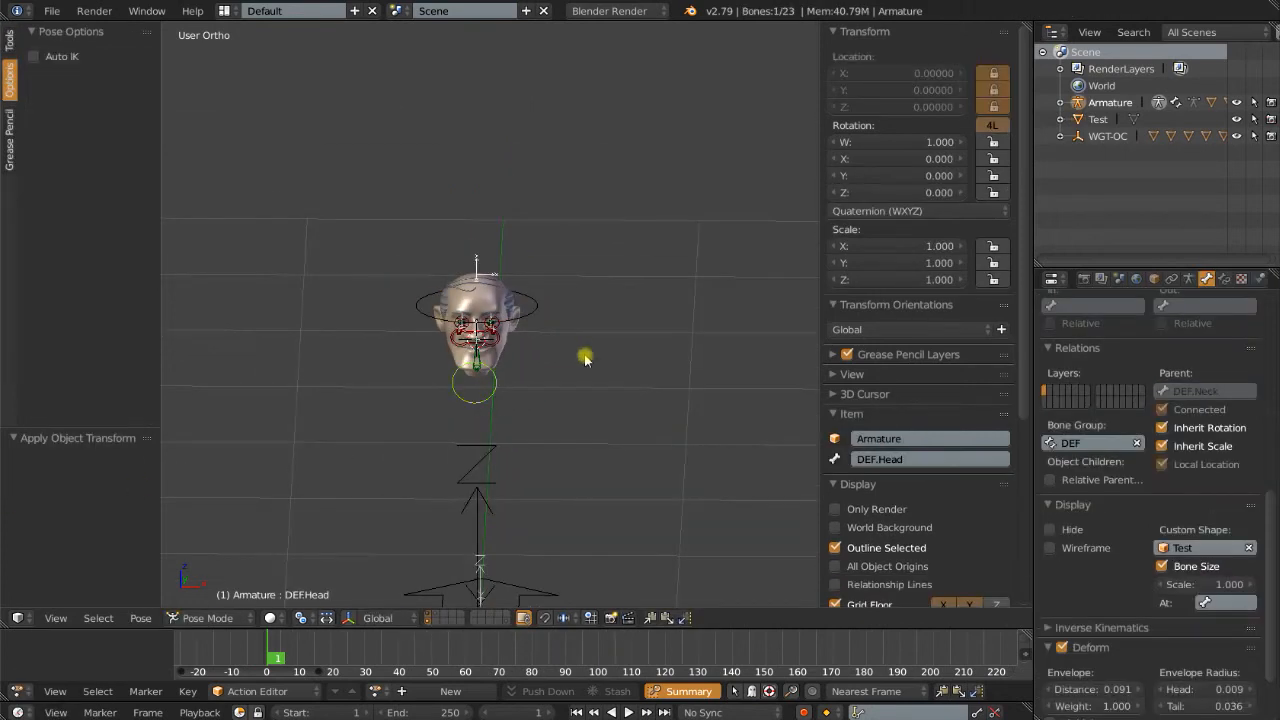
pyautogui.moveTo(530, 265)
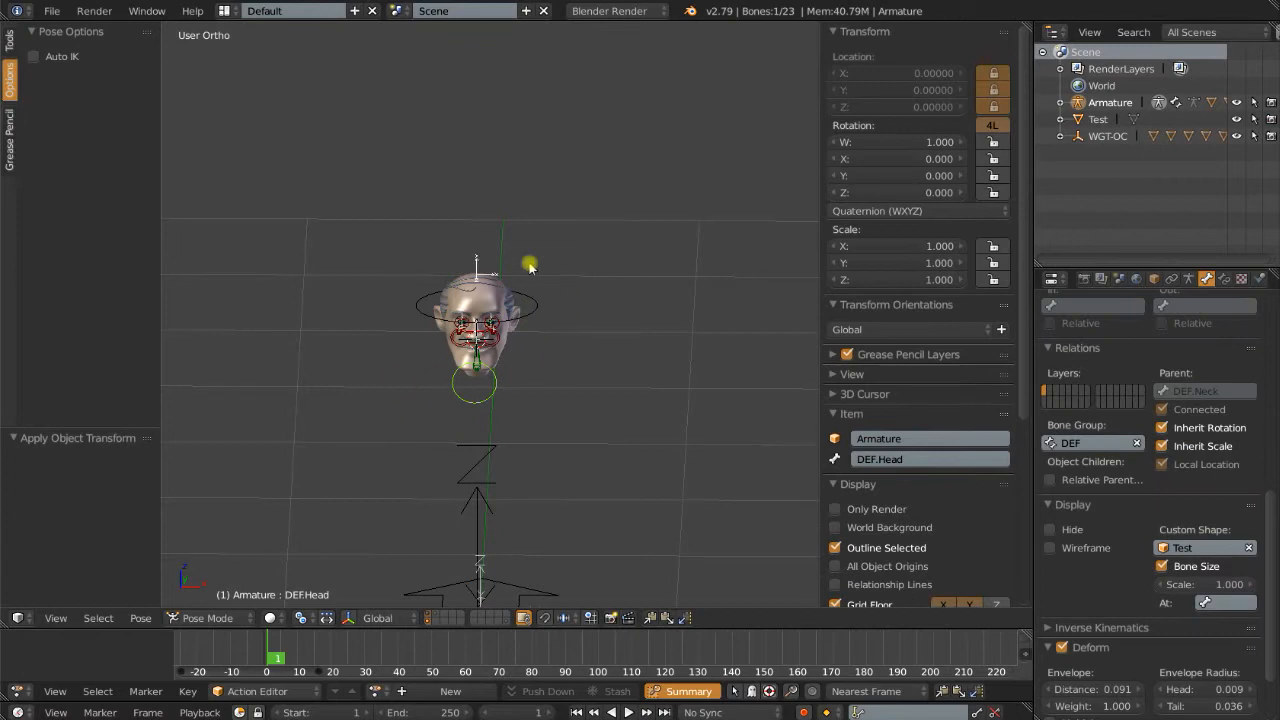
pyautogui.press('ctrl+z')
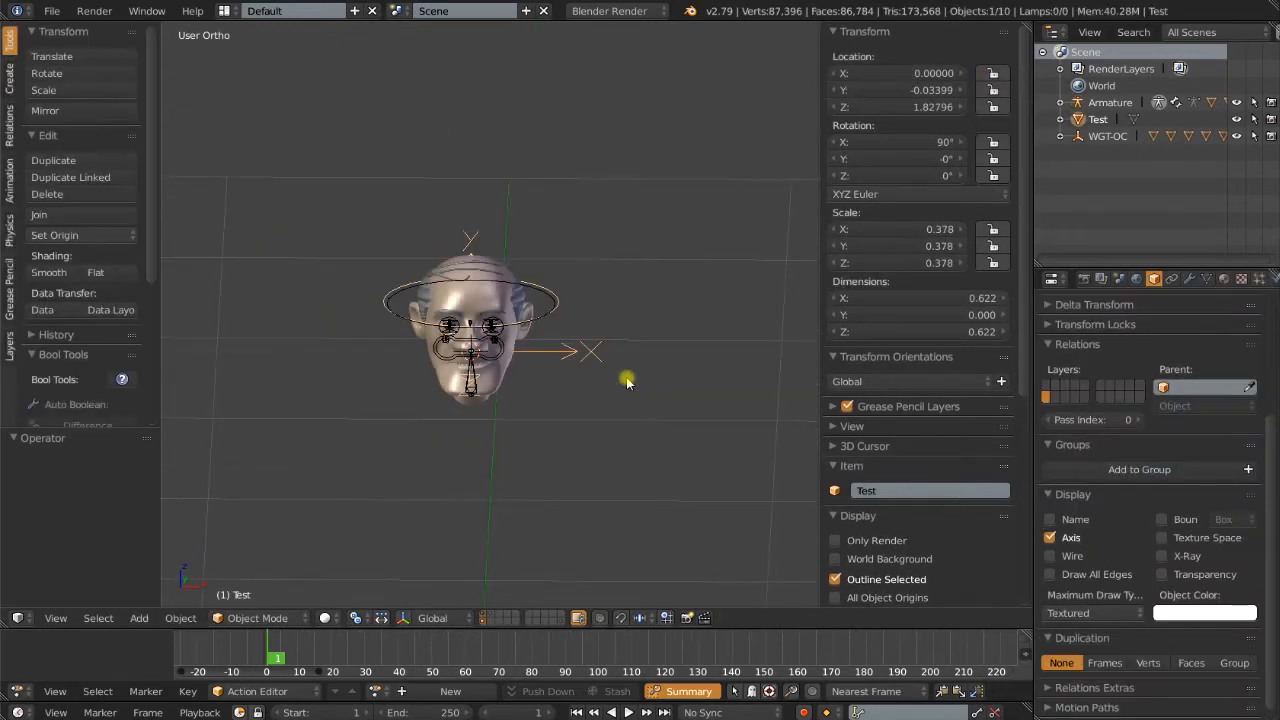
pyautogui.moveTo(560, 488)
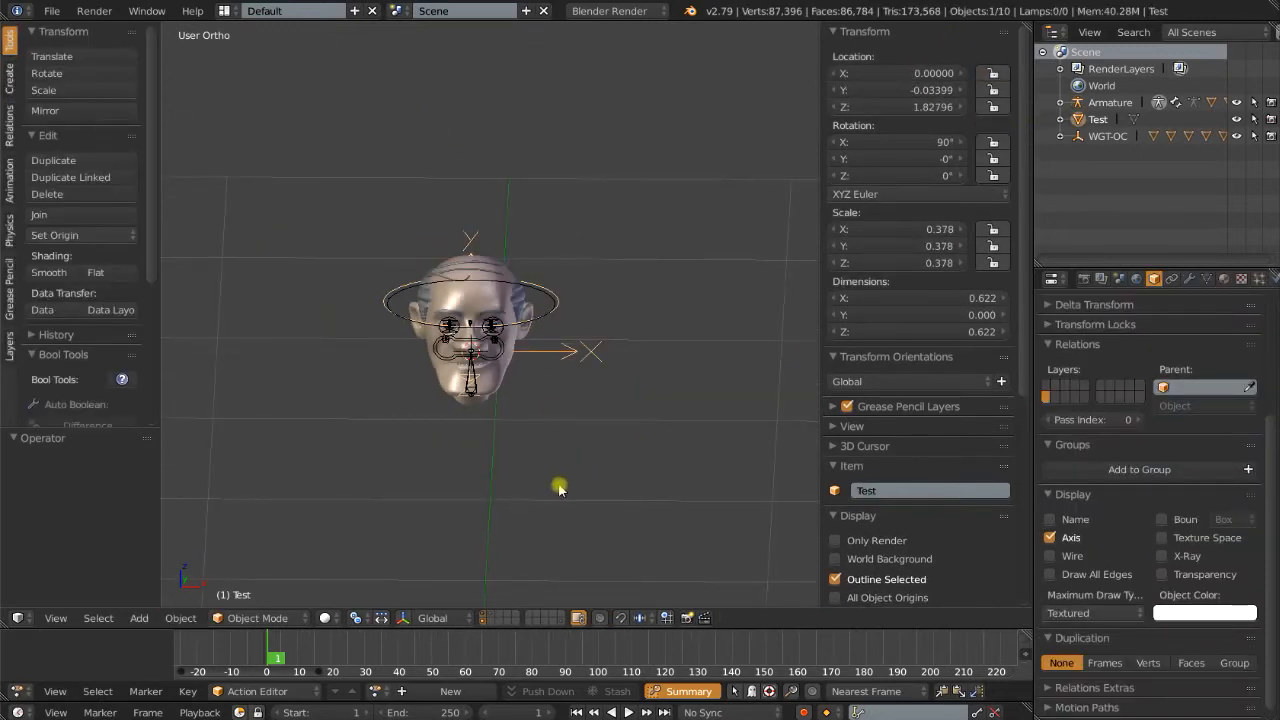
pyautogui.moveTo(593, 445)
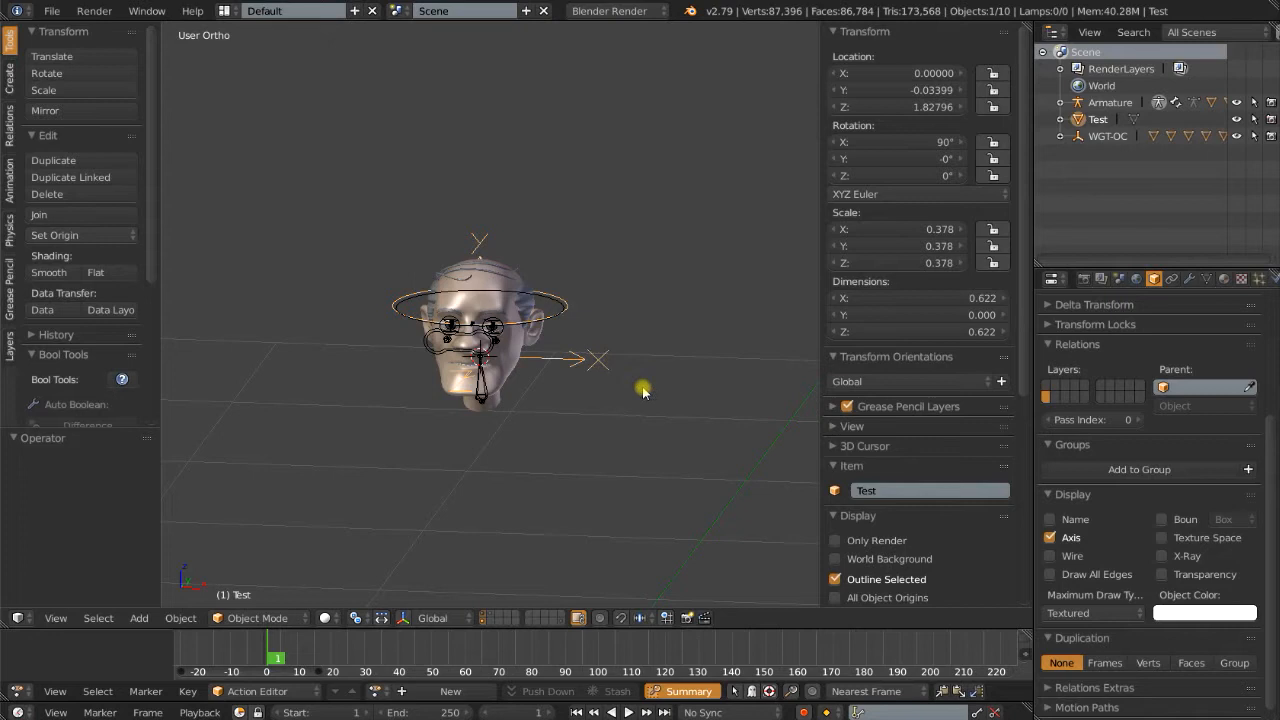
pyautogui.press('Tab')
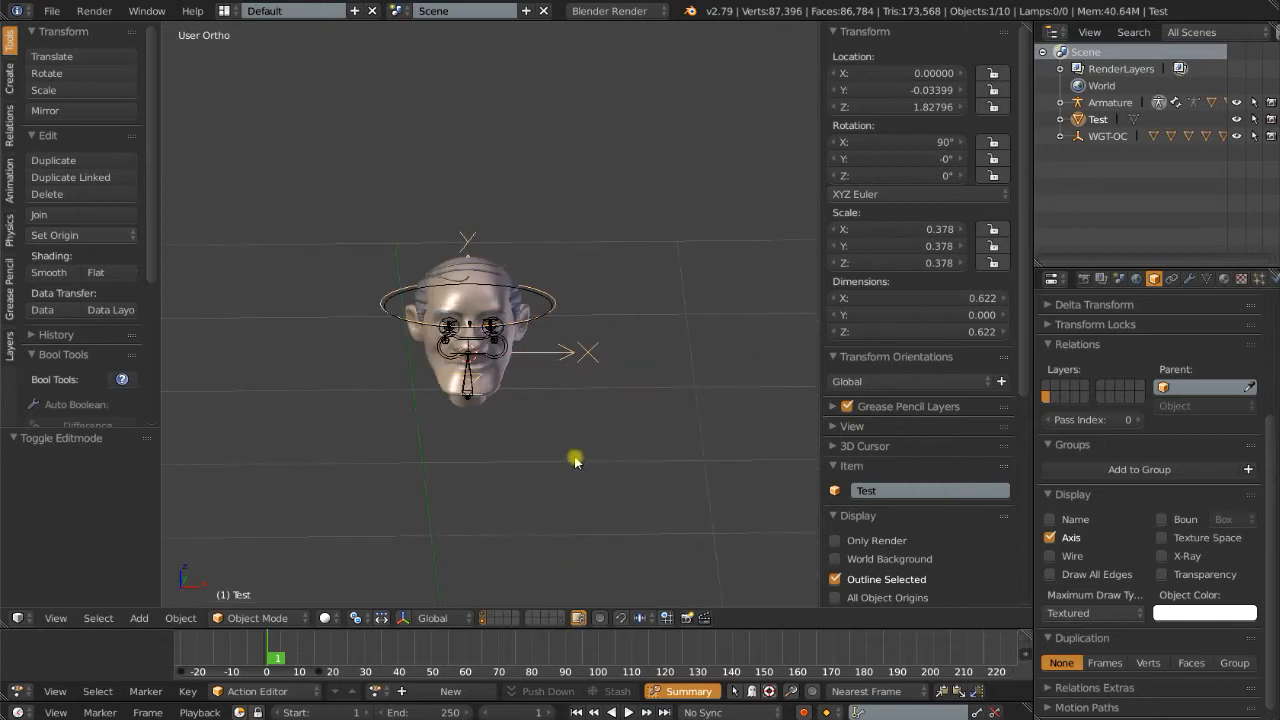
pyautogui.scroll(-3)
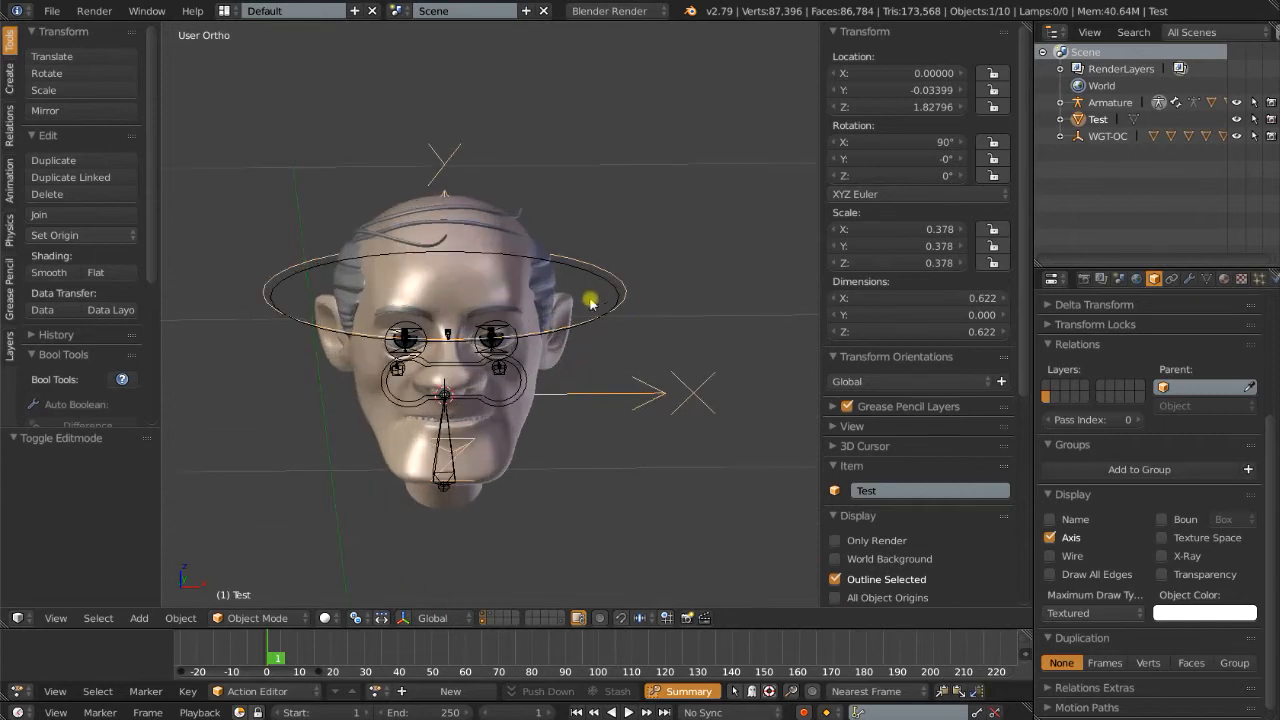
pyautogui.moveTo(650, 303)
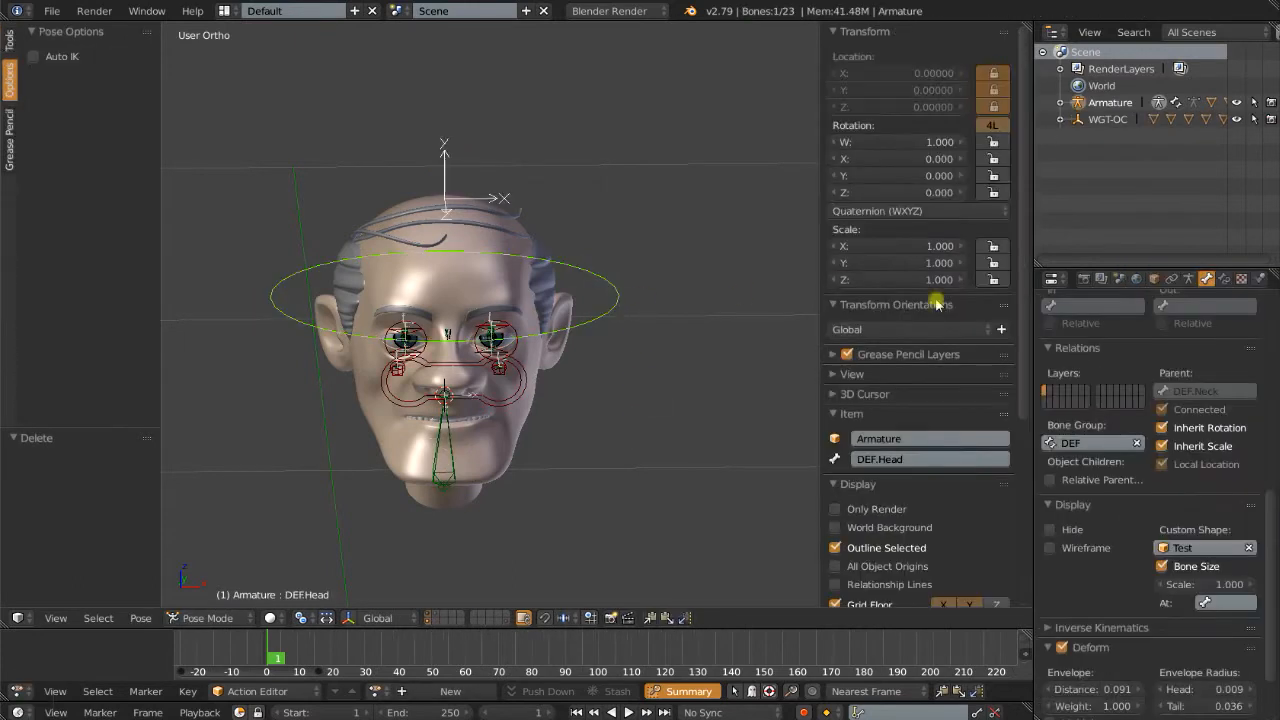
# - Delete the Test object and select the DEF.Head bone in pose mode
pyautogui.scroll(-3)
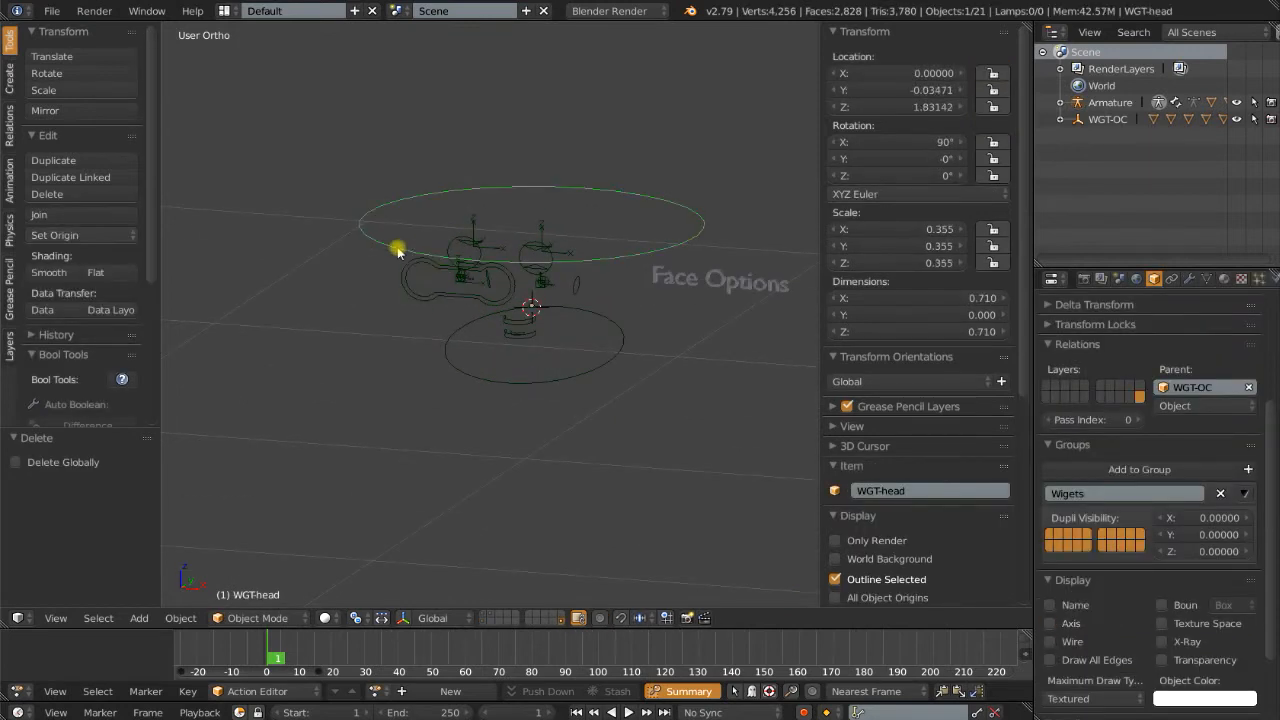
# - Select the WGT-eyes widget, then WGT-head, and toggle it into edit mode
pyautogui.click(520, 257)
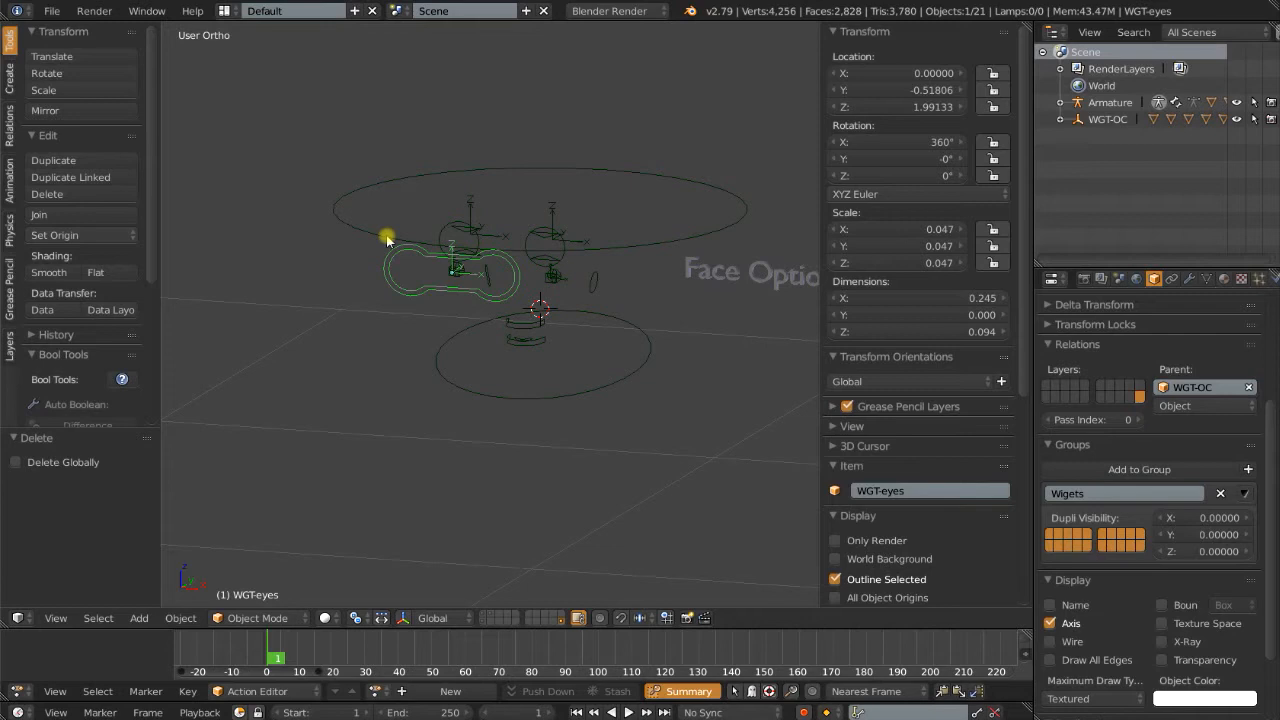
pyautogui.click(551, 231)
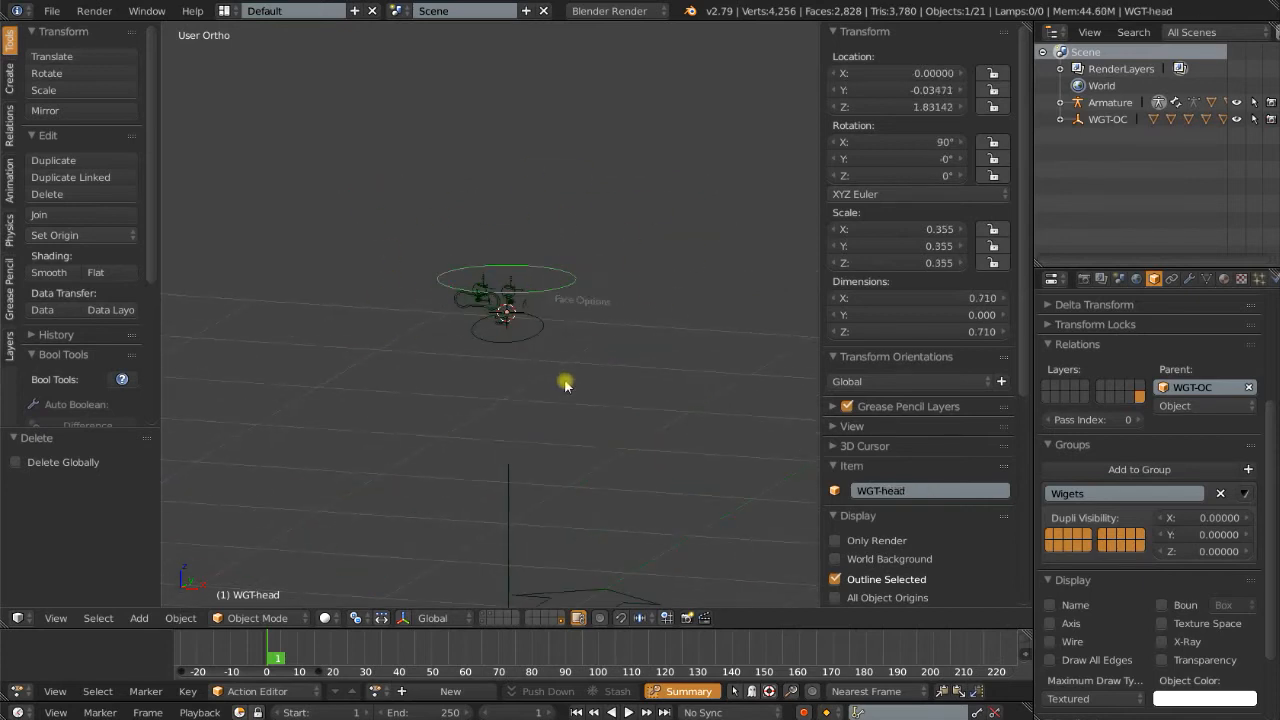
pyautogui.press('Tab')
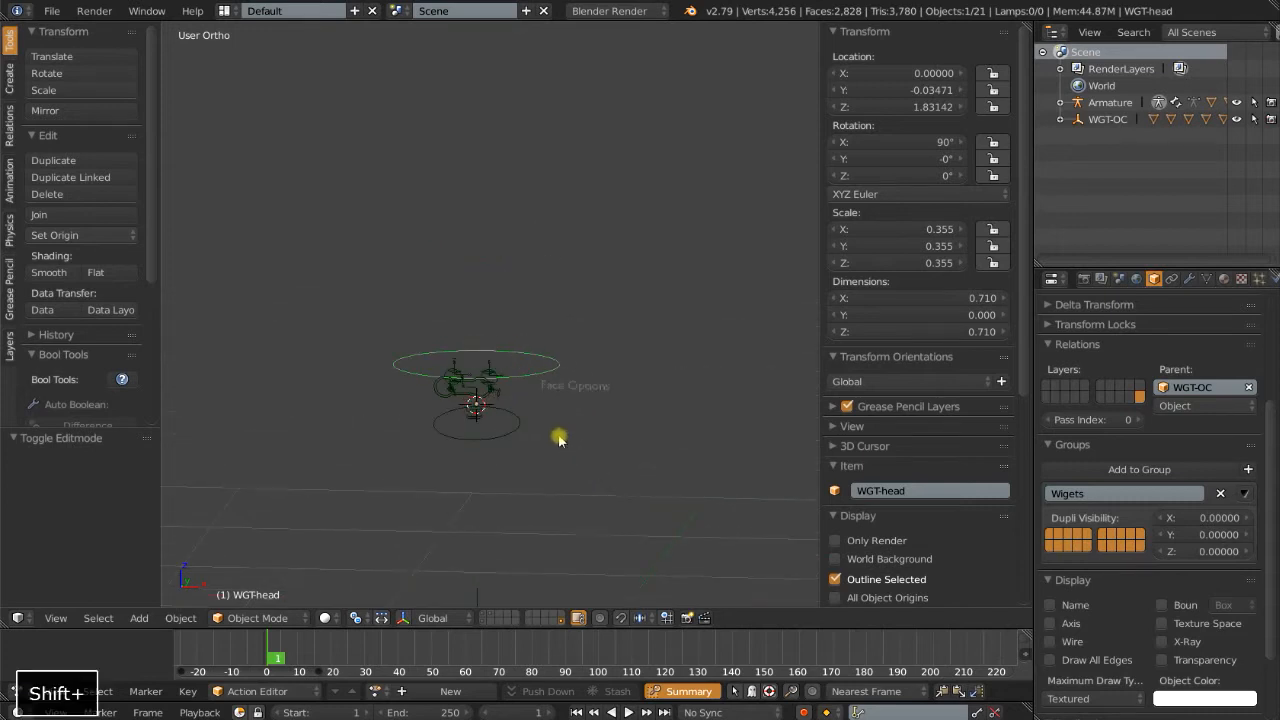
pyautogui.moveTo(968, 505)
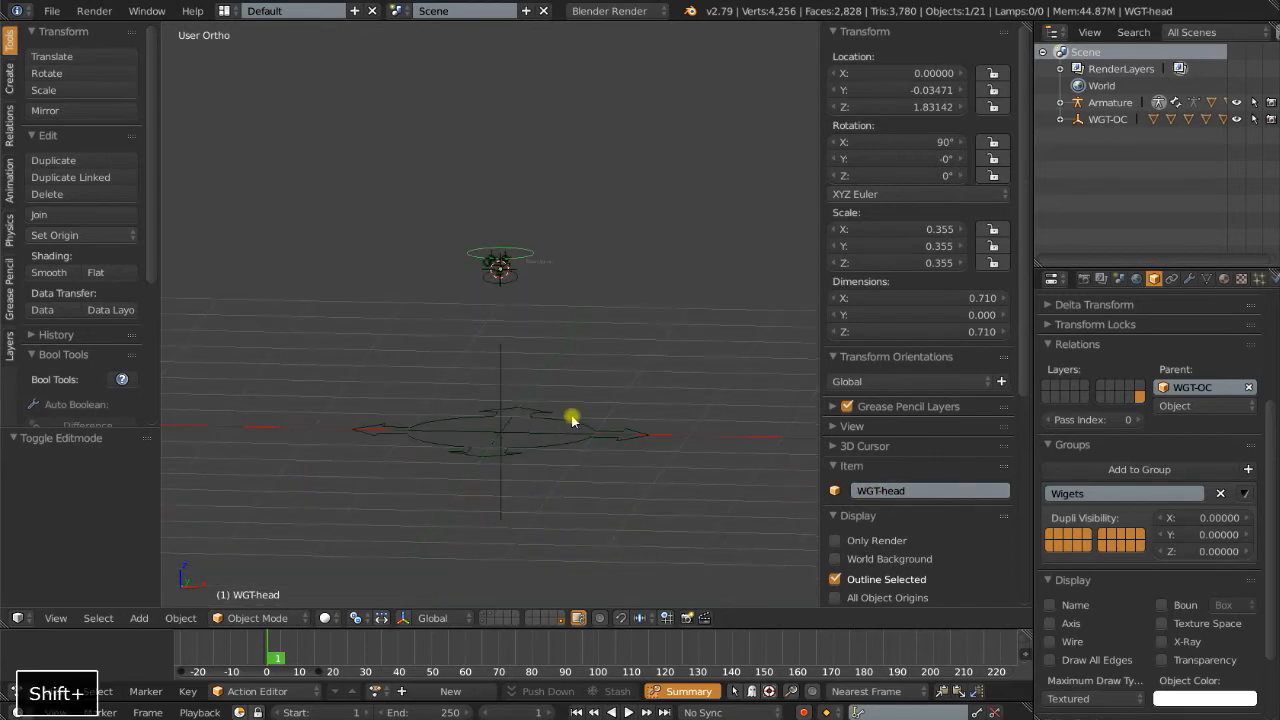
pyautogui.moveTo(478, 420)
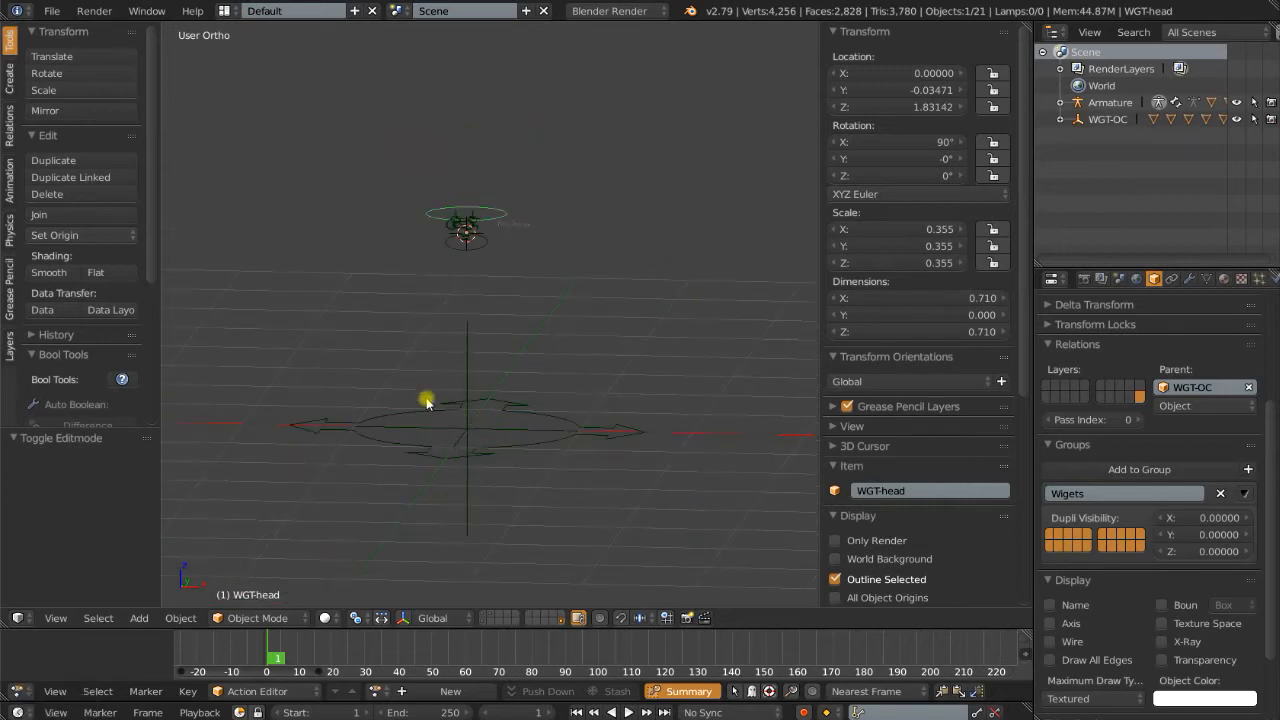
# - Select all widget objects and parent them to WGT-OC, checking its children in the Outliner
pyautogui.click(490, 224)
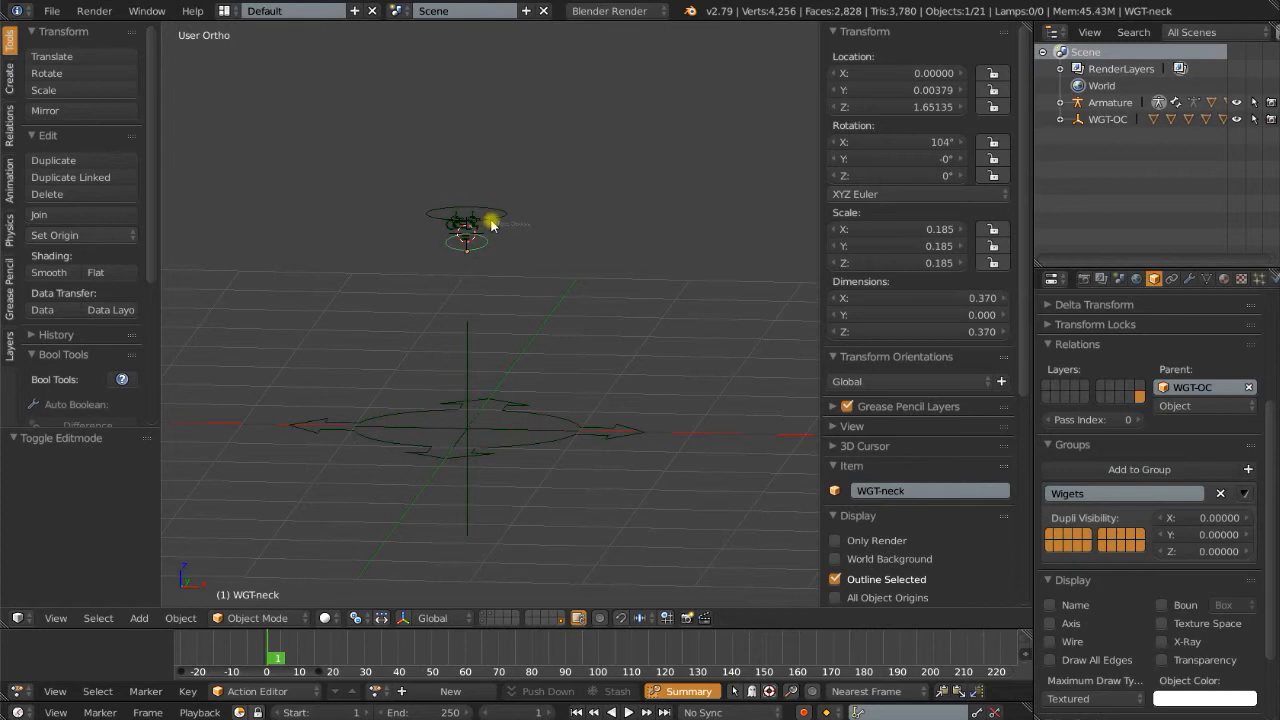
pyautogui.click(467, 225)
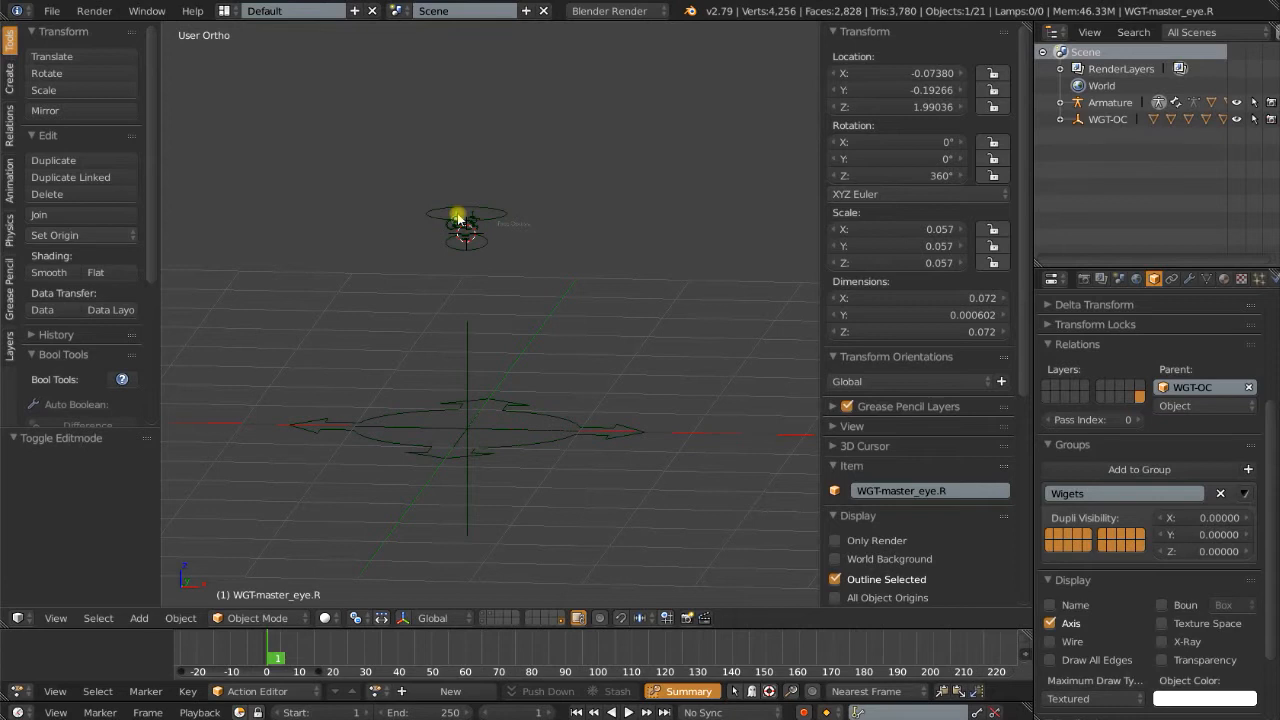
pyautogui.press('a')
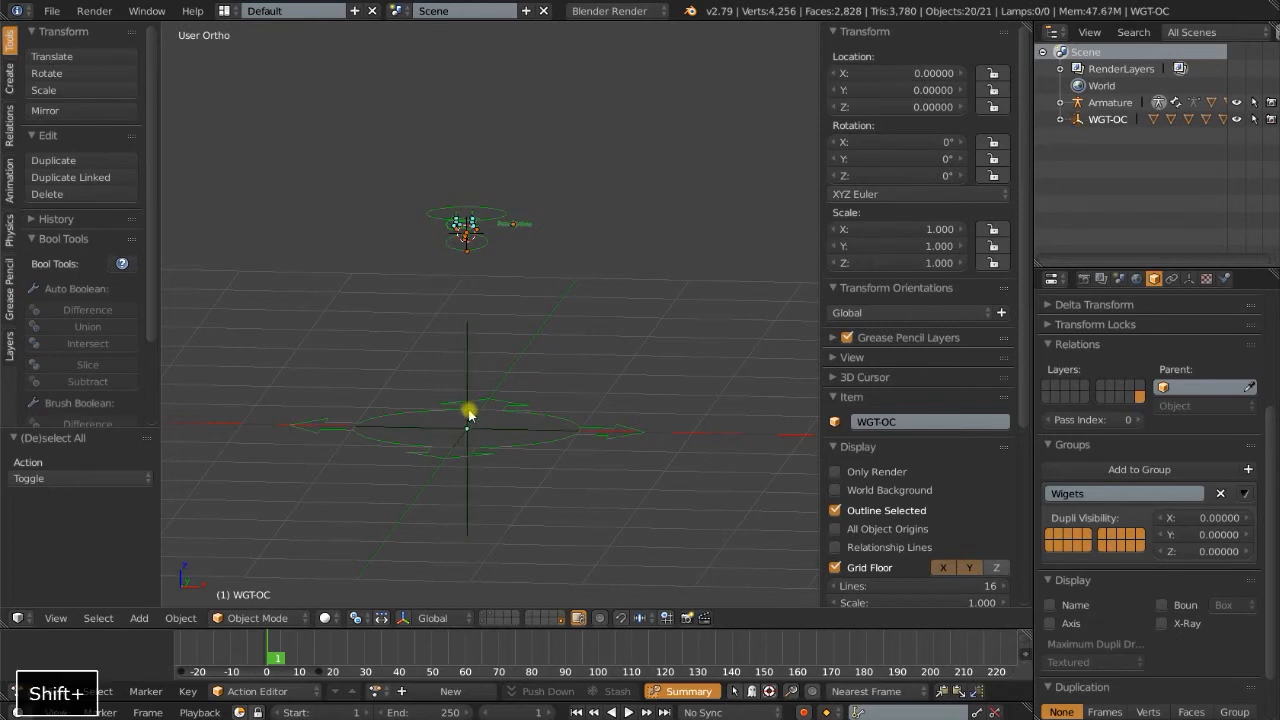
pyautogui.press('ctrl+p')
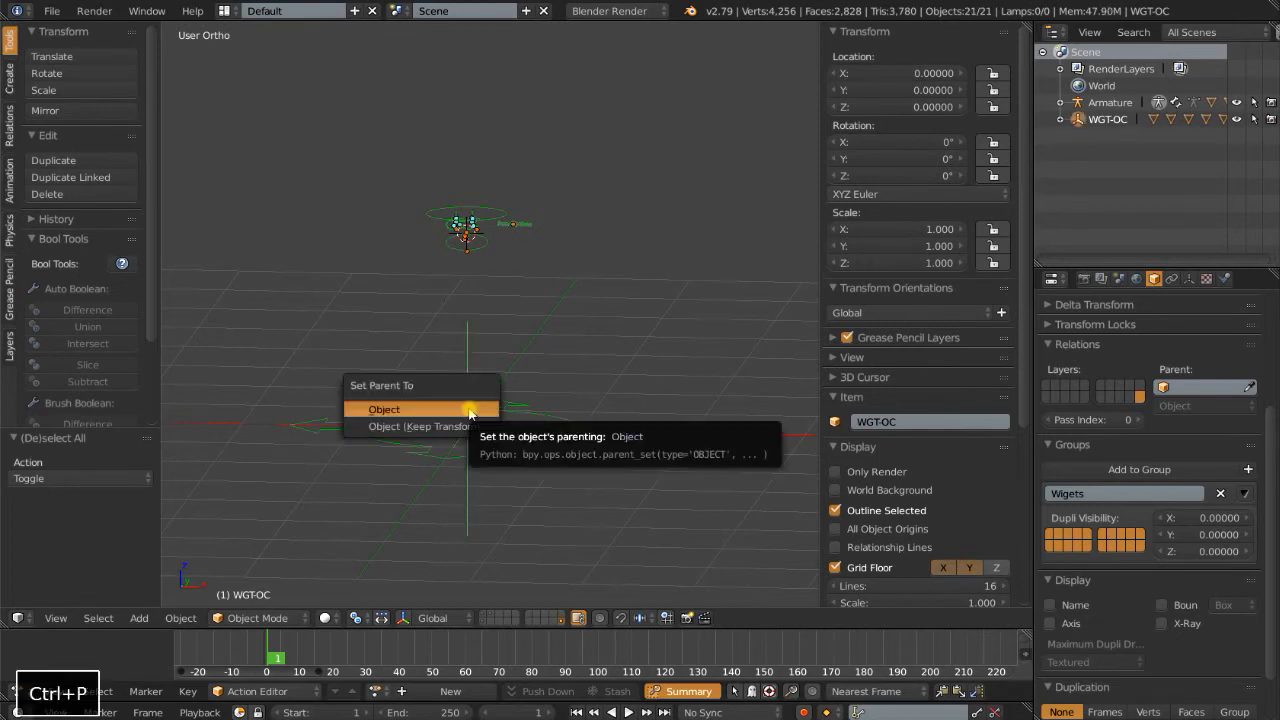
pyautogui.click(384, 409)
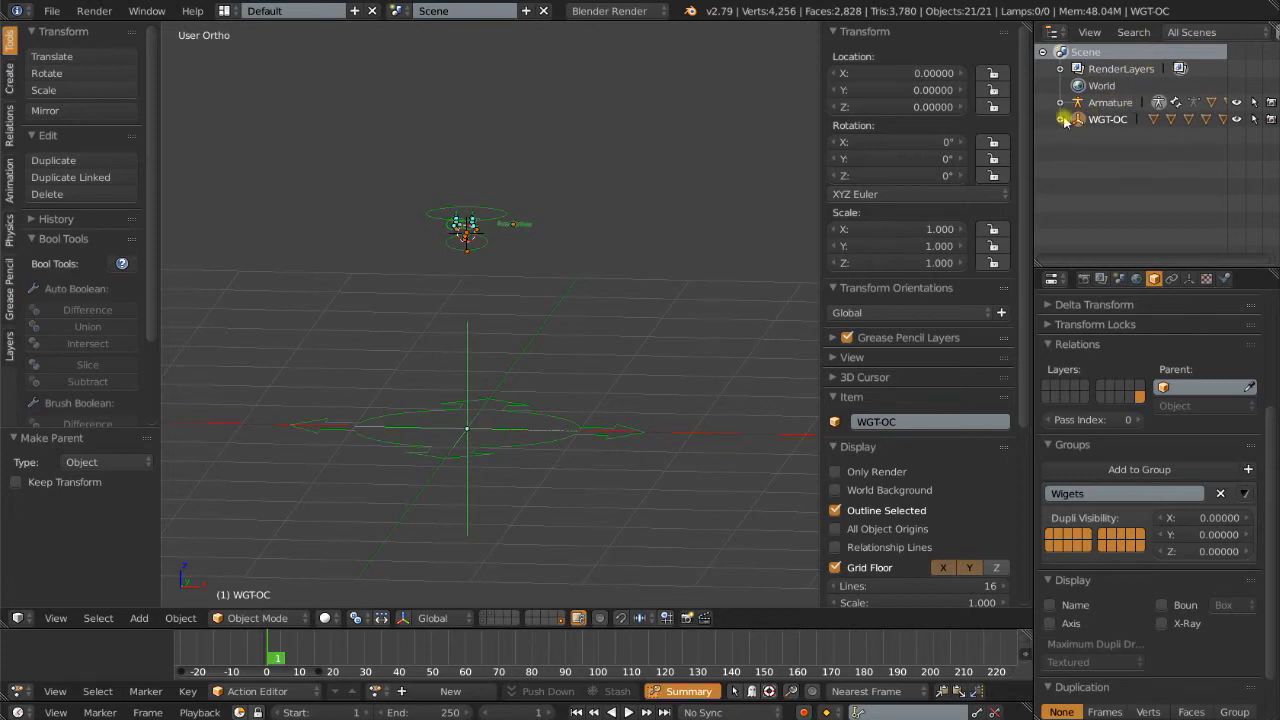
pyautogui.click(1062, 119)
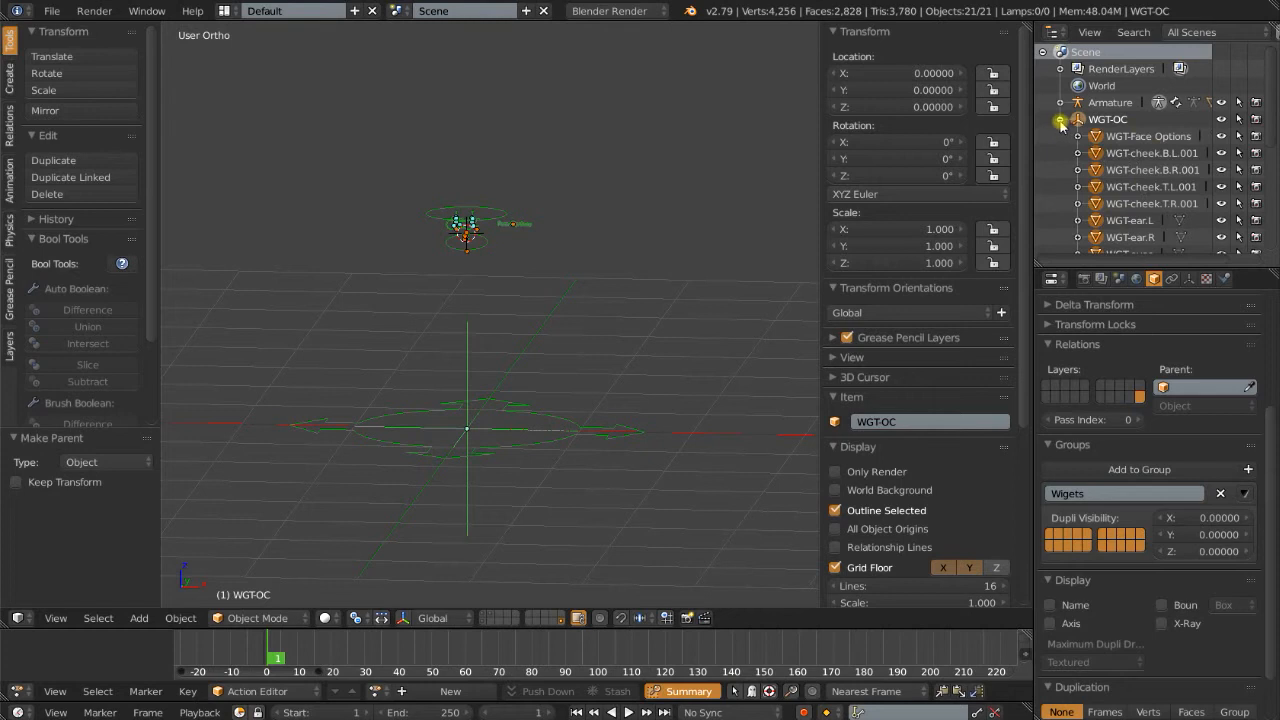
pyautogui.click(1062, 119)
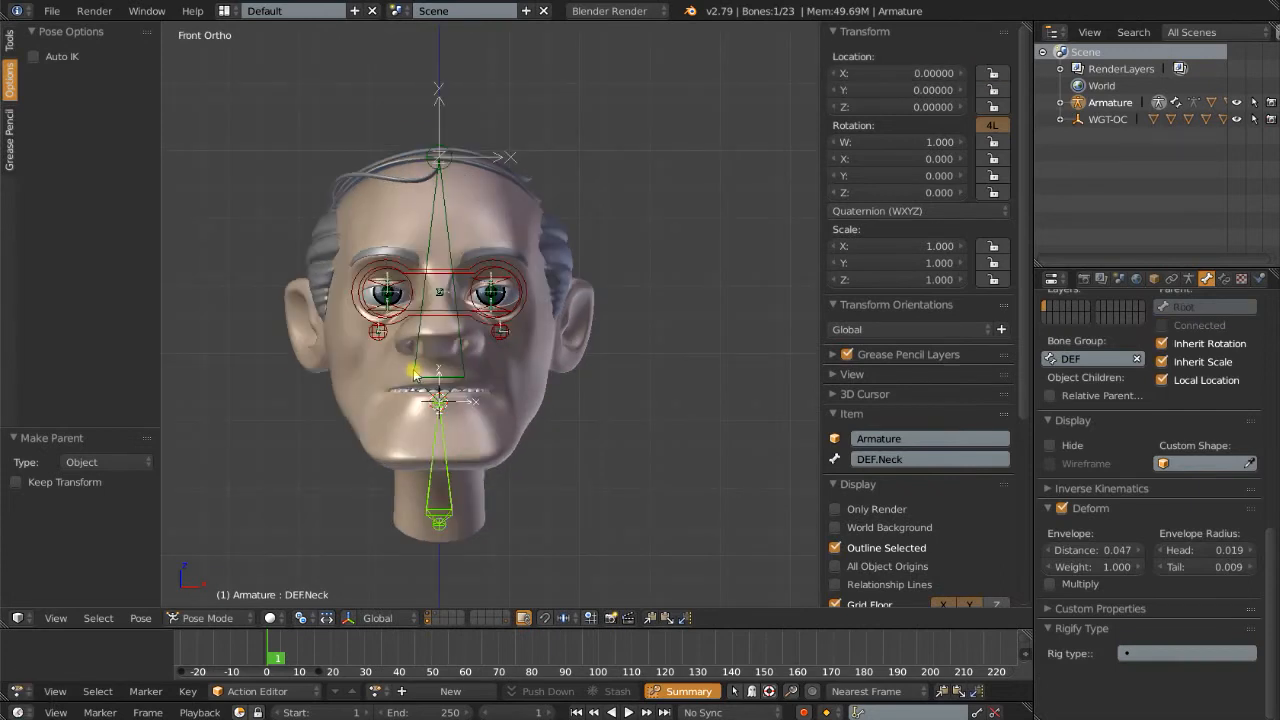
# - Select the DEF.Head bone and switch the armature into Edit Mode
pyautogui.click(438, 155)
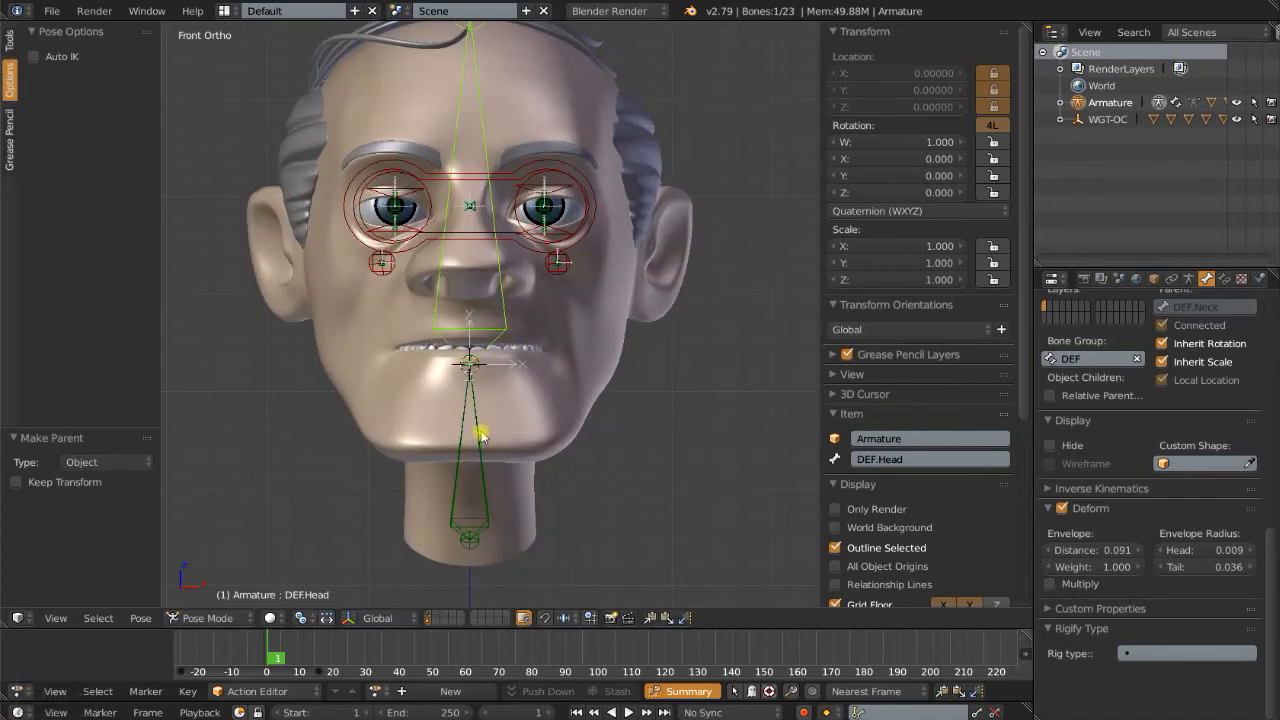
pyautogui.press('Tab')
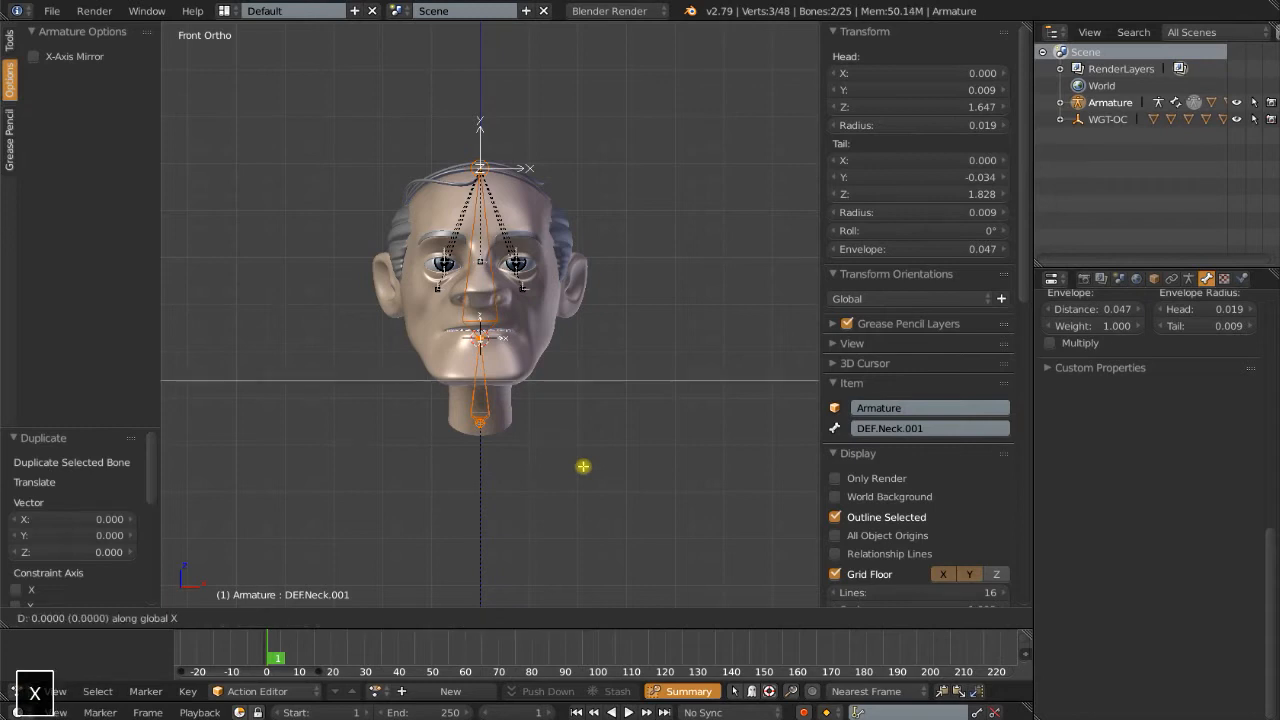
pyautogui.moveTo(780, 492)
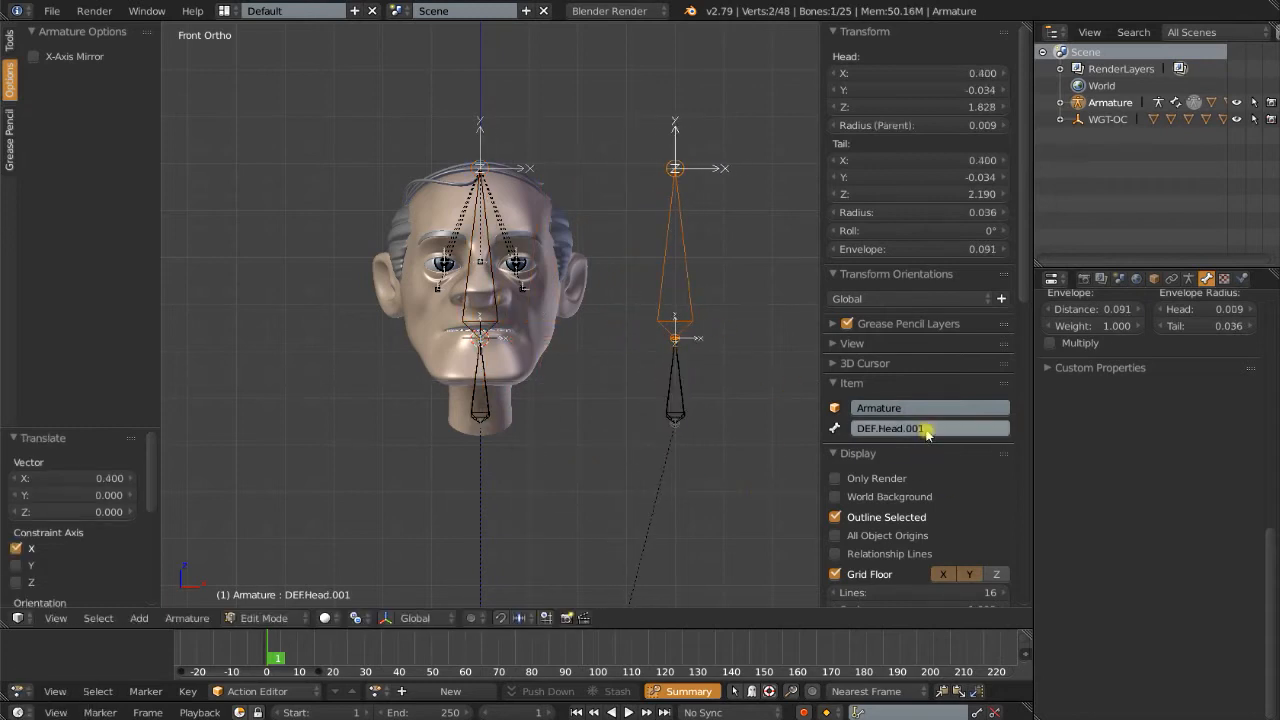
# - Rename the duplicated bones Neck and Head, and disconnect Head in its relations
pyautogui.doubleClick(890, 428)
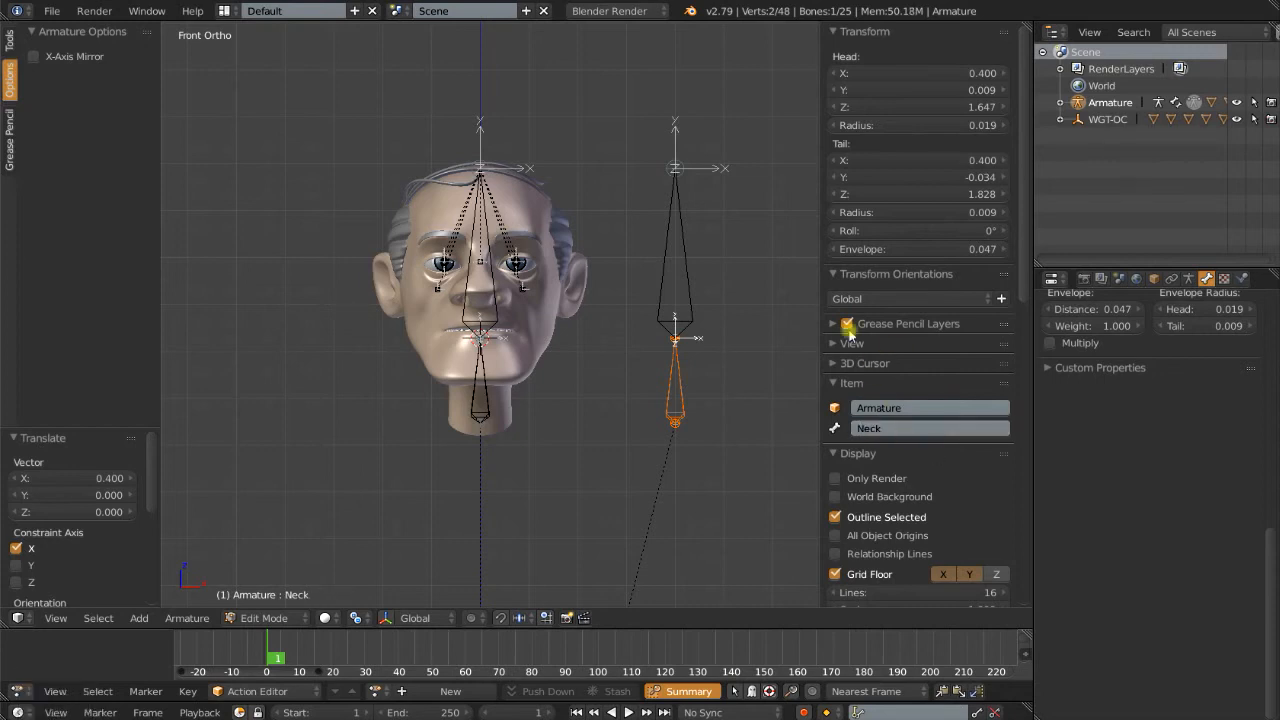
pyautogui.click(674, 341)
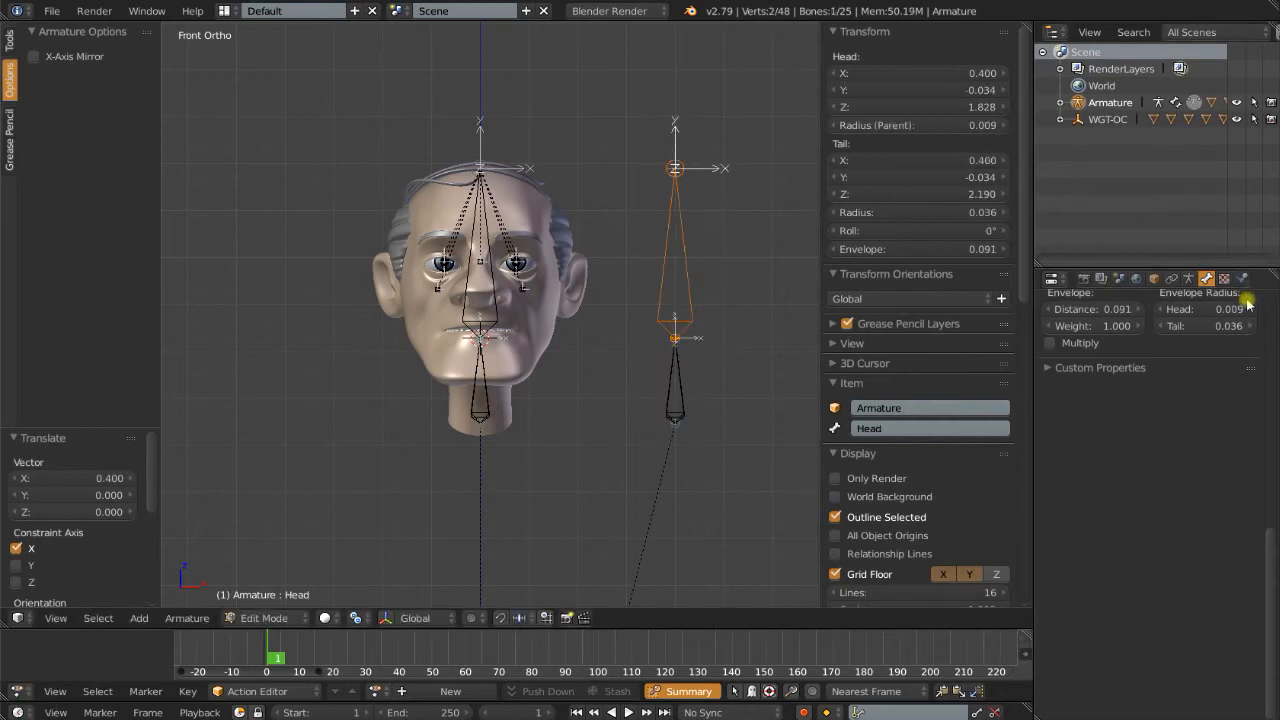
pyautogui.click(1206, 279)
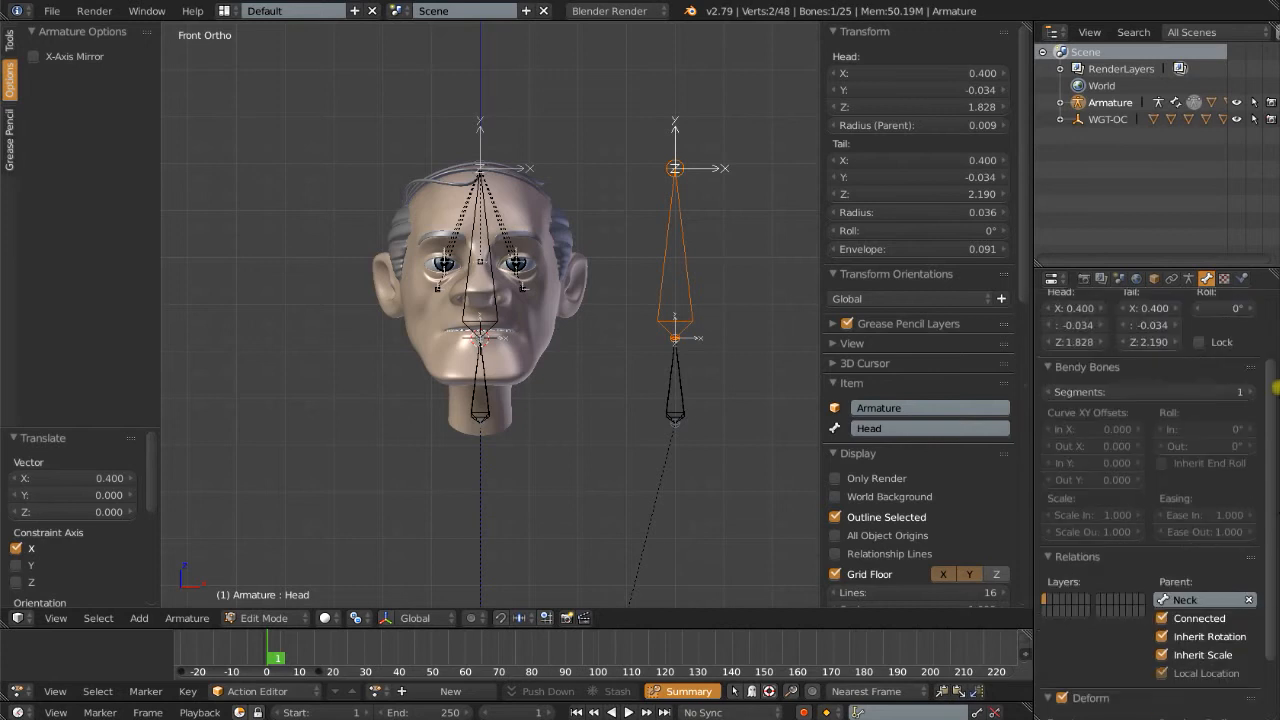
pyautogui.moveTo(1162, 533)
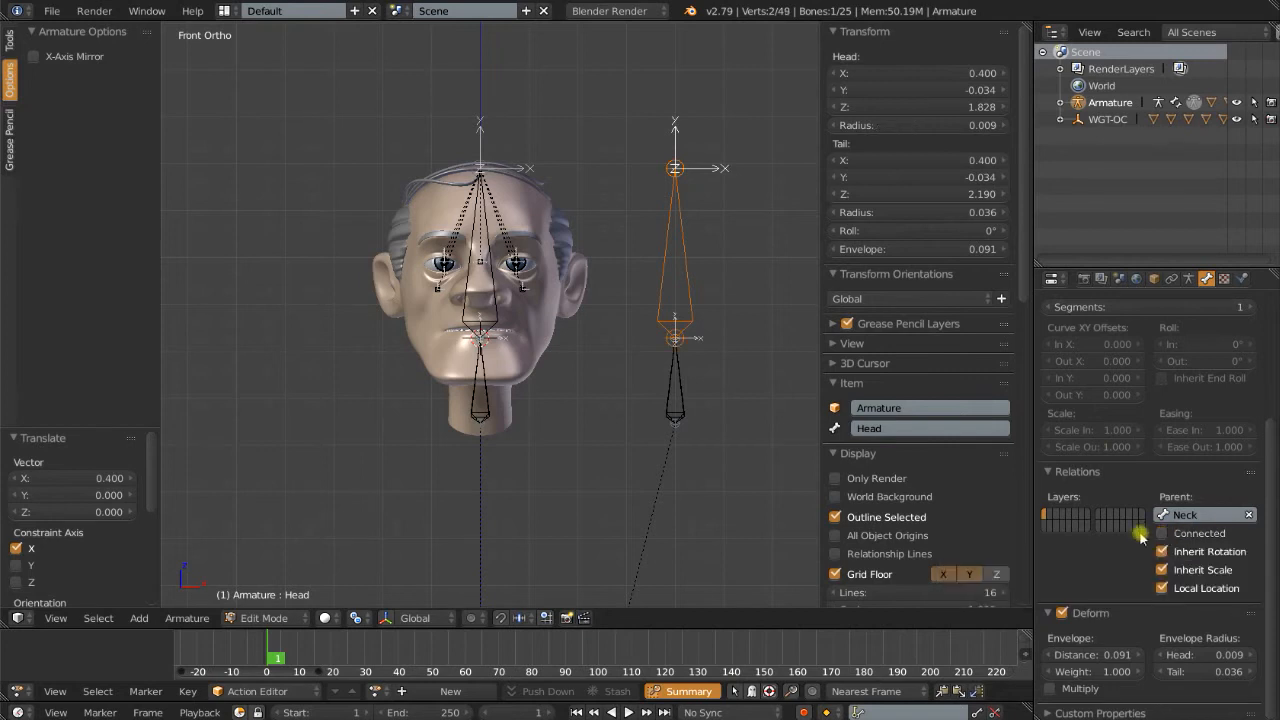
pyautogui.click(675, 410)
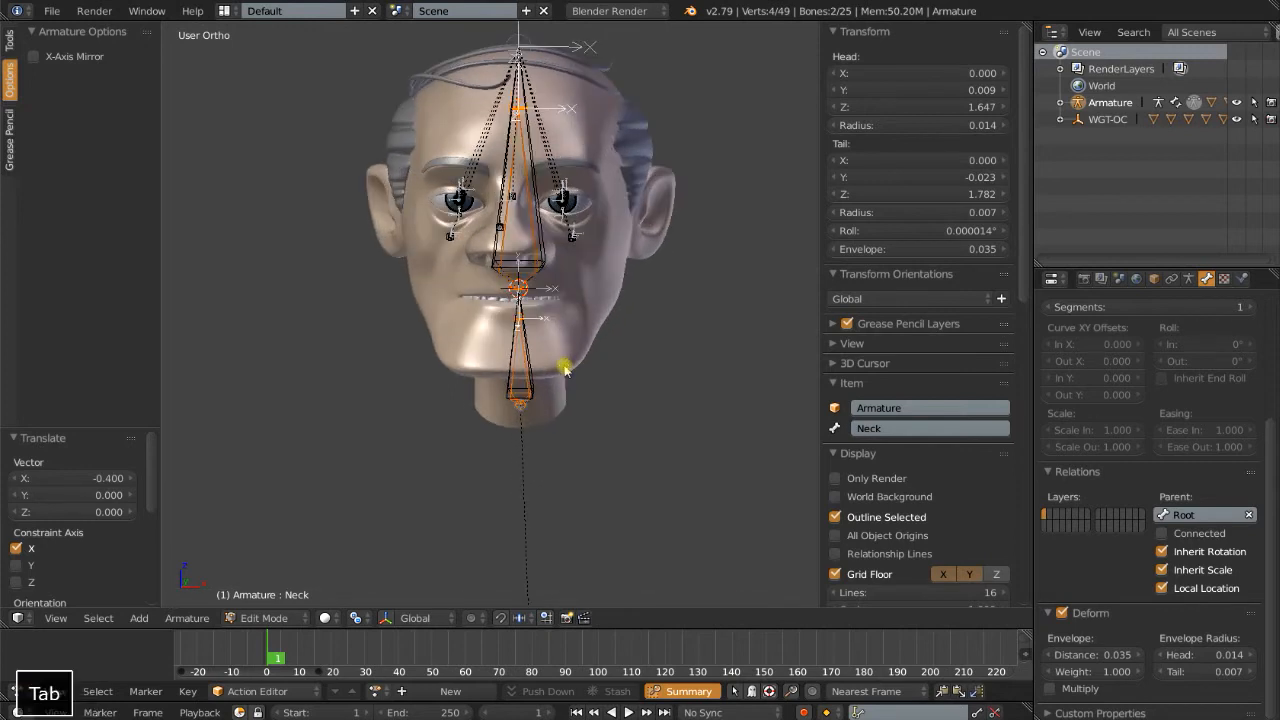
# - Put the Head bone in the Controls group with wireframe display and WGT-head custom shape
pyautogui.click(264, 617)
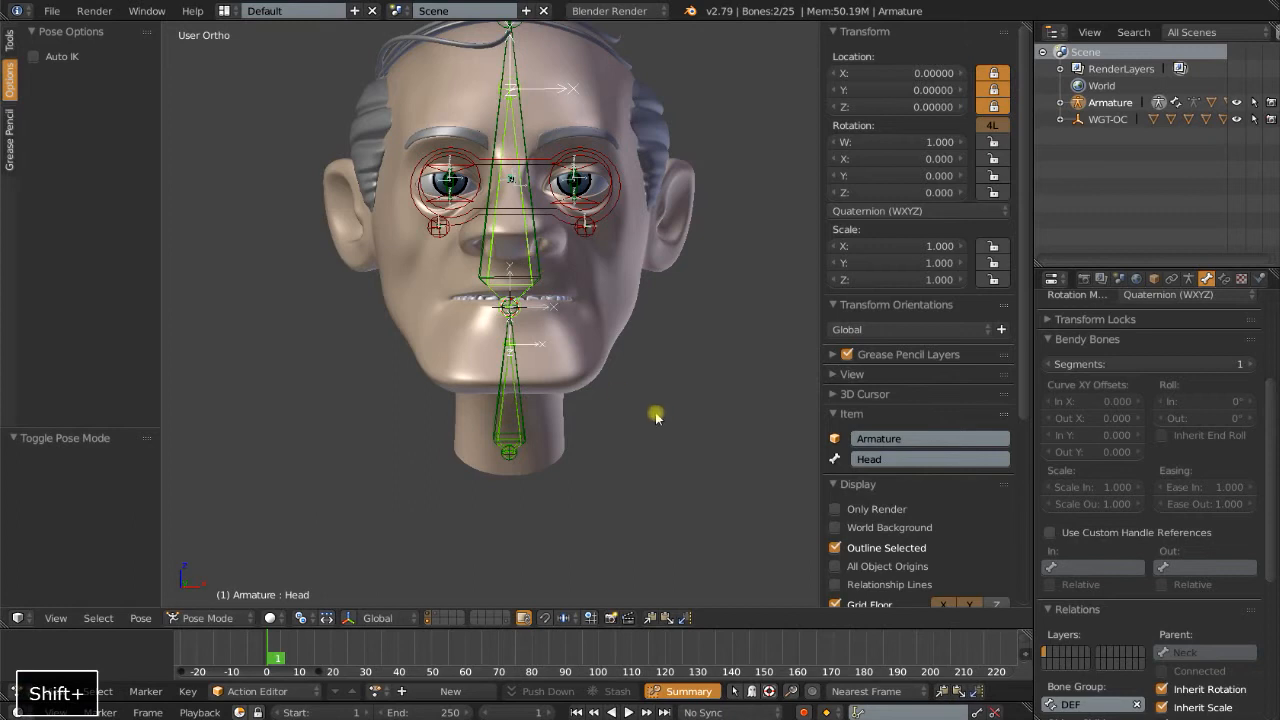
pyautogui.click(1188, 278)
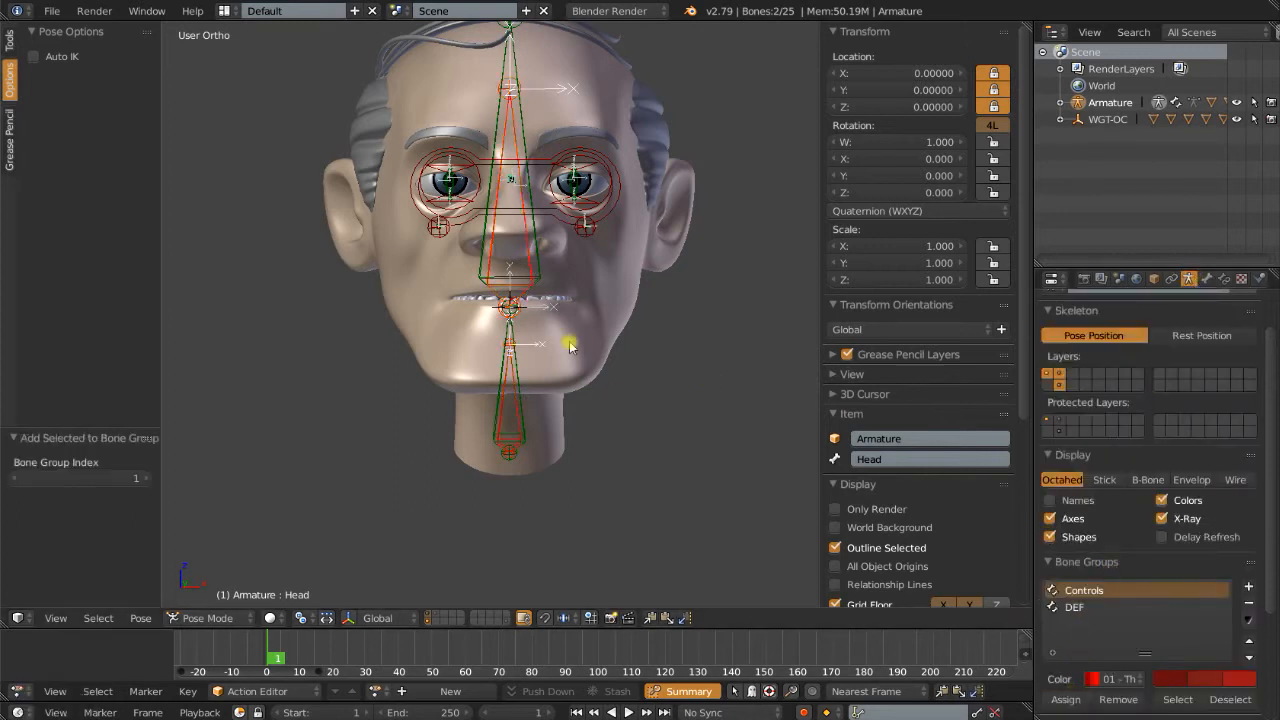
pyautogui.click(1205, 279)
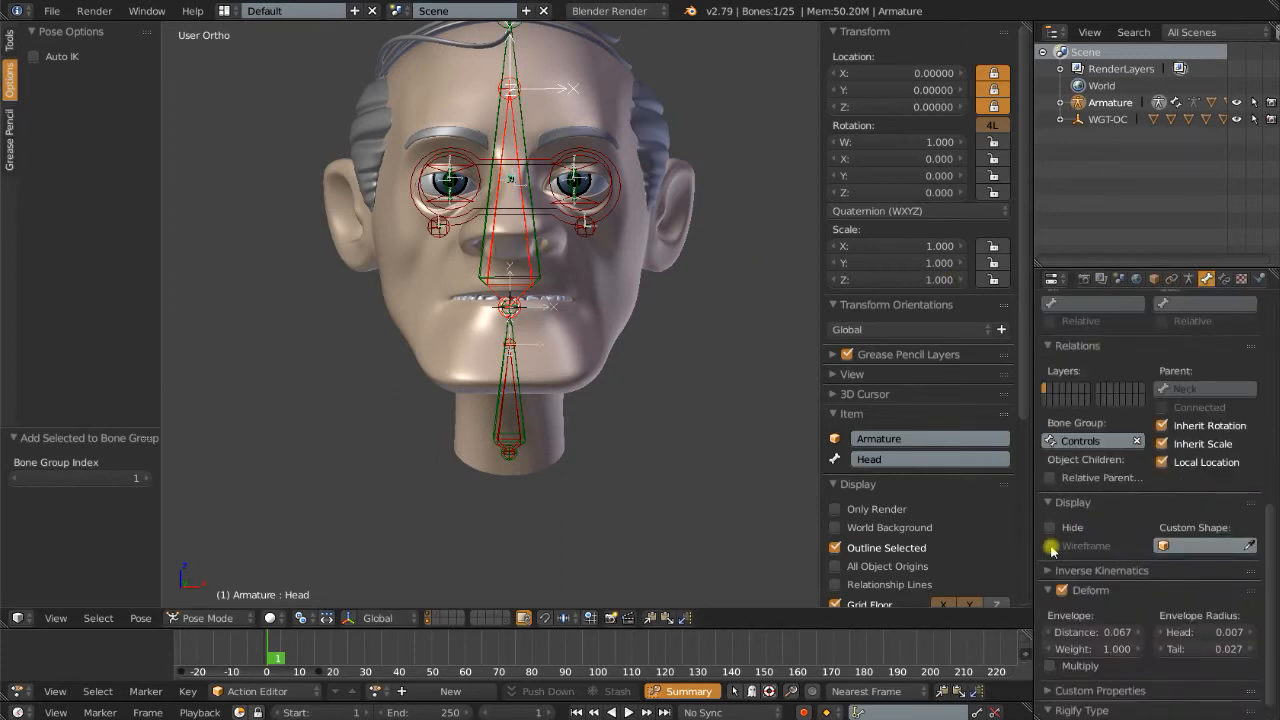
pyautogui.click(1049, 545)
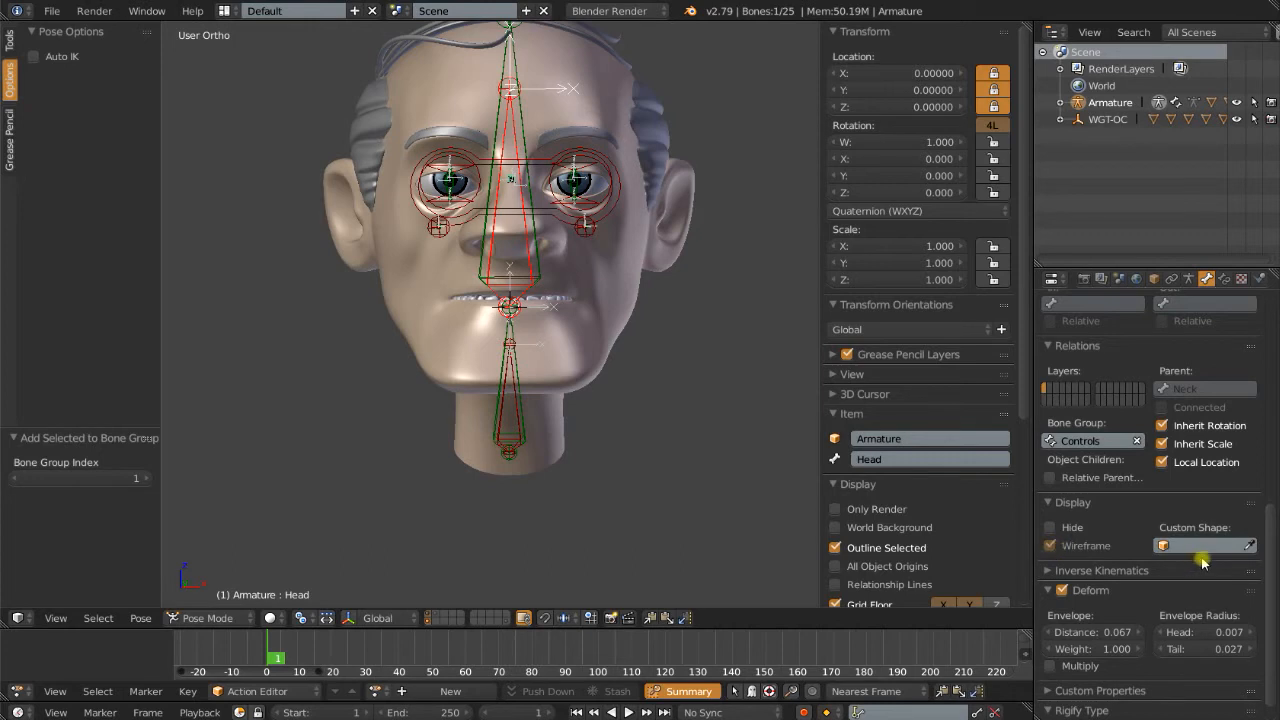
pyautogui.click(1205, 544)
pyautogui.write('wgt')
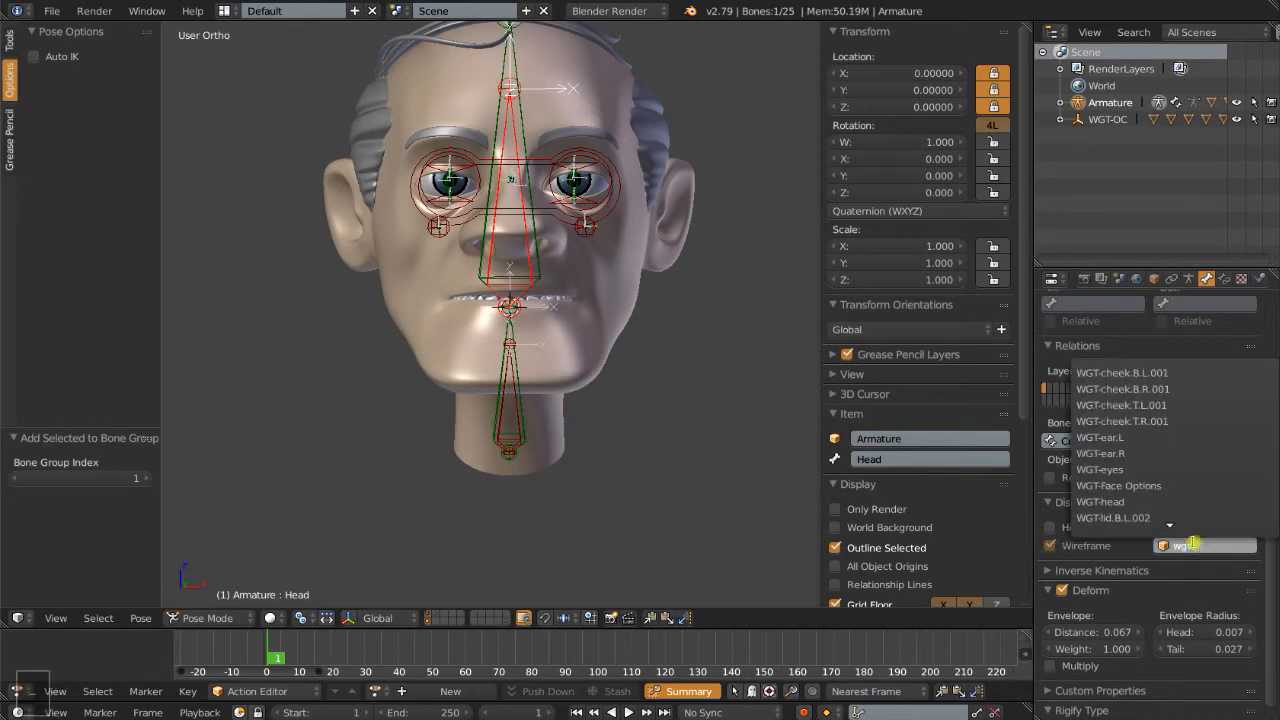
pyautogui.click(1100, 501)
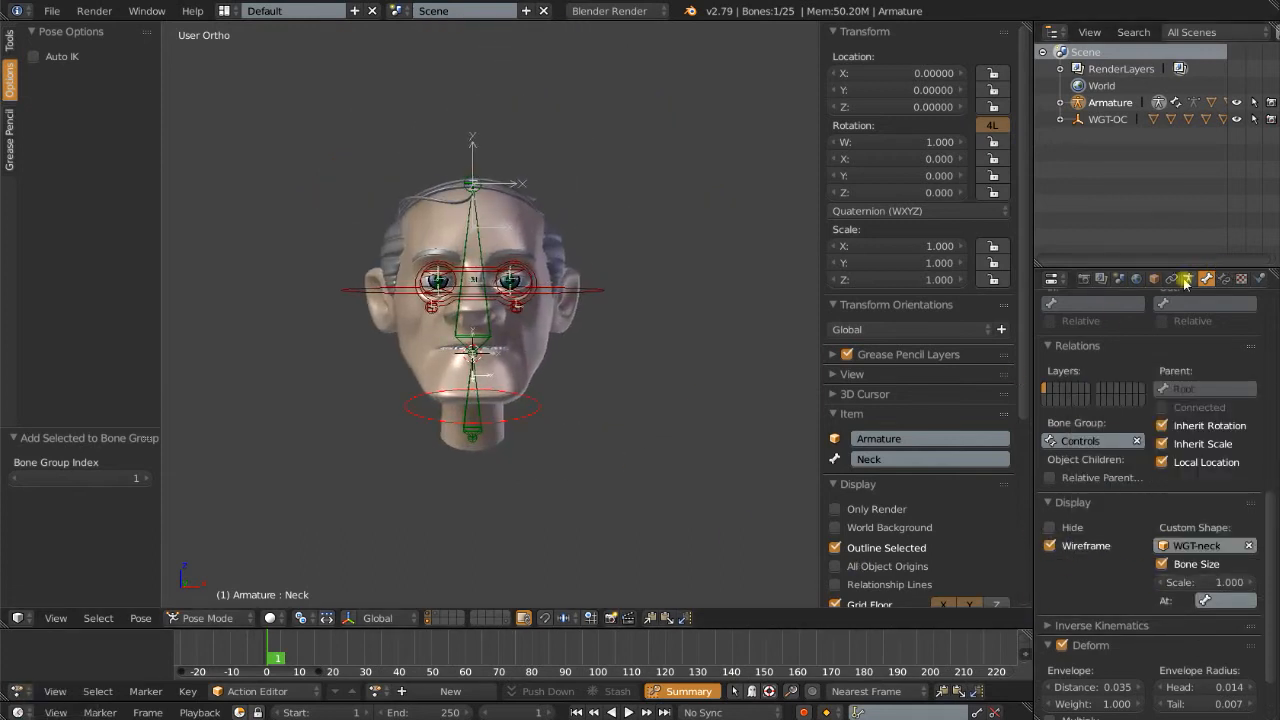
pyautogui.moveTo(1155, 279)
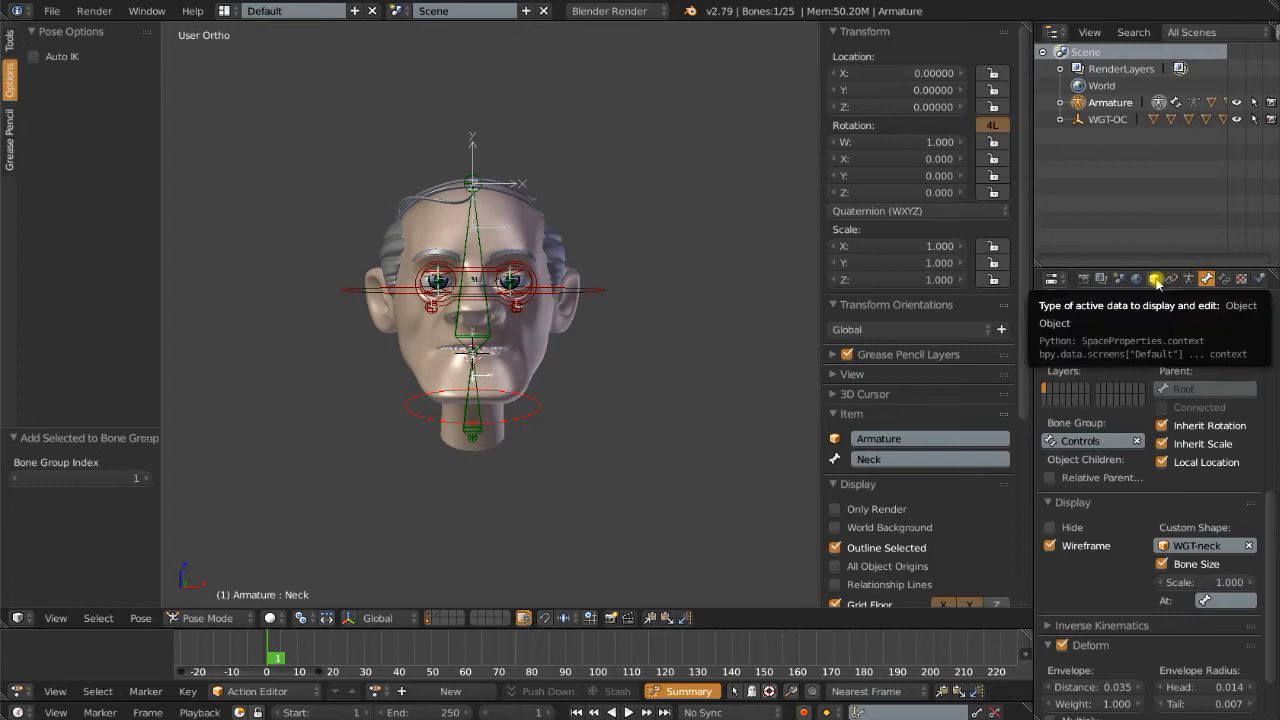
pyautogui.click(1153, 278)
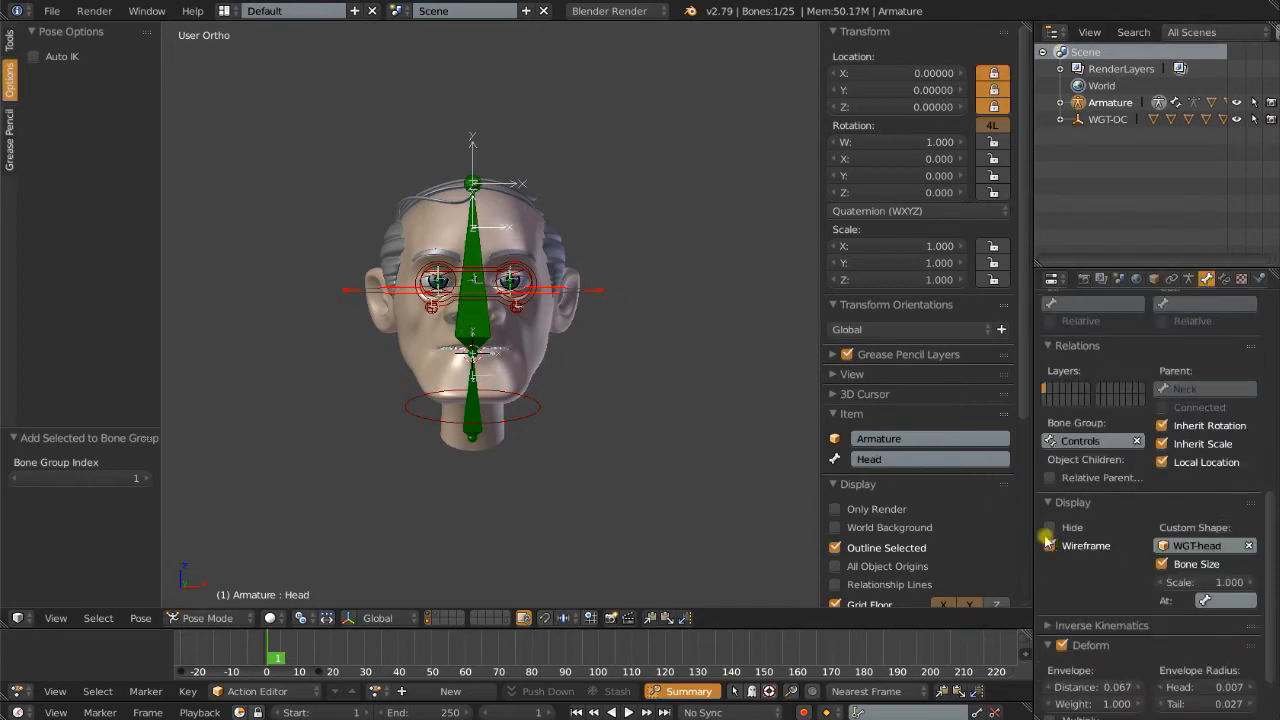
# - Enter and exit Edit Mode on WGT-head, then turn off Head's wireframe display
pyautogui.click(1050, 545)
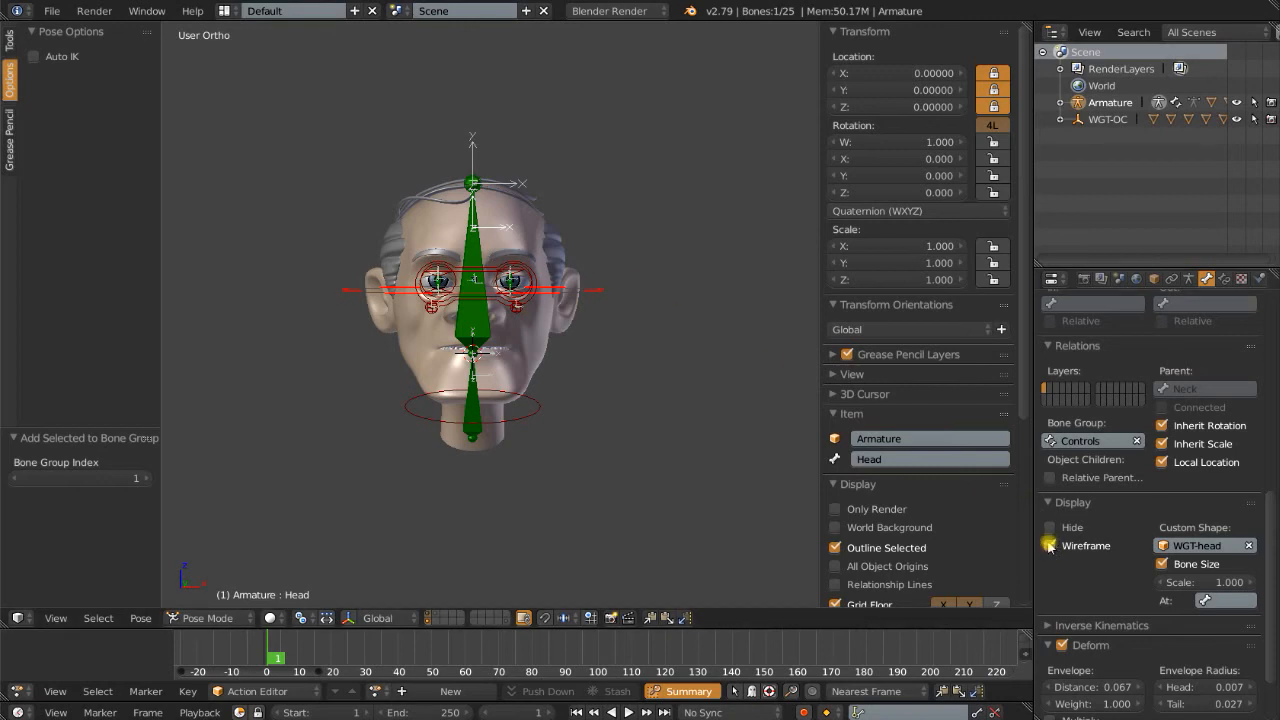
pyautogui.moveTo(1048, 545)
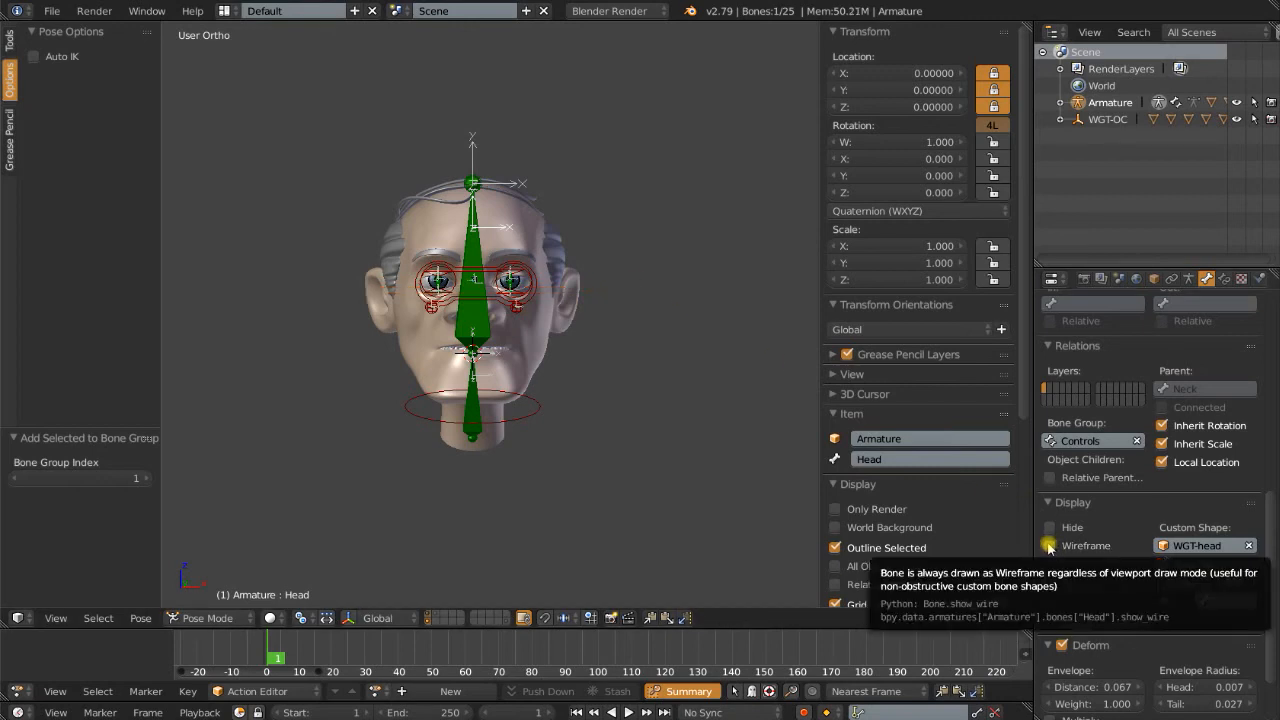
pyautogui.click(1049, 545)
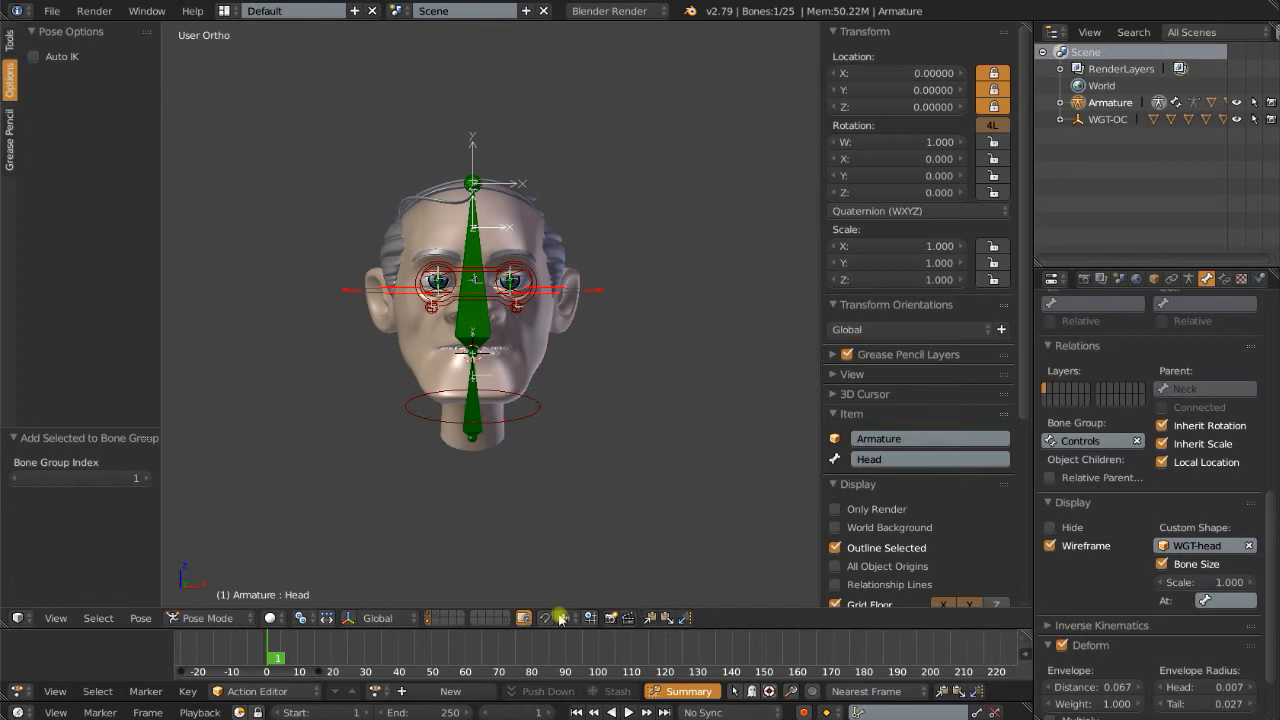
pyautogui.click(207, 618)
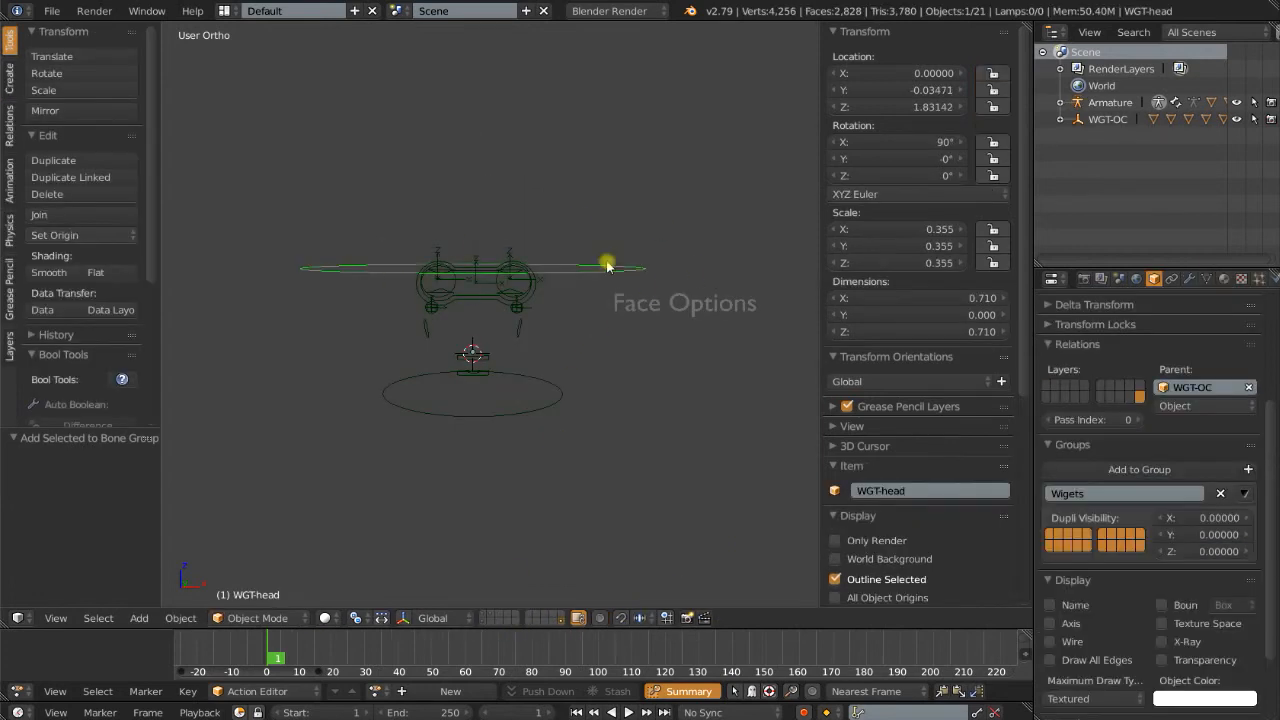
pyautogui.press('Tab')
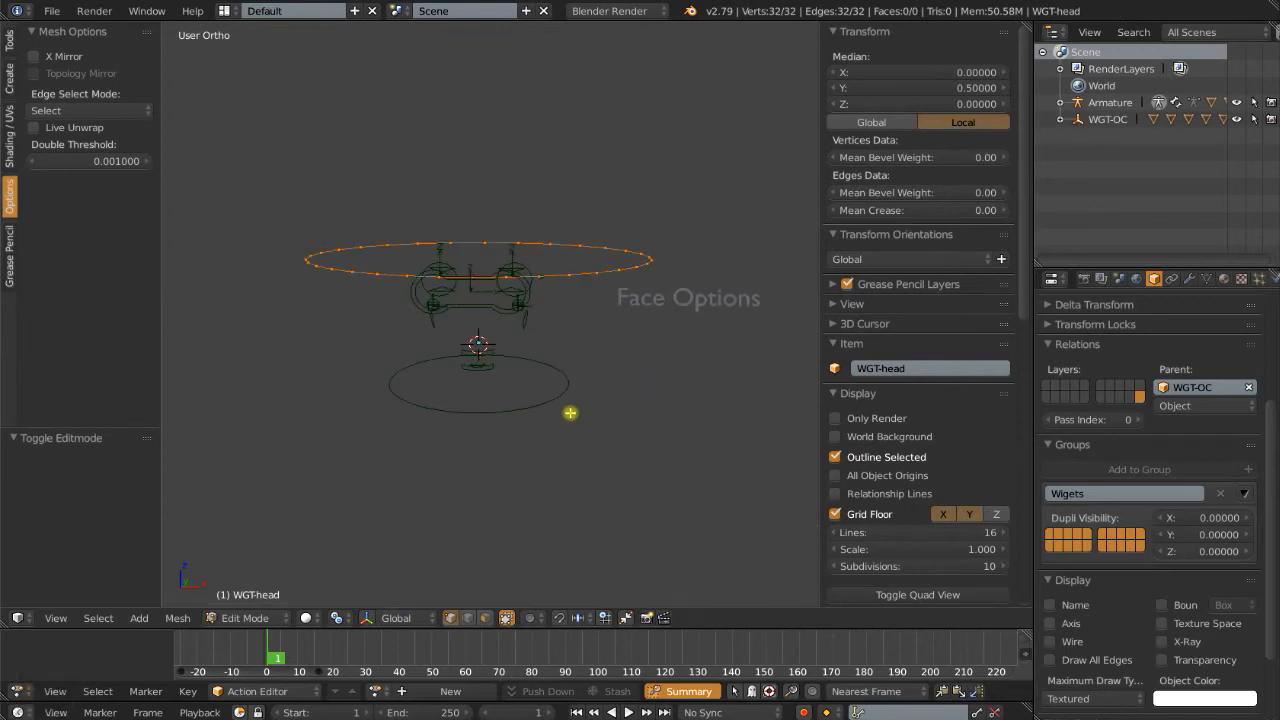
pyautogui.press('Tab')
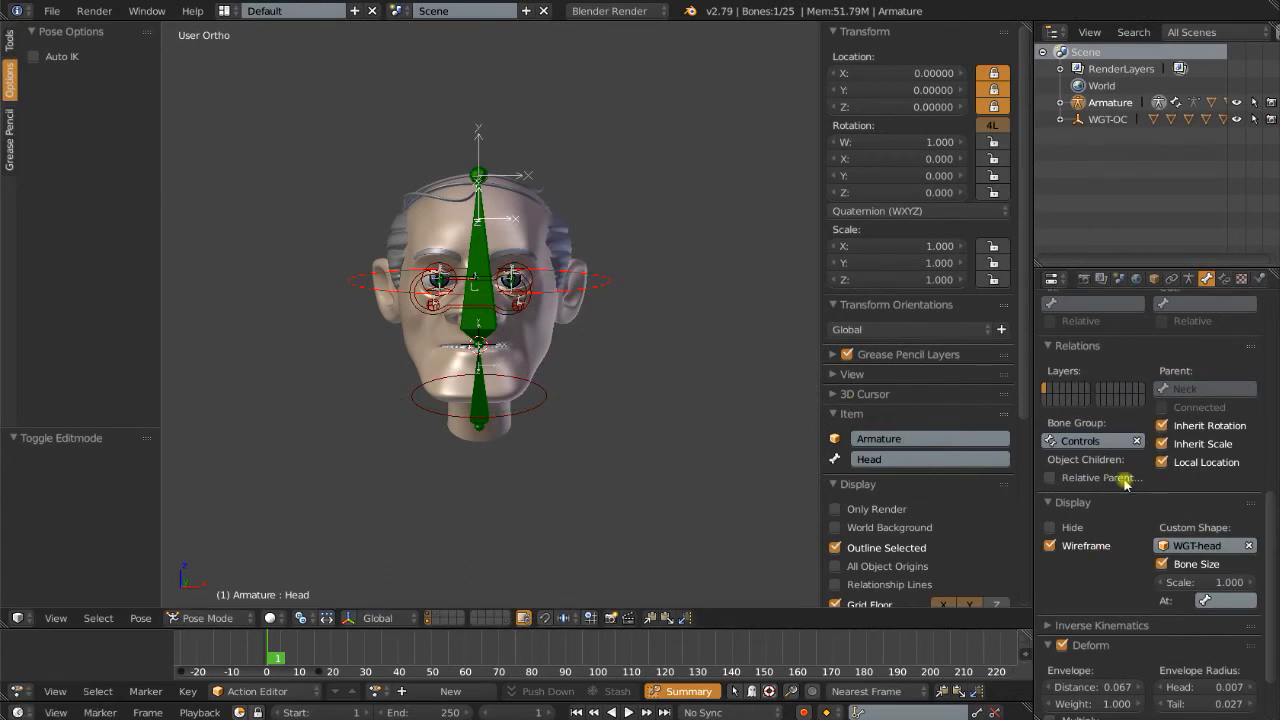
pyautogui.click(1049, 545)
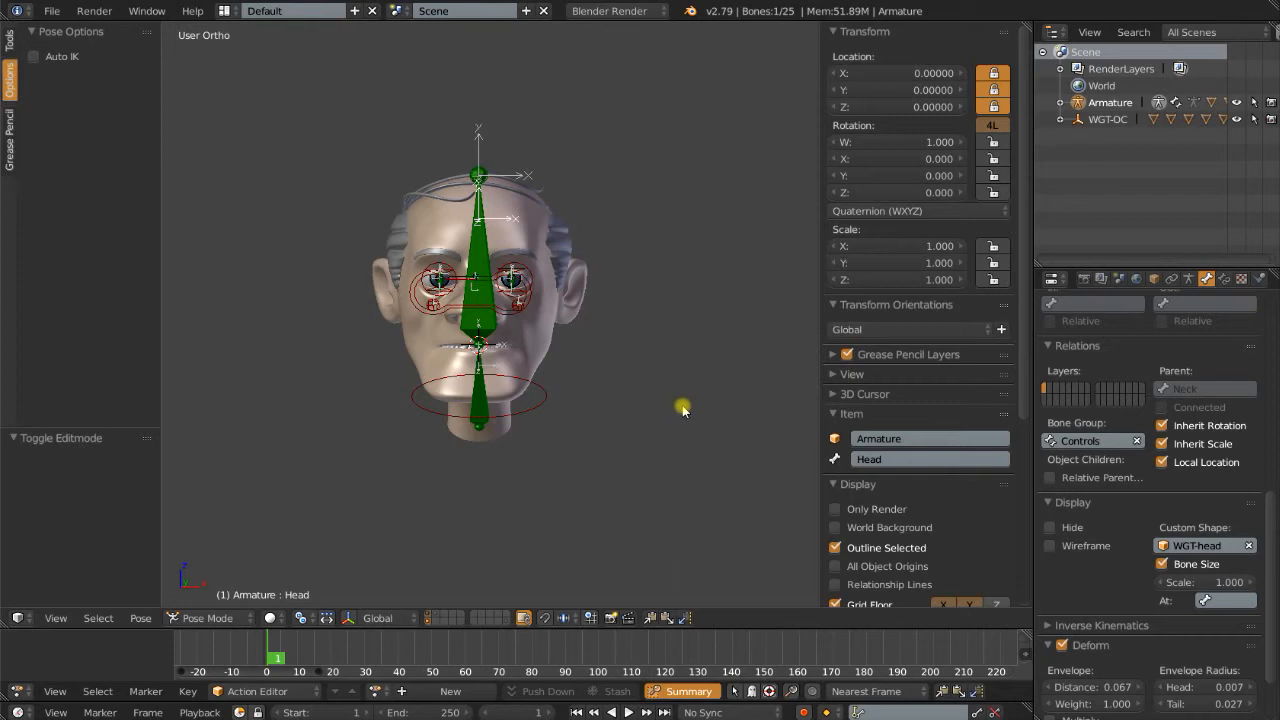
pyautogui.press('z')
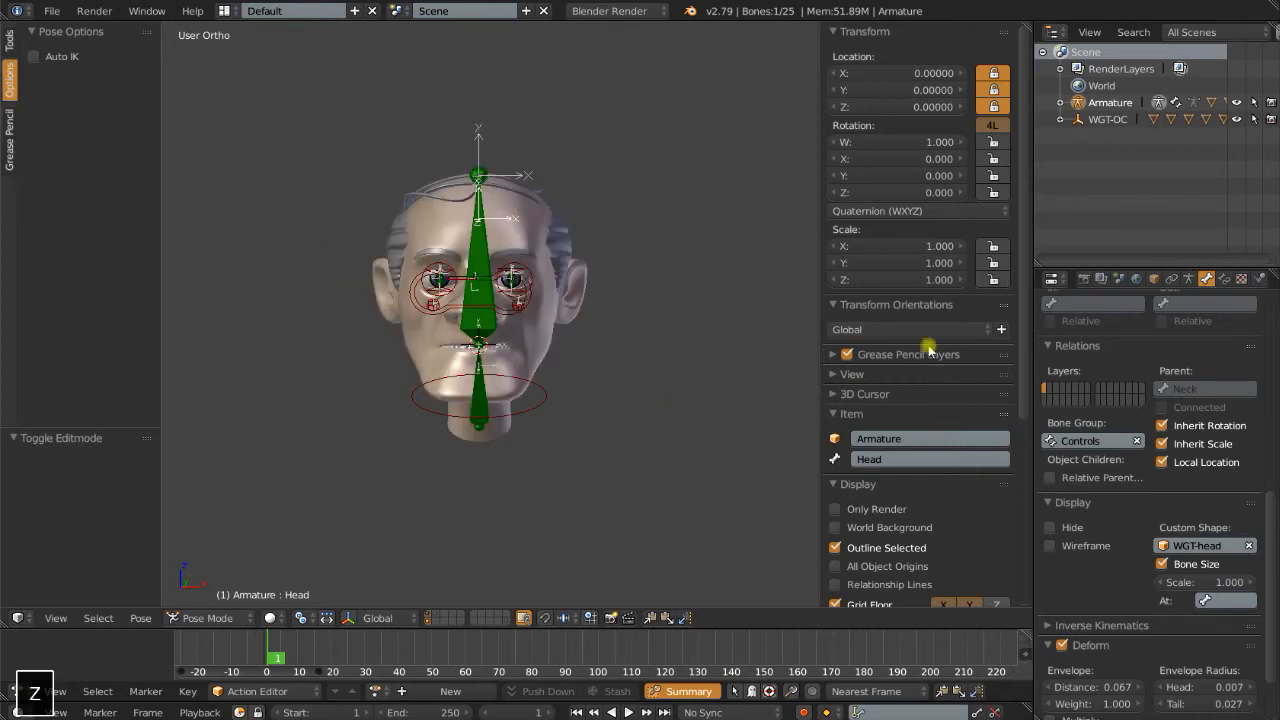
pyautogui.moveTo(575, 290)
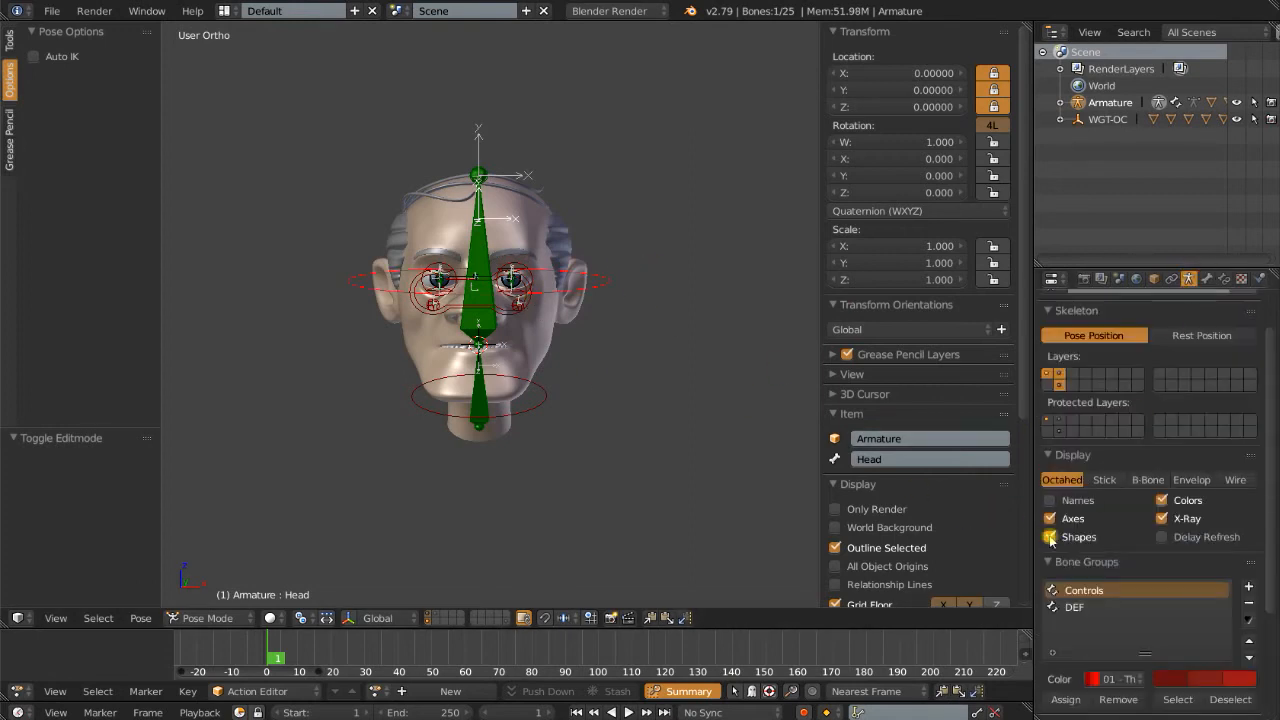
pyautogui.moveTo(1050, 537)
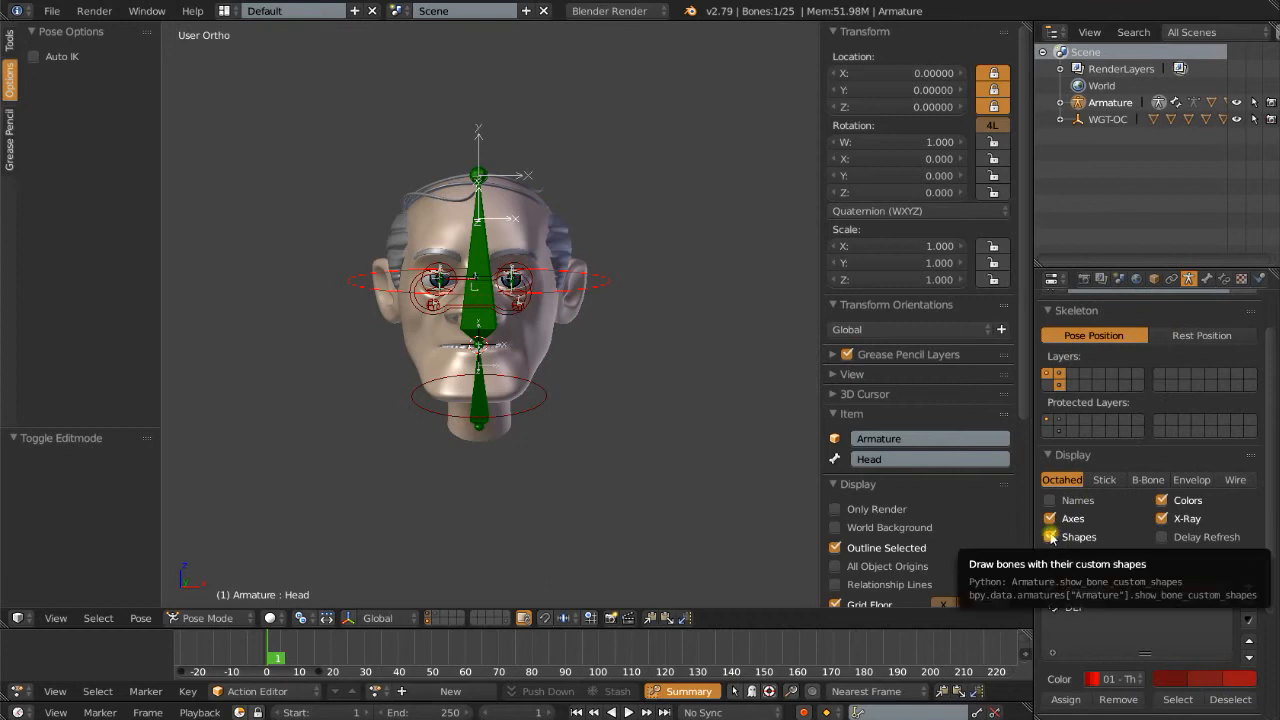
# - Hide the armature's custom shapes and select the Neck bone to see its settings
pyautogui.click(1050, 537)
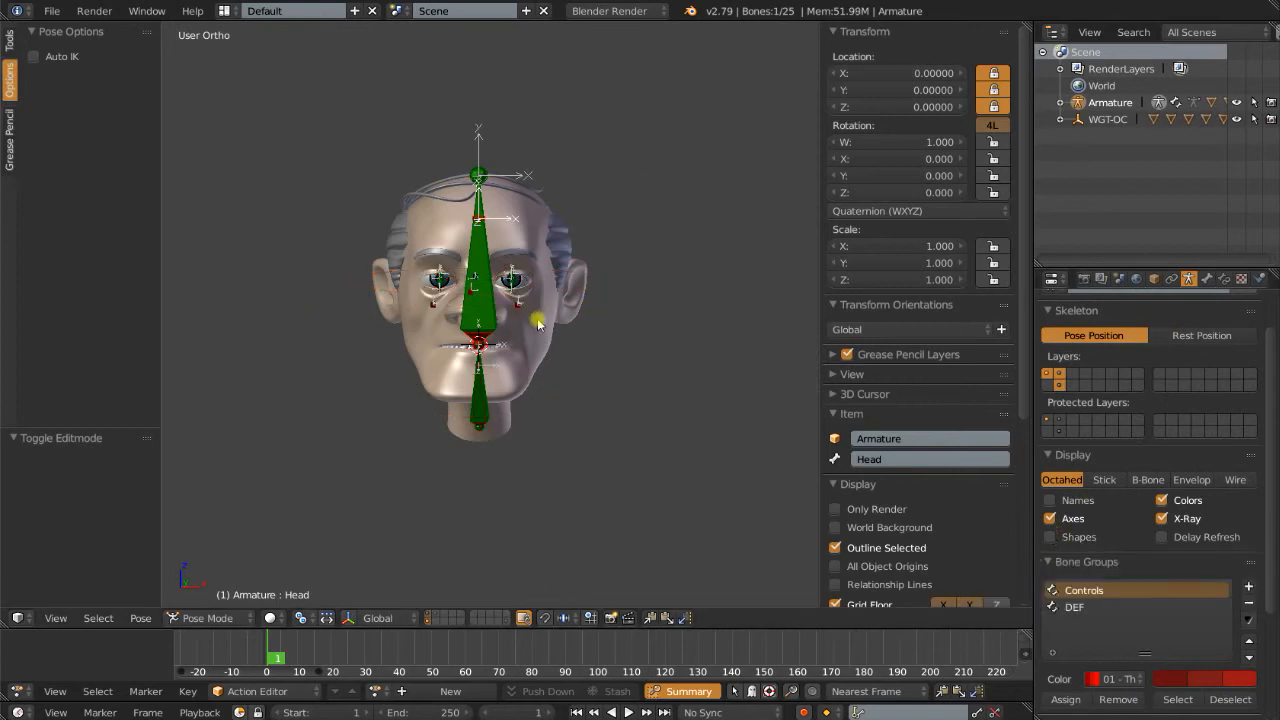
pyautogui.click(480, 390)
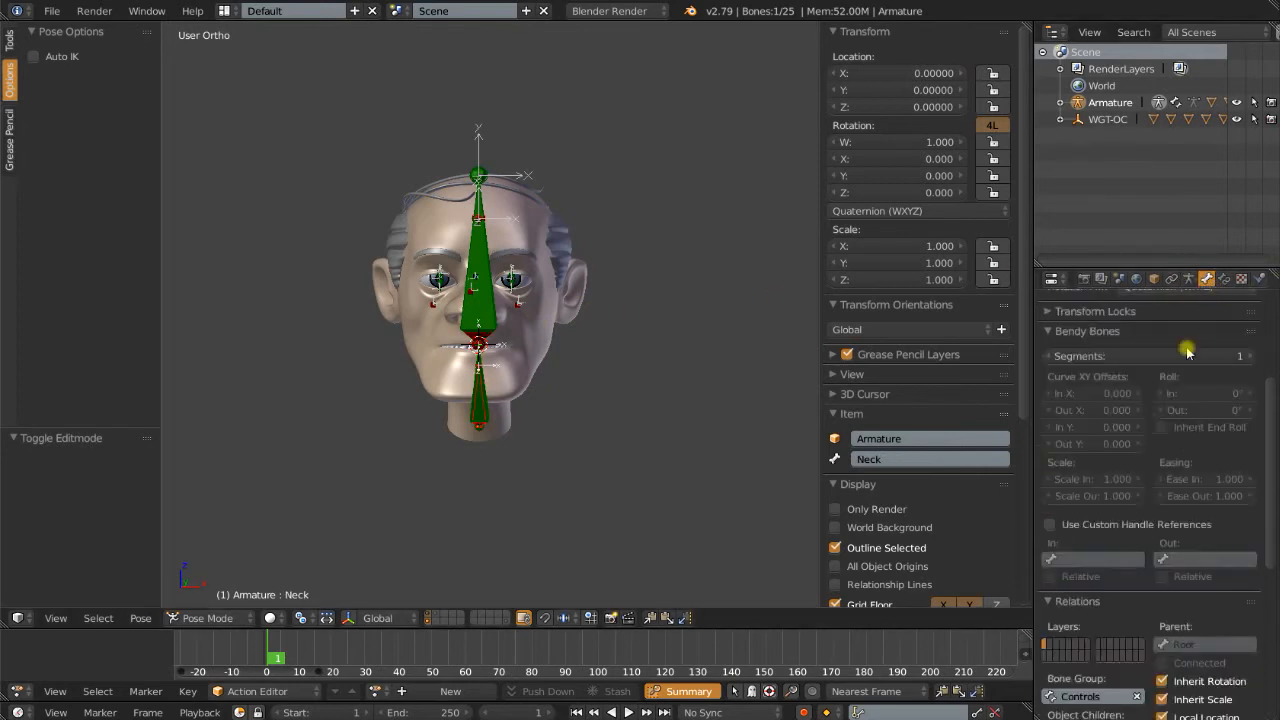
pyautogui.scroll(-3)
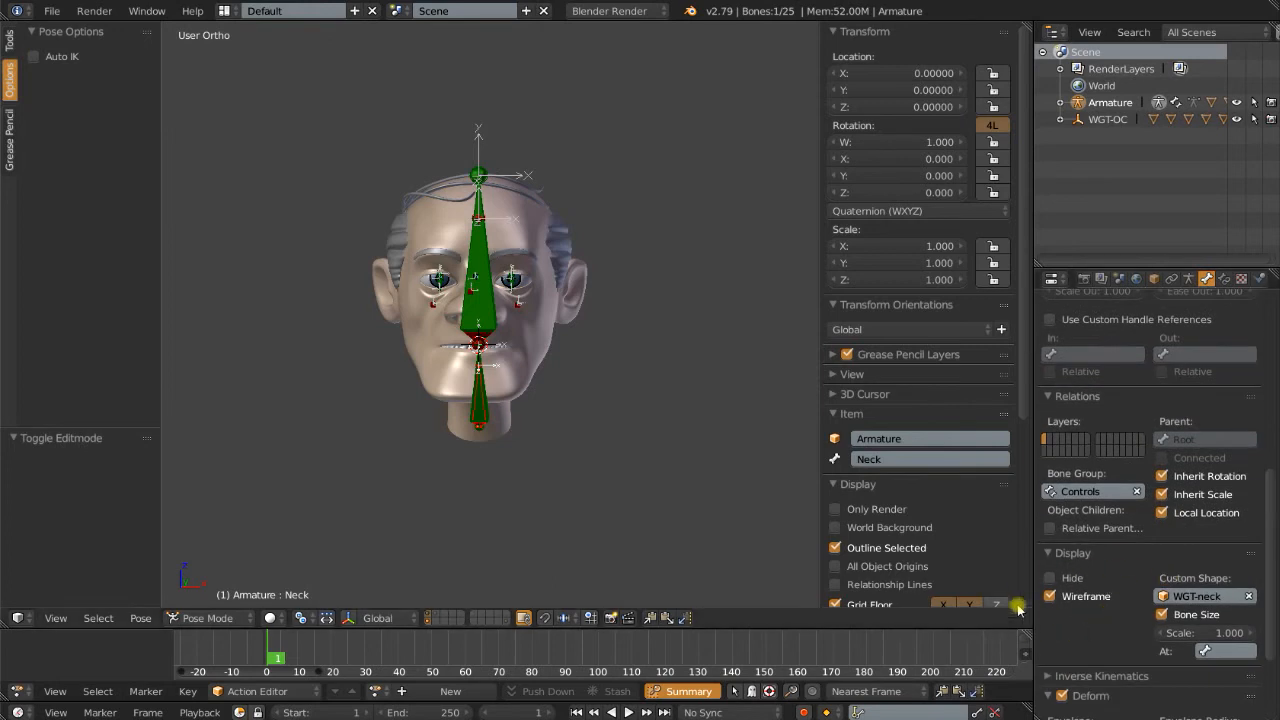
# - Set the armature's maximum draw type to Wire, re-enable Shapes, and enter Edit Mode
pyautogui.click(1154, 279)
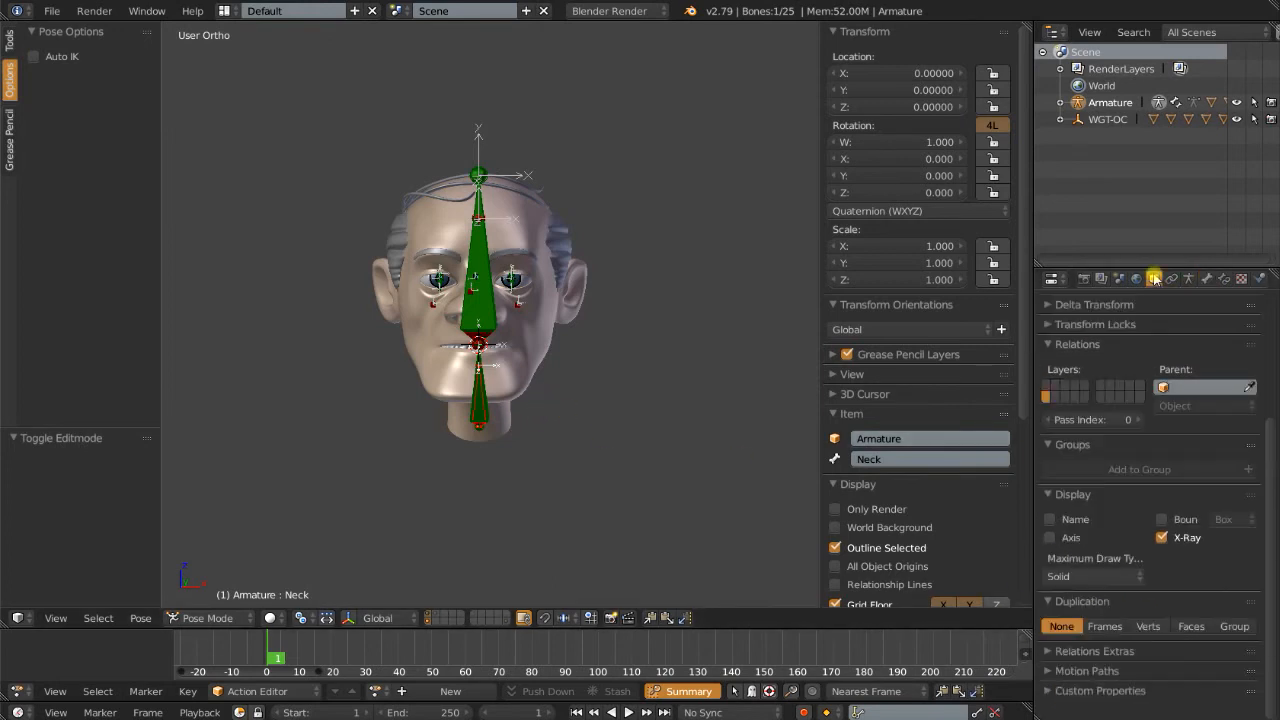
pyautogui.click(1092, 576)
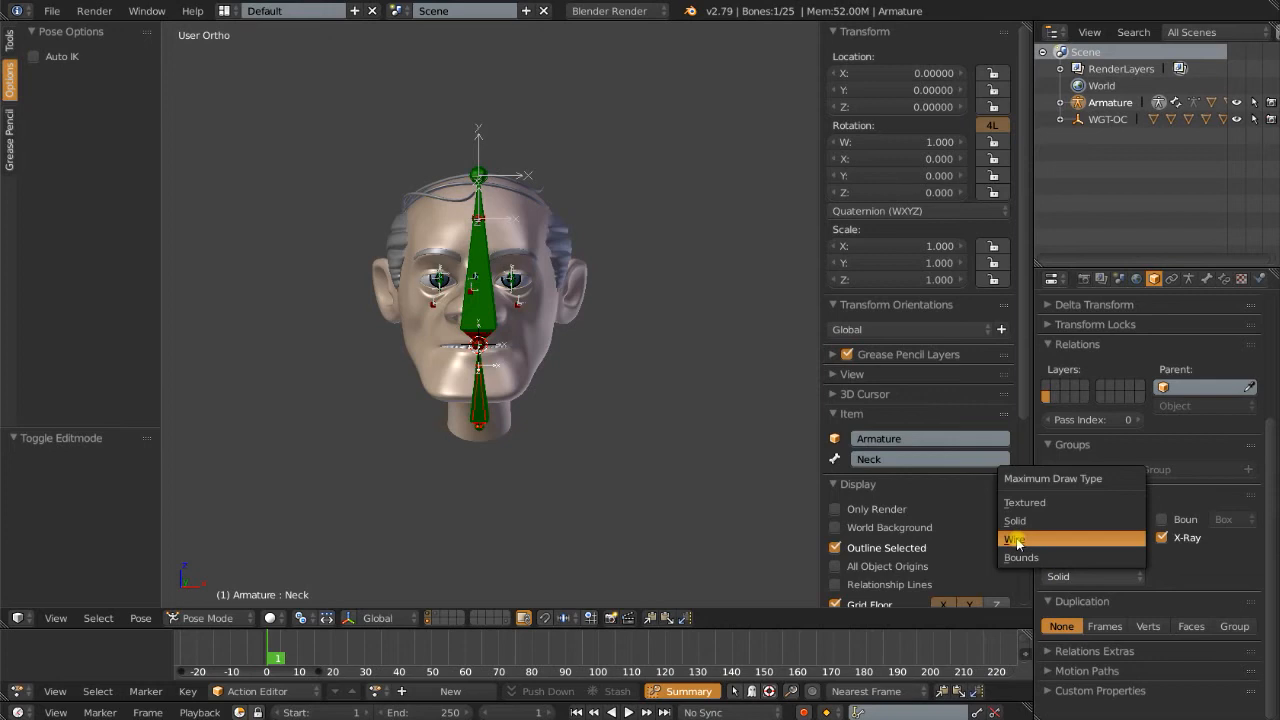
pyautogui.click(1015, 539)
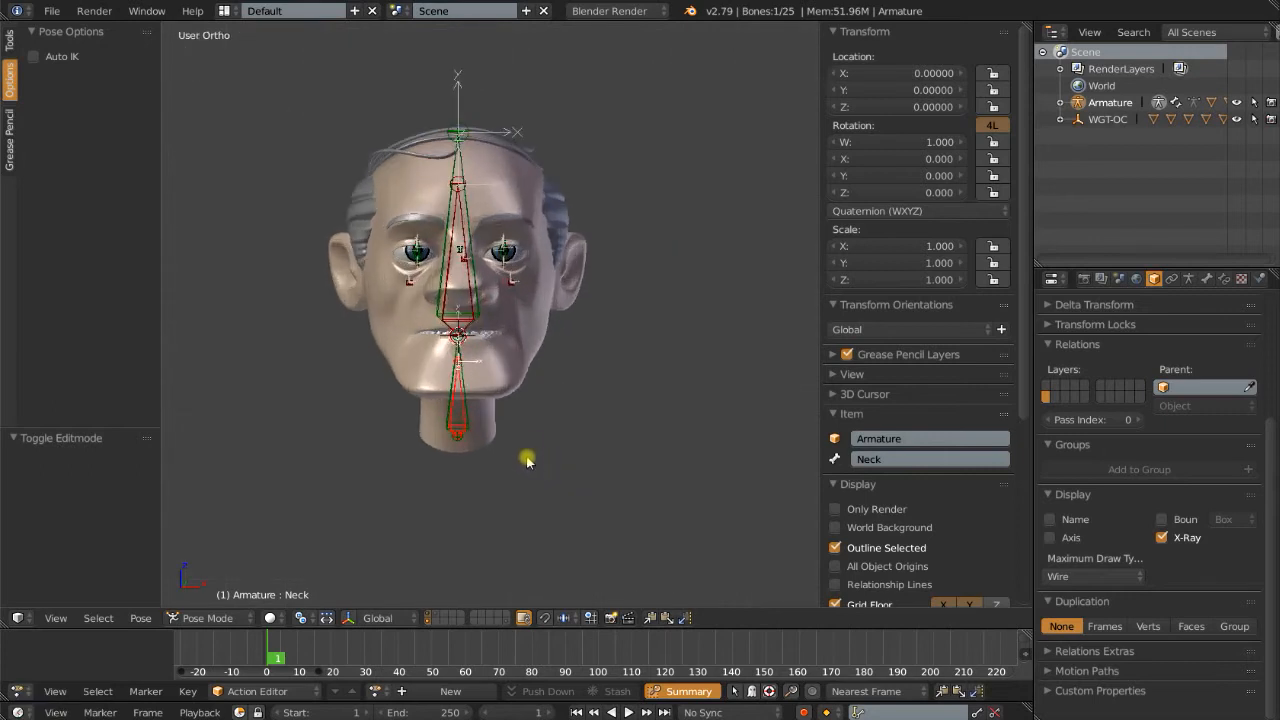
pyautogui.click(1187, 279)
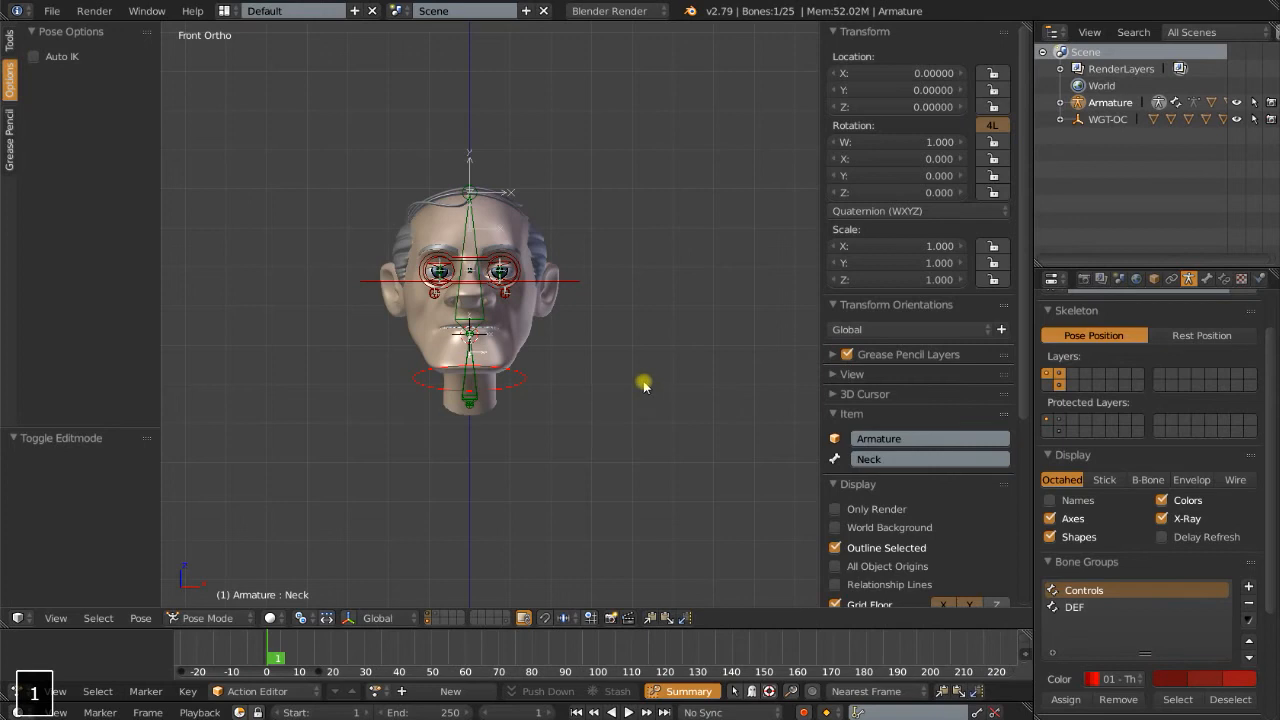
pyautogui.press('Tab')
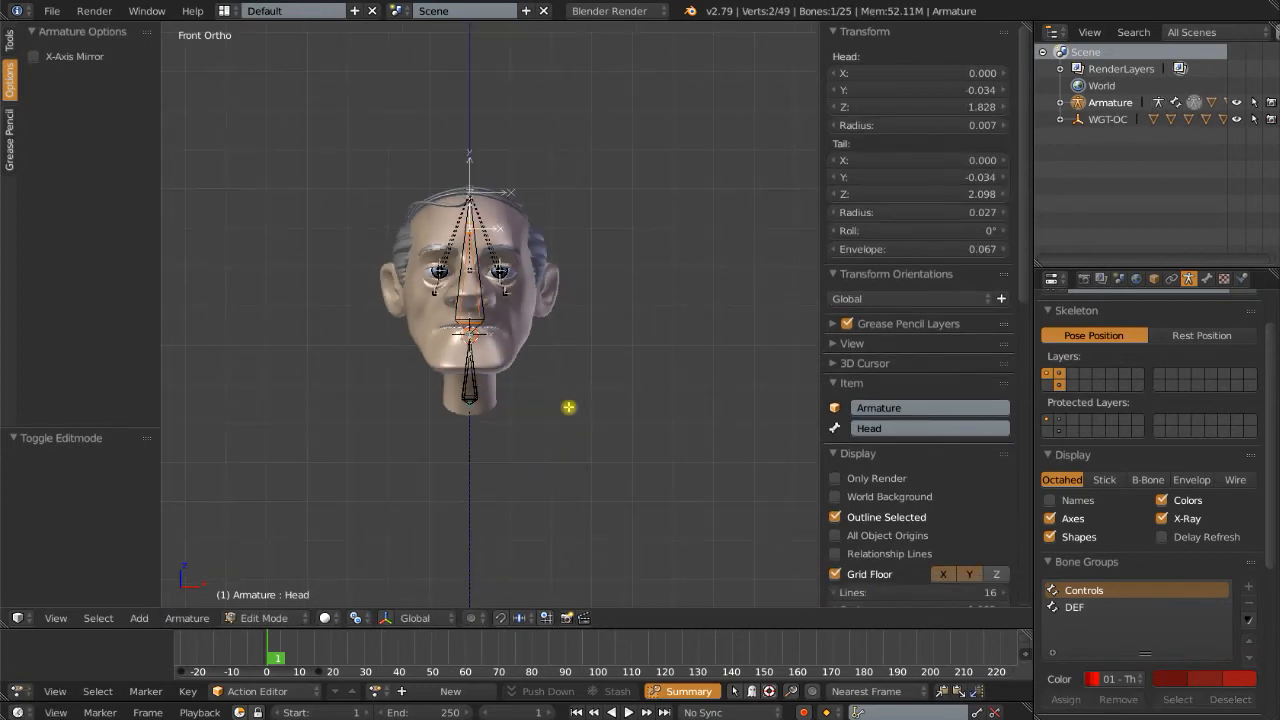
# - Duplicate the Head bone and place the copy beside the head
pyautogui.press('shift+d')
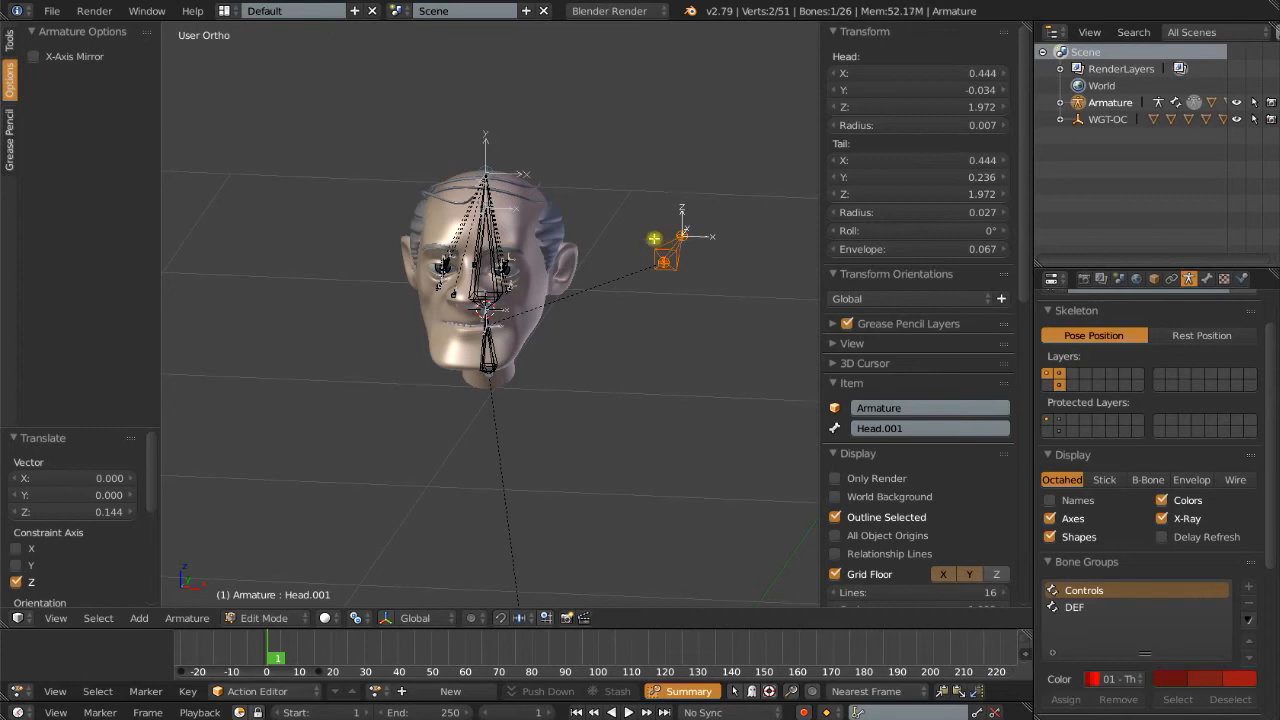
pyautogui.click(486, 170)
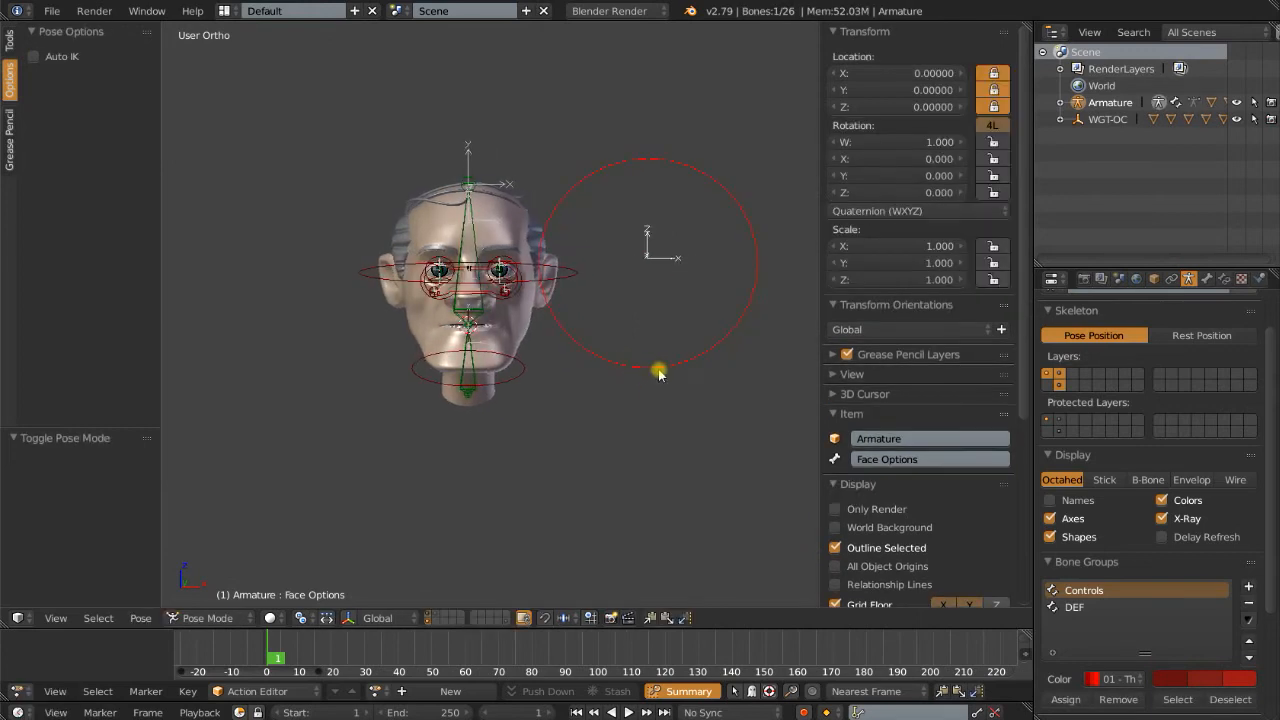
pyautogui.moveTo(362, 277)
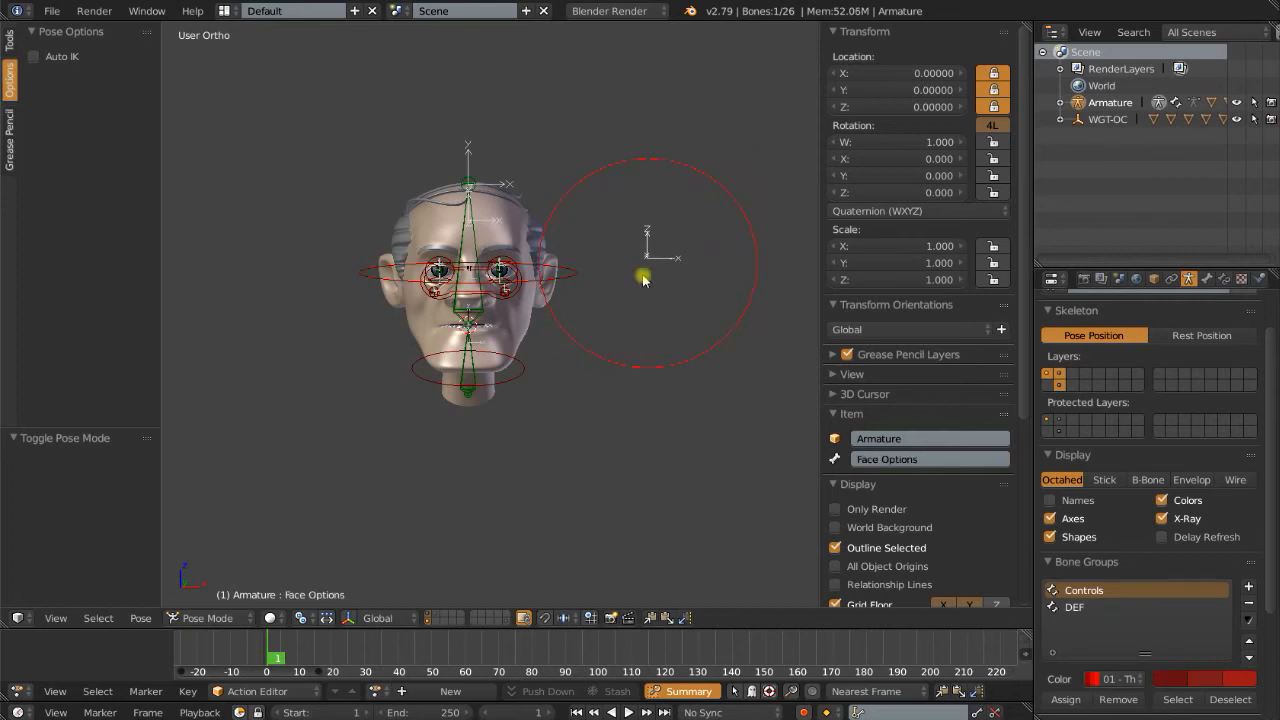
# - Set the Face Options bone's custom shape to WGT-Face Options
pyautogui.click(1206, 279)
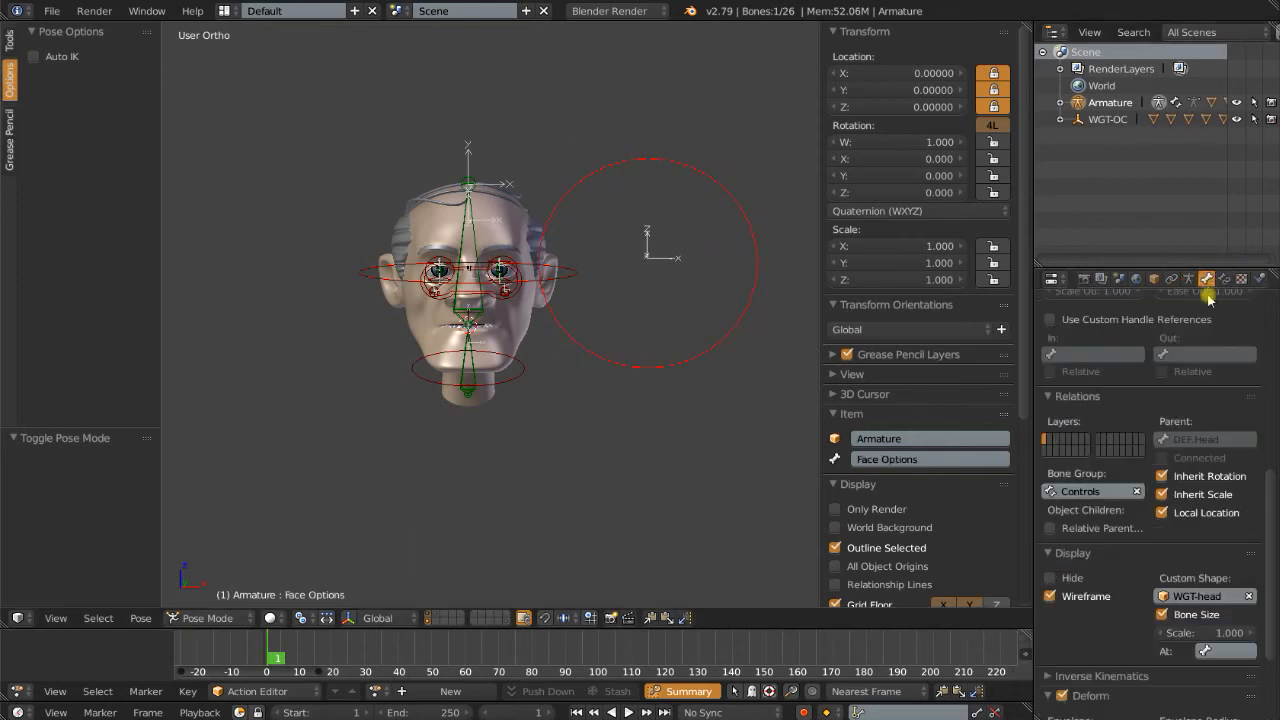
pyautogui.click(1200, 479)
pyautogui.write('wgt-f')
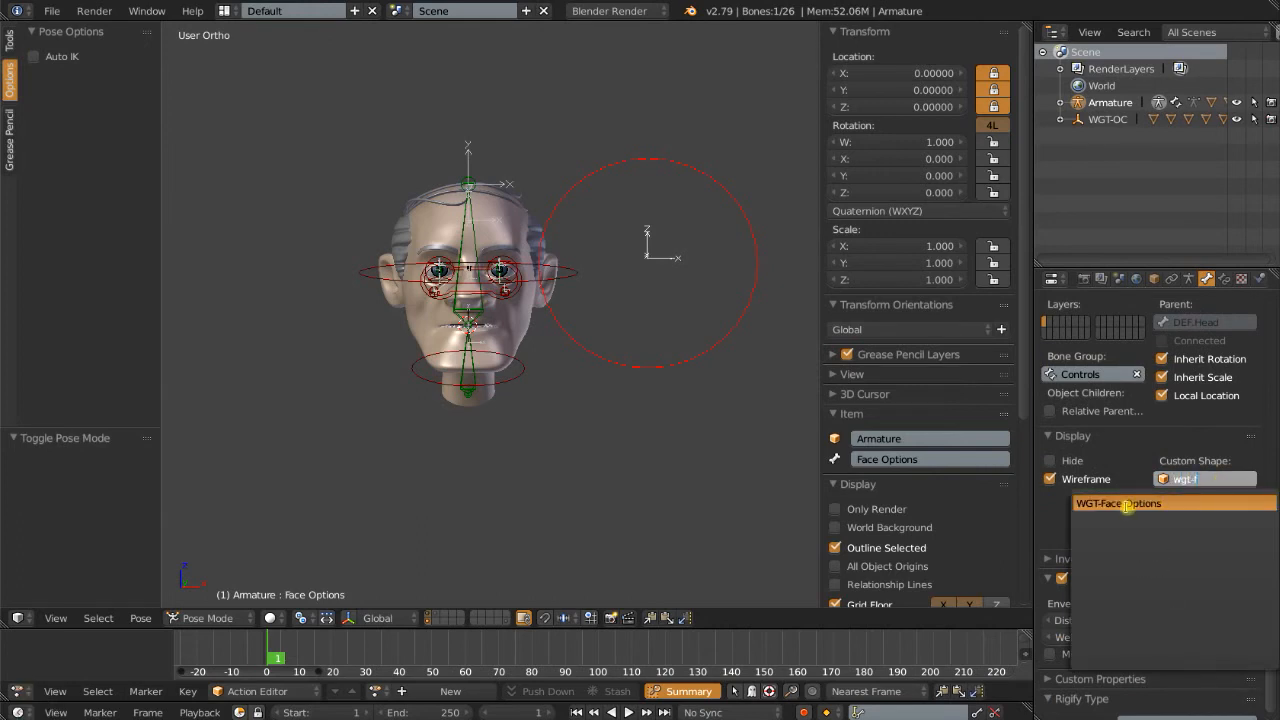
pyautogui.click(1118, 503)
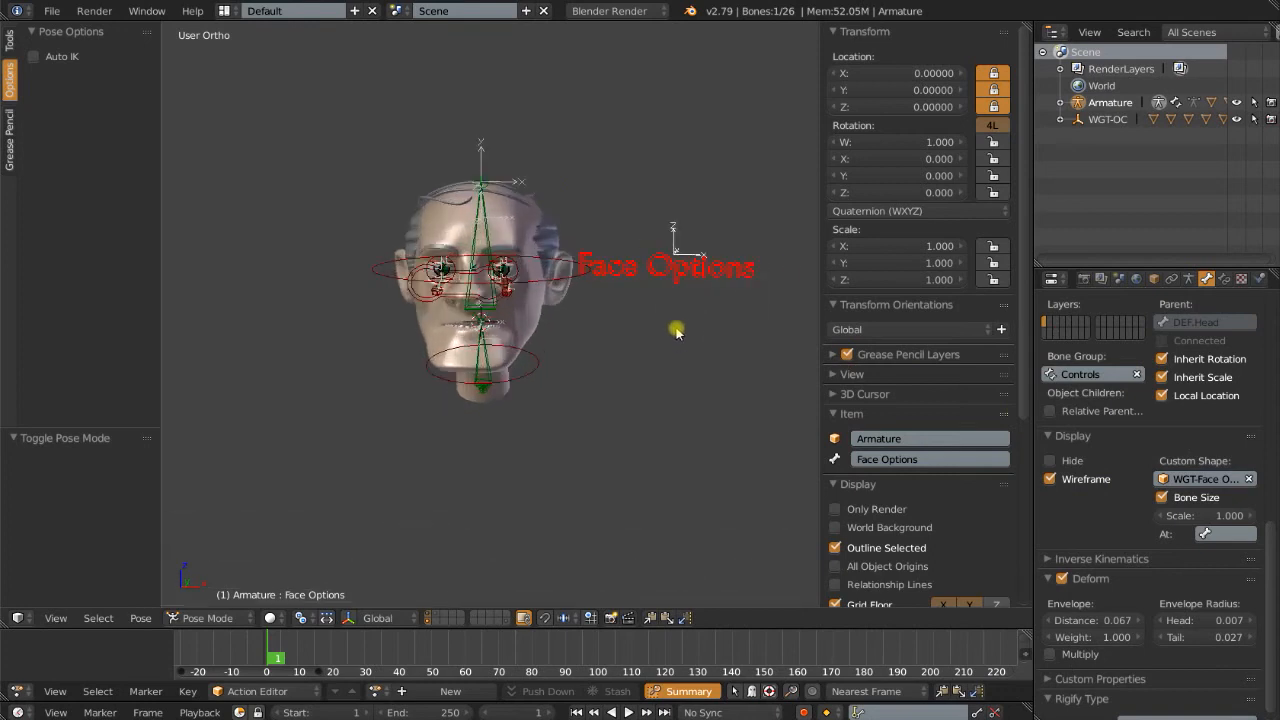
pyautogui.moveTo(492, 630)
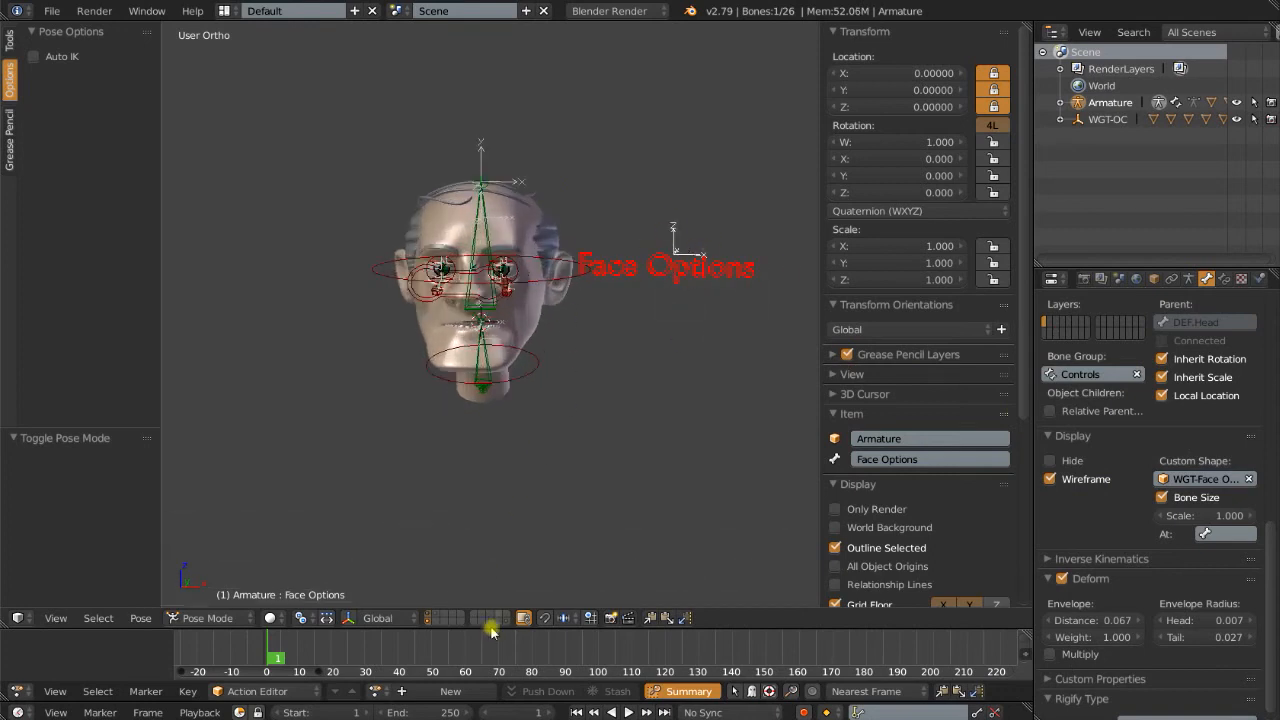
# - Show the widget shapes layer containing the WGT-Face Options text object
pyautogui.click(207, 617)
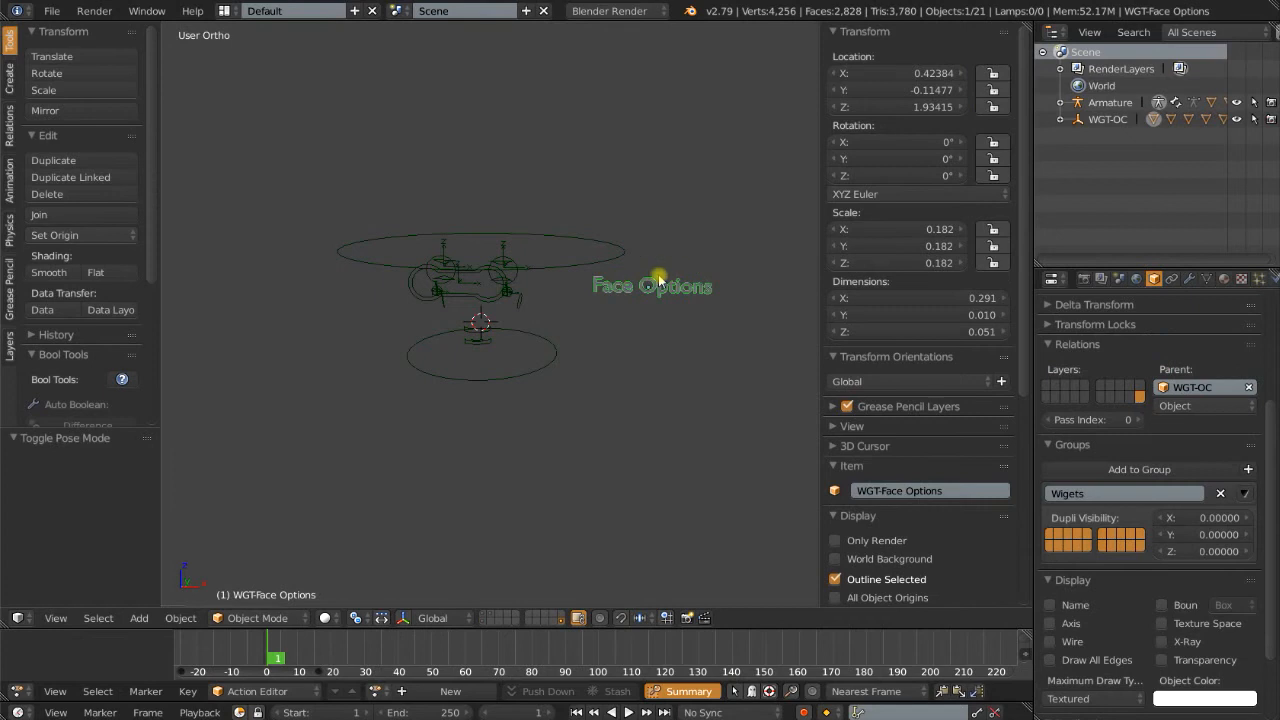
pyautogui.moveTo(460, 620)
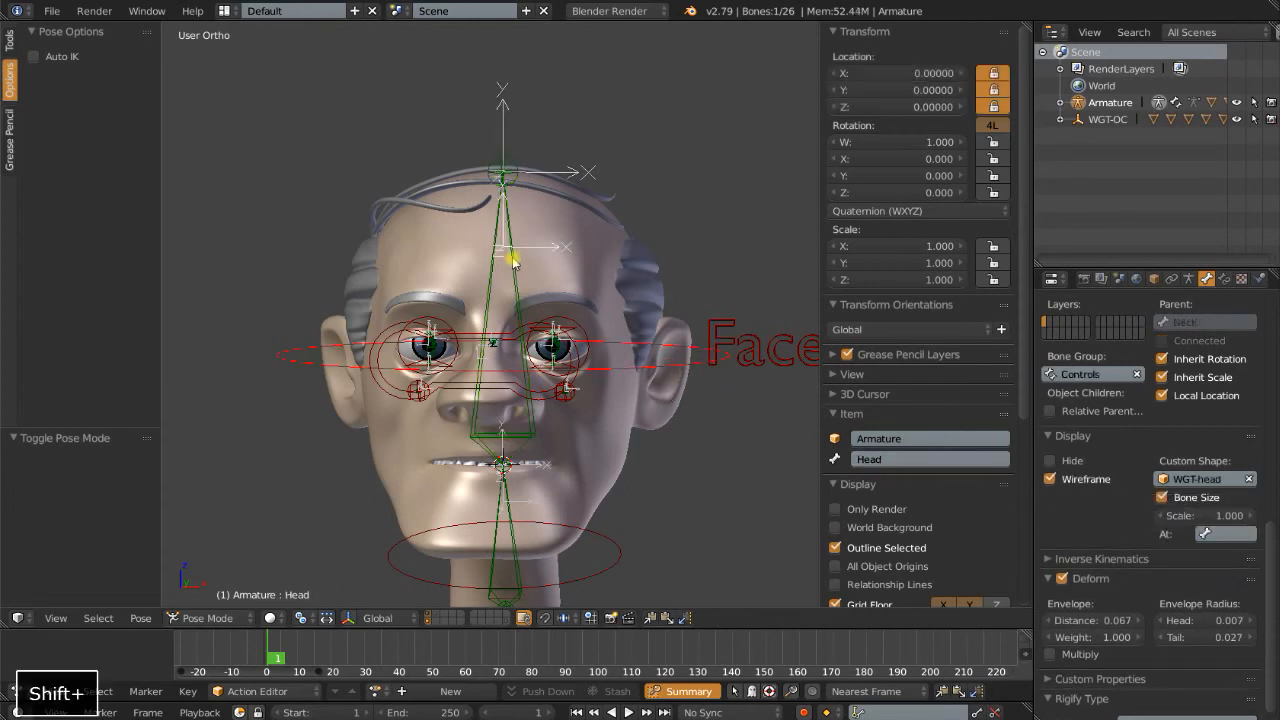
# - Add a Copy Transforms constraint so the deform head follows Head, then test-rotate Head
pyautogui.press('ctrl+shift+c')
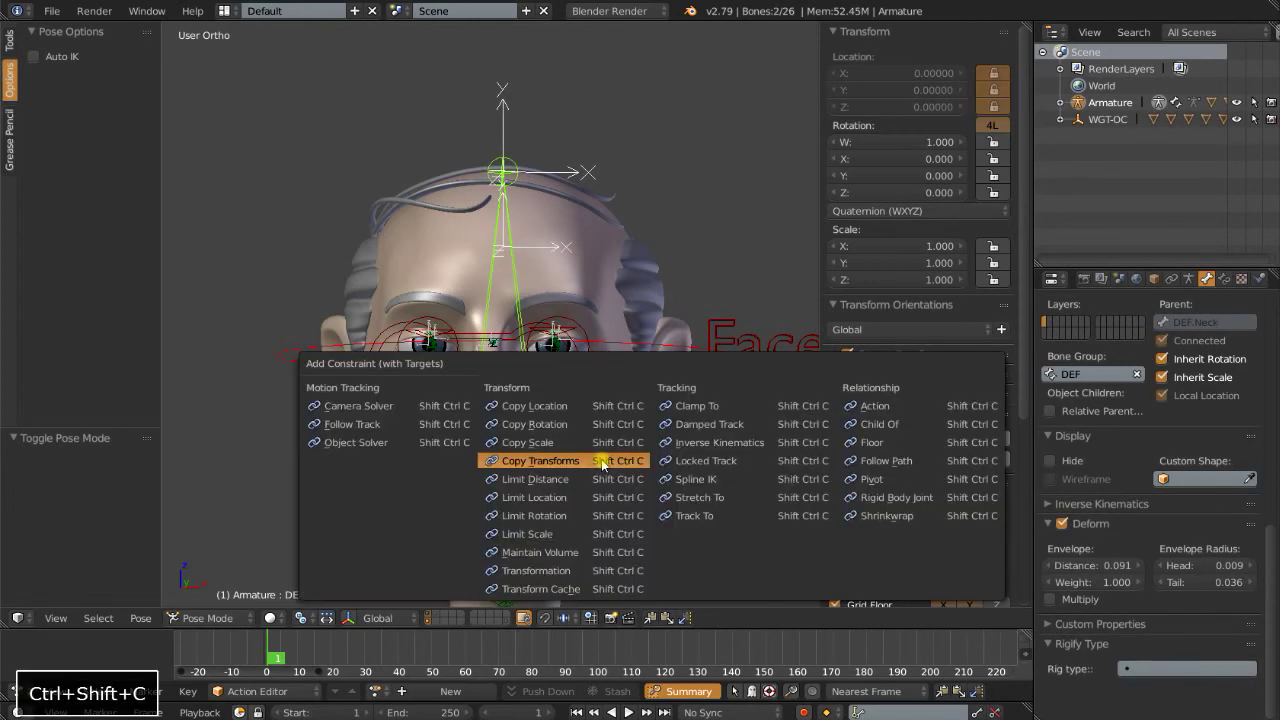
pyautogui.click(540, 460)
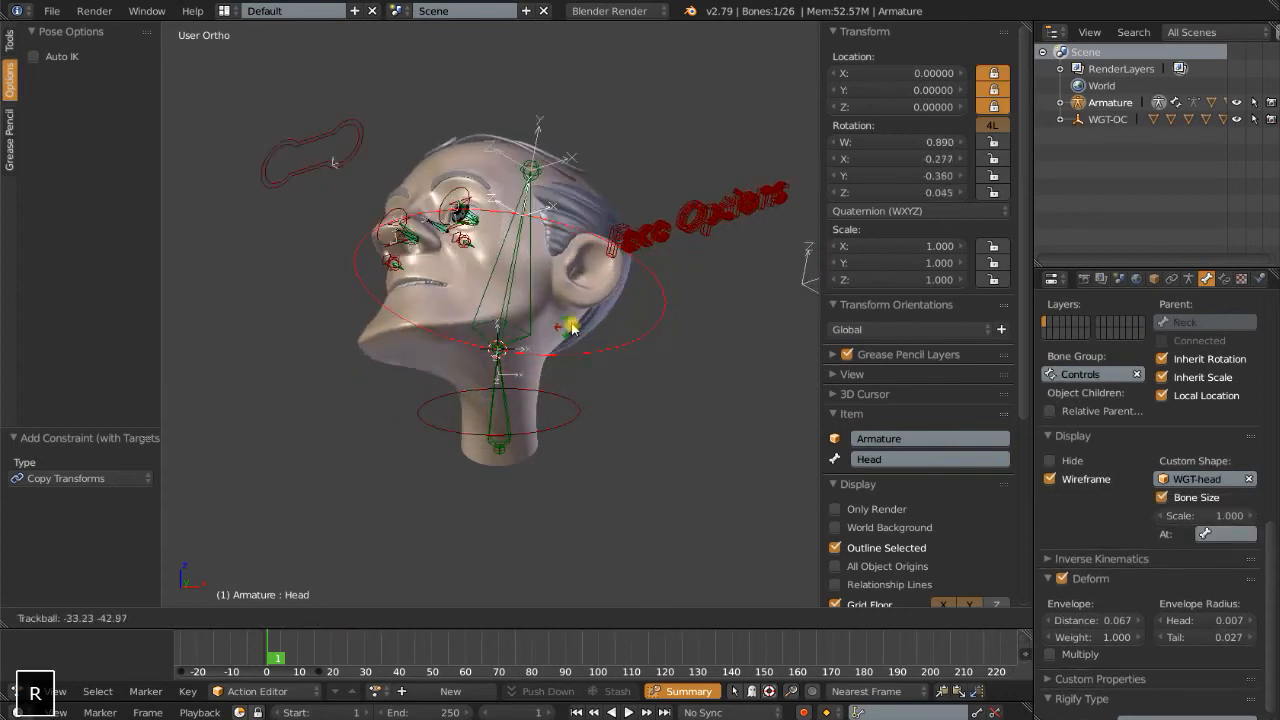
pyautogui.moveTo(570, 330); pyautogui.dragTo(530, 350)
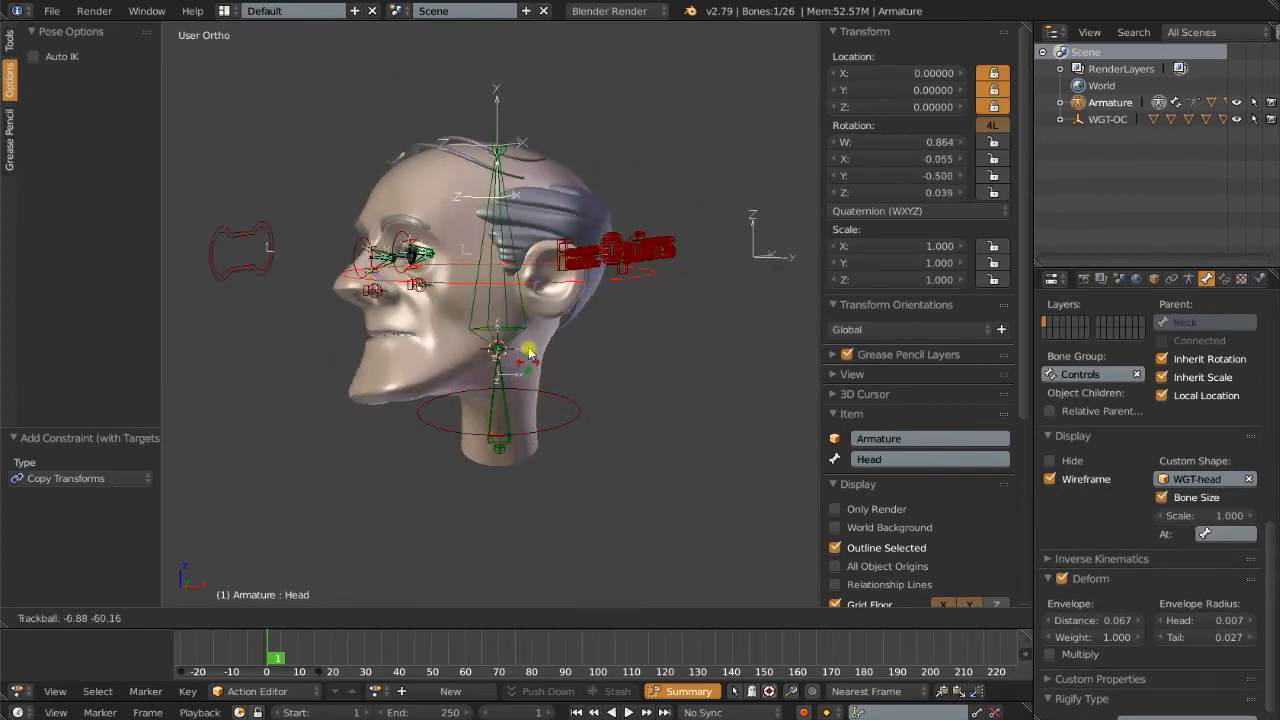
pyautogui.moveTo(530, 350); pyautogui.dragTo(595, 335)
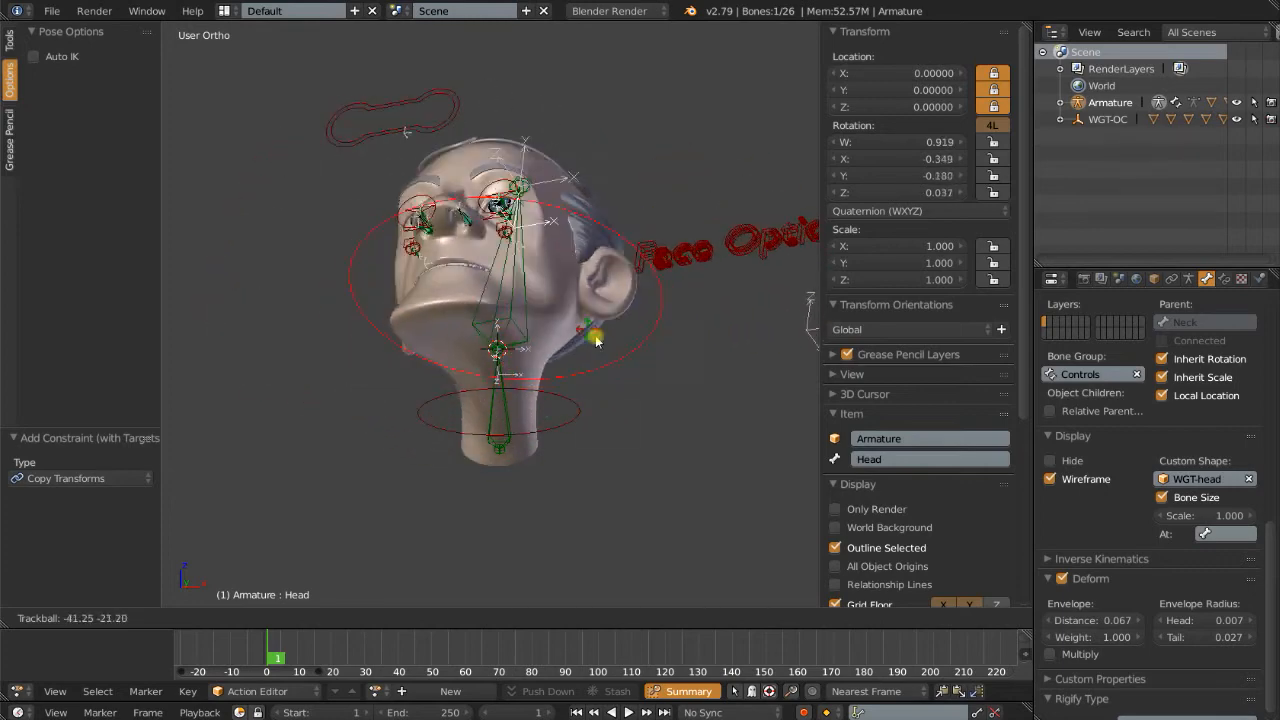
pyautogui.moveTo(595, 333); pyautogui.dragTo(577, 403)
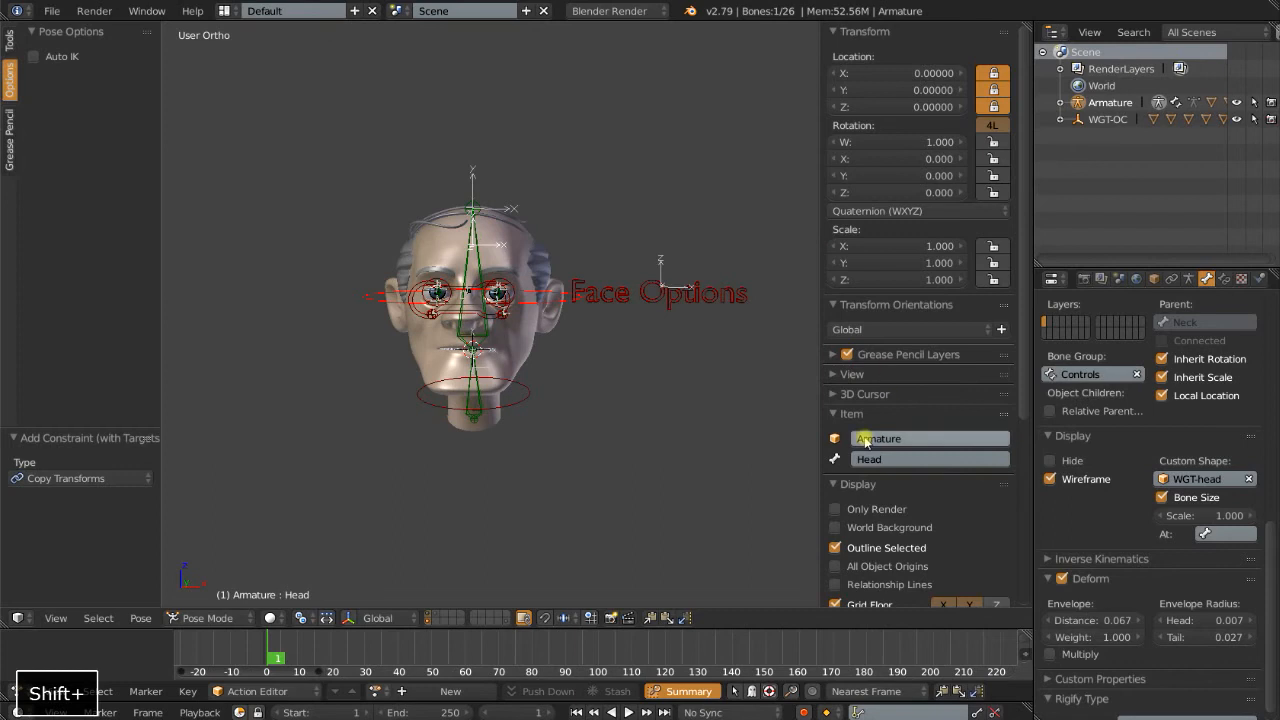
pyautogui.click(1188, 279)
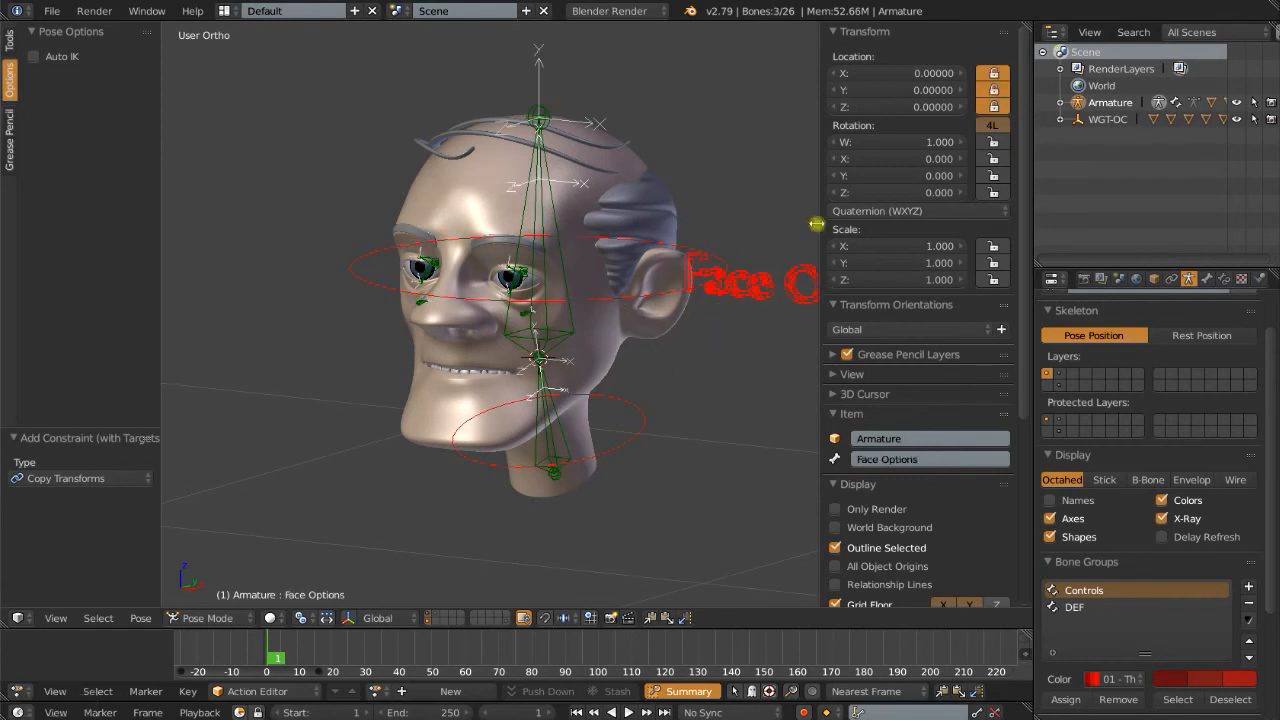
pyautogui.moveTo(657, 418)
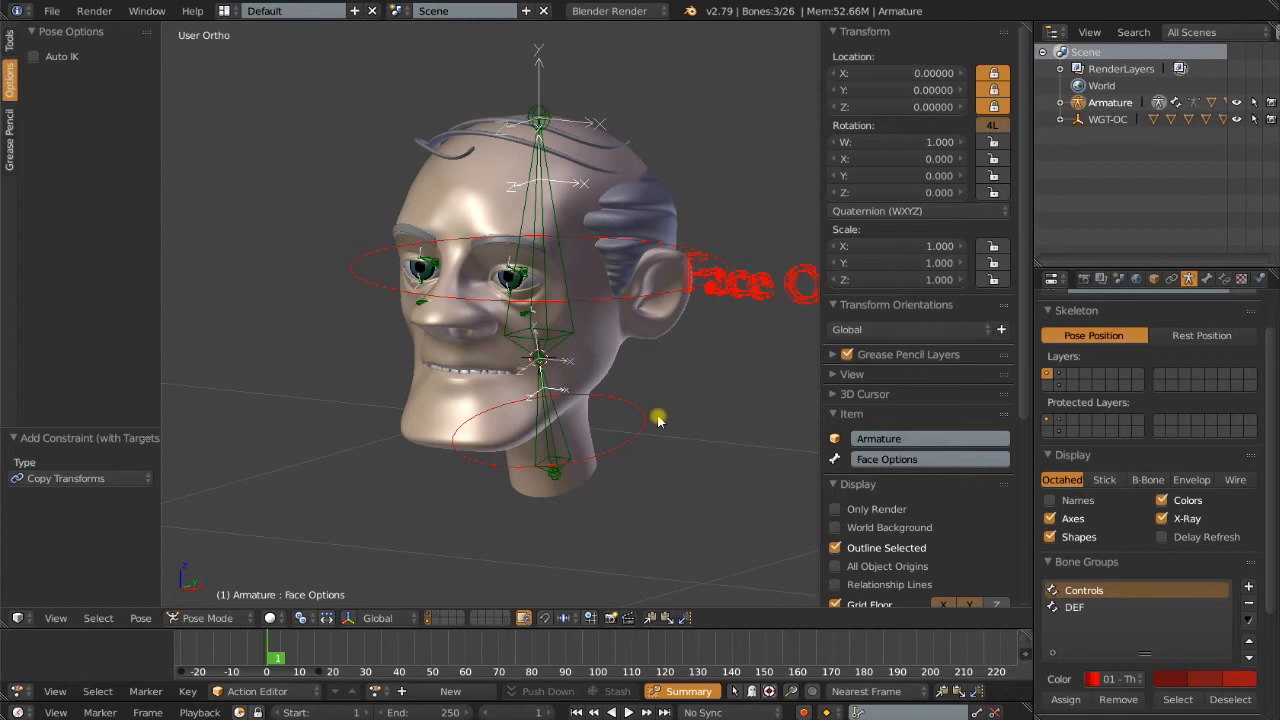
# - Move the DEF bones to bone layer 2, unhide the controls, and show only layer 2
pyautogui.press('a')
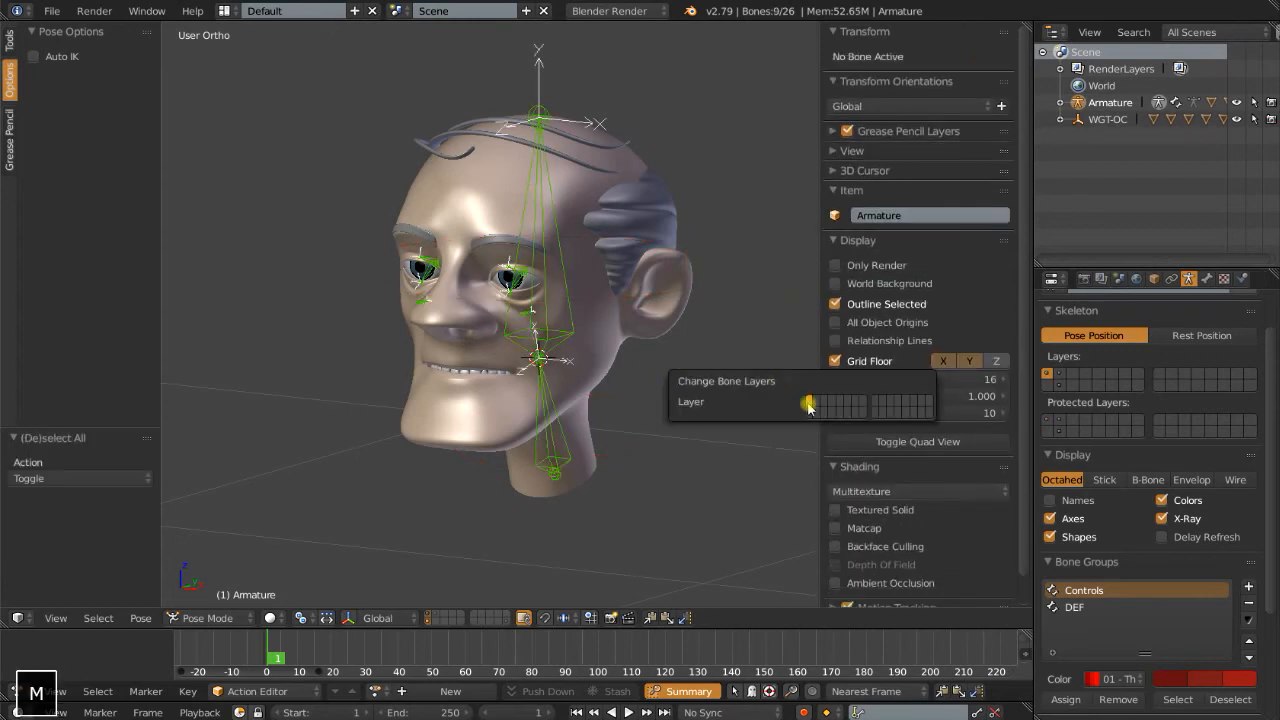
pyautogui.click(1050, 385)
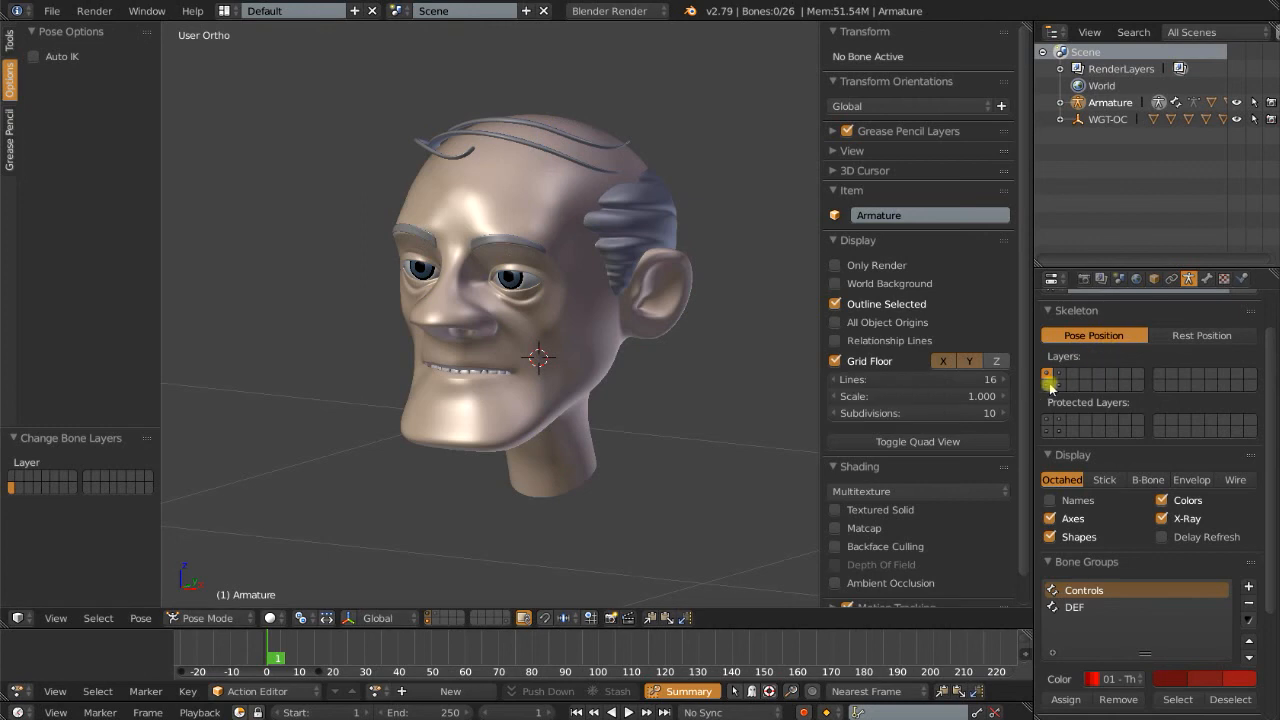
pyautogui.press('alt+h')
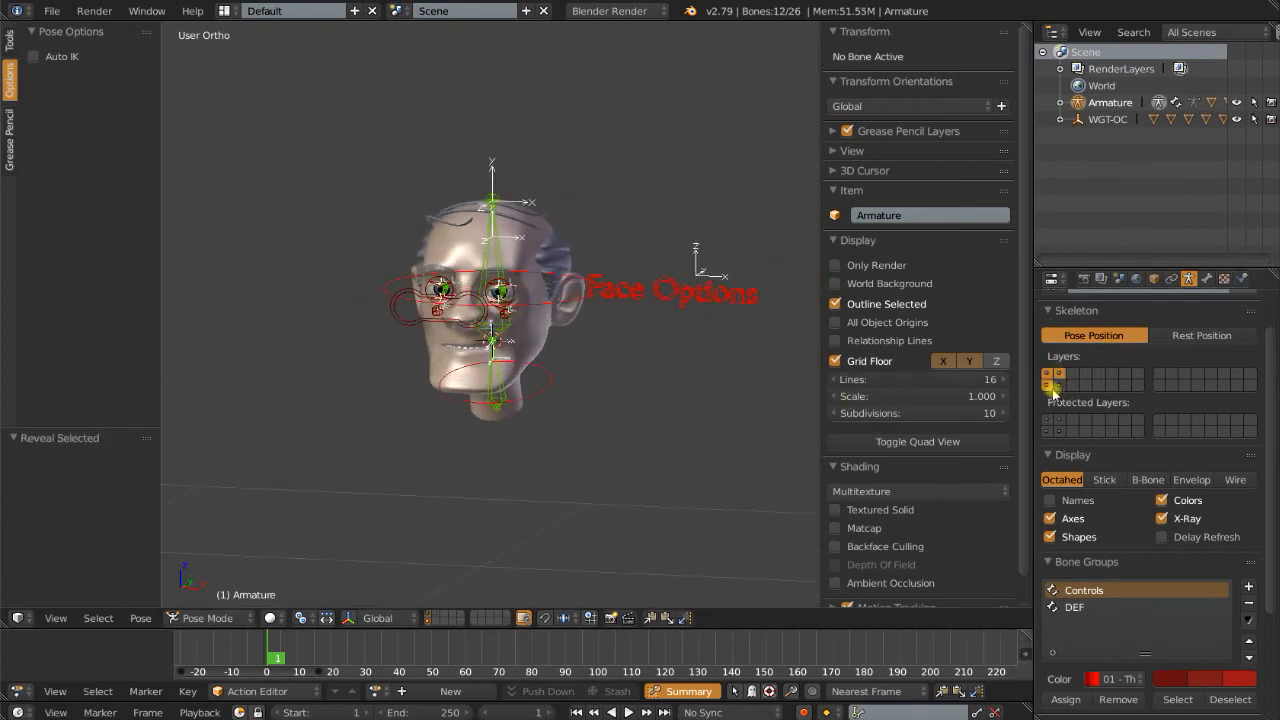
pyautogui.click(1047, 382)
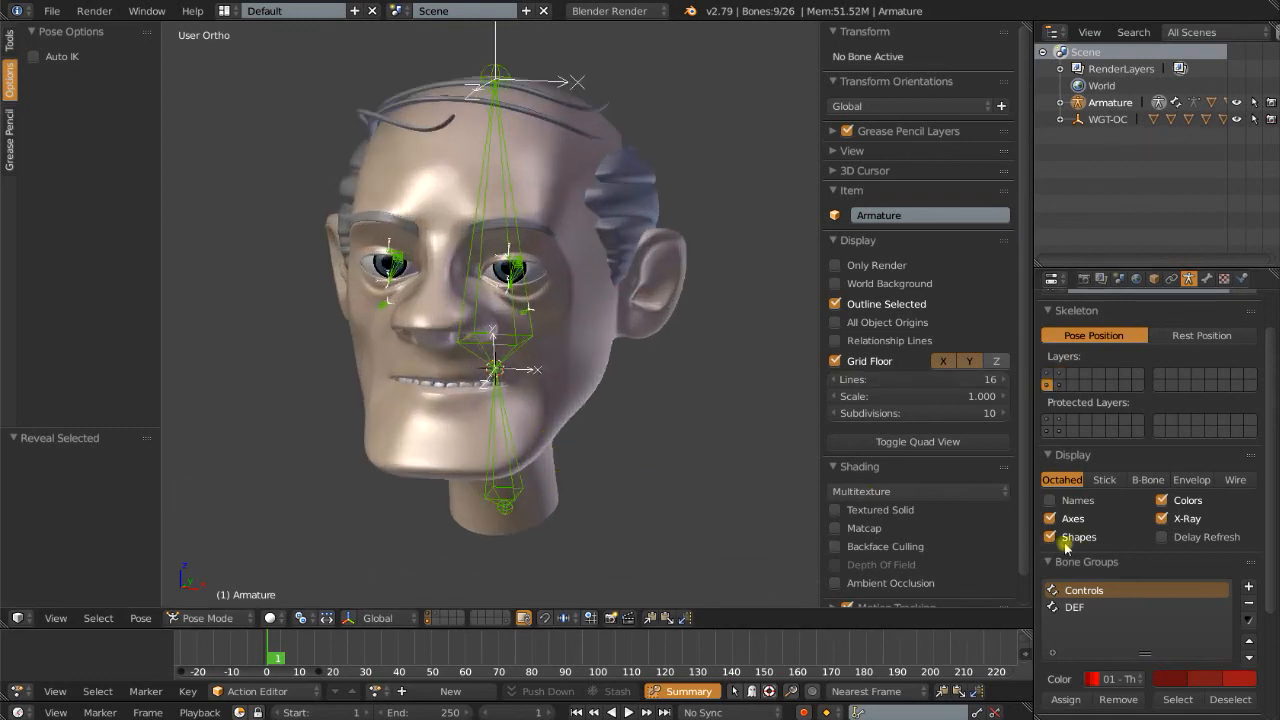
pyautogui.moveTo(1104, 480)
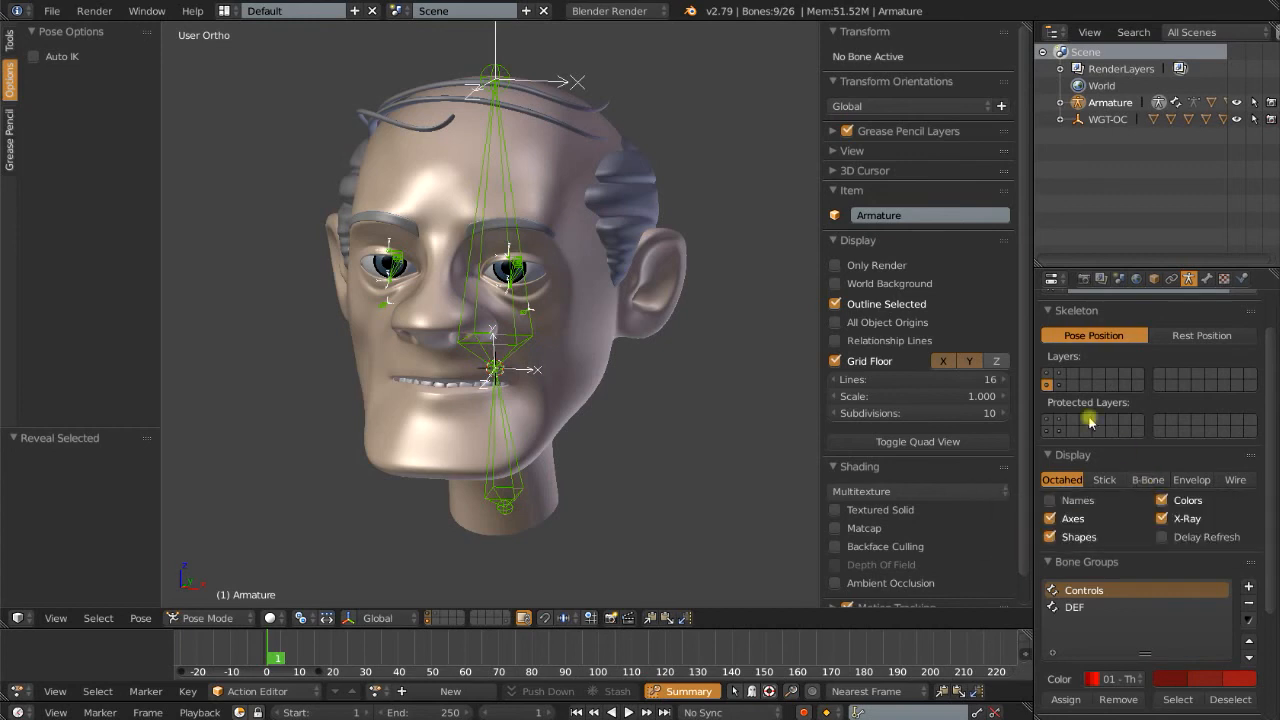
pyautogui.moveTo(1147, 479)
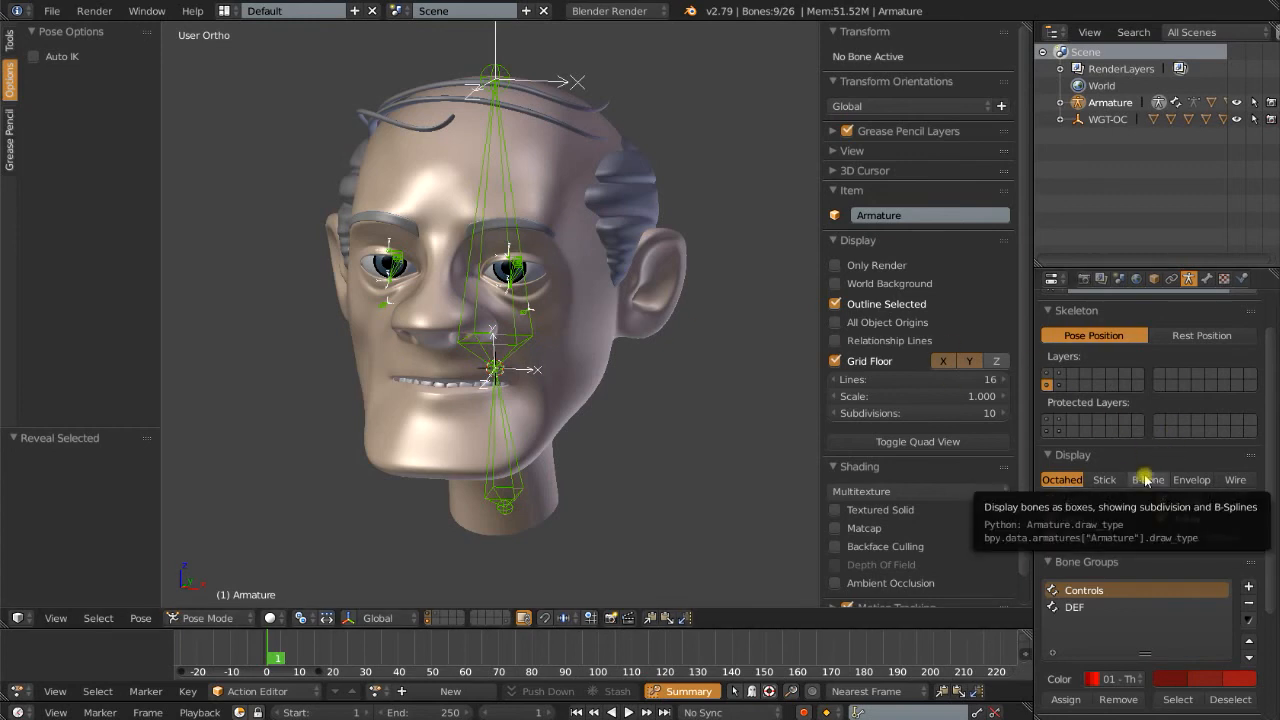
# - Display bones as B-Bones and slim the deform bones, including eyelid and cheek
pyautogui.click(1148, 479)
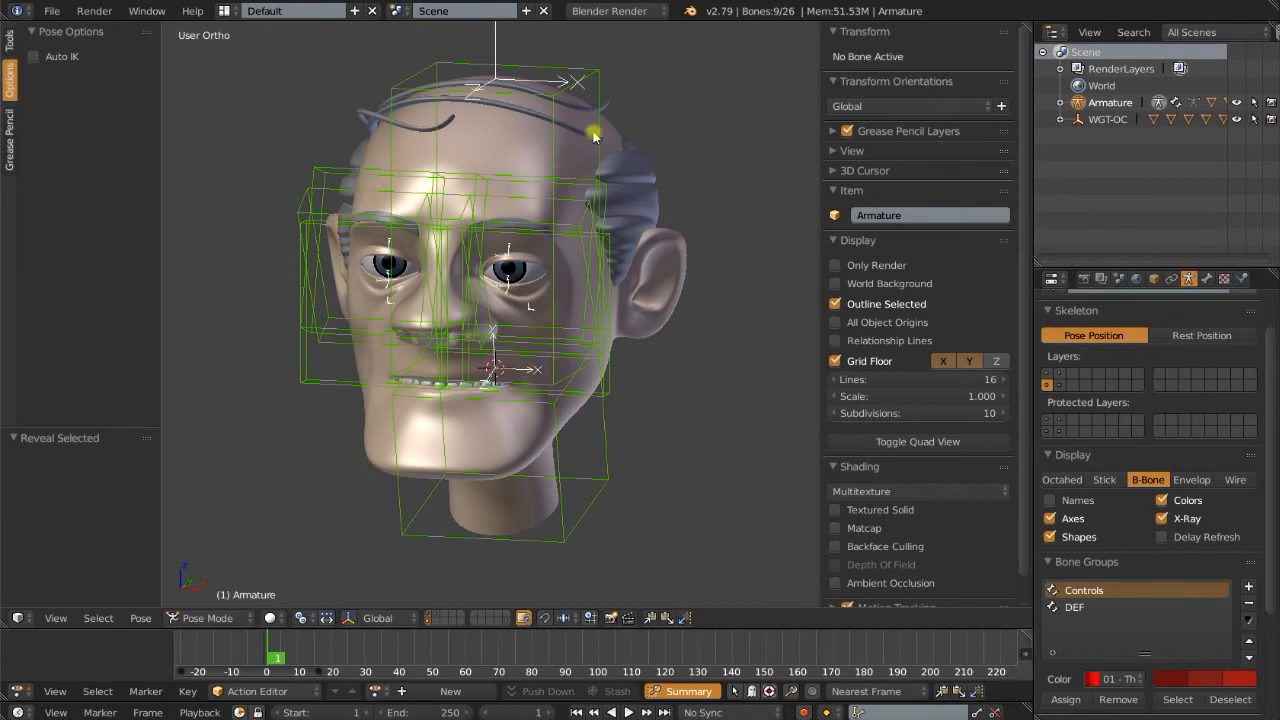
pyautogui.moveTo(670, 530)
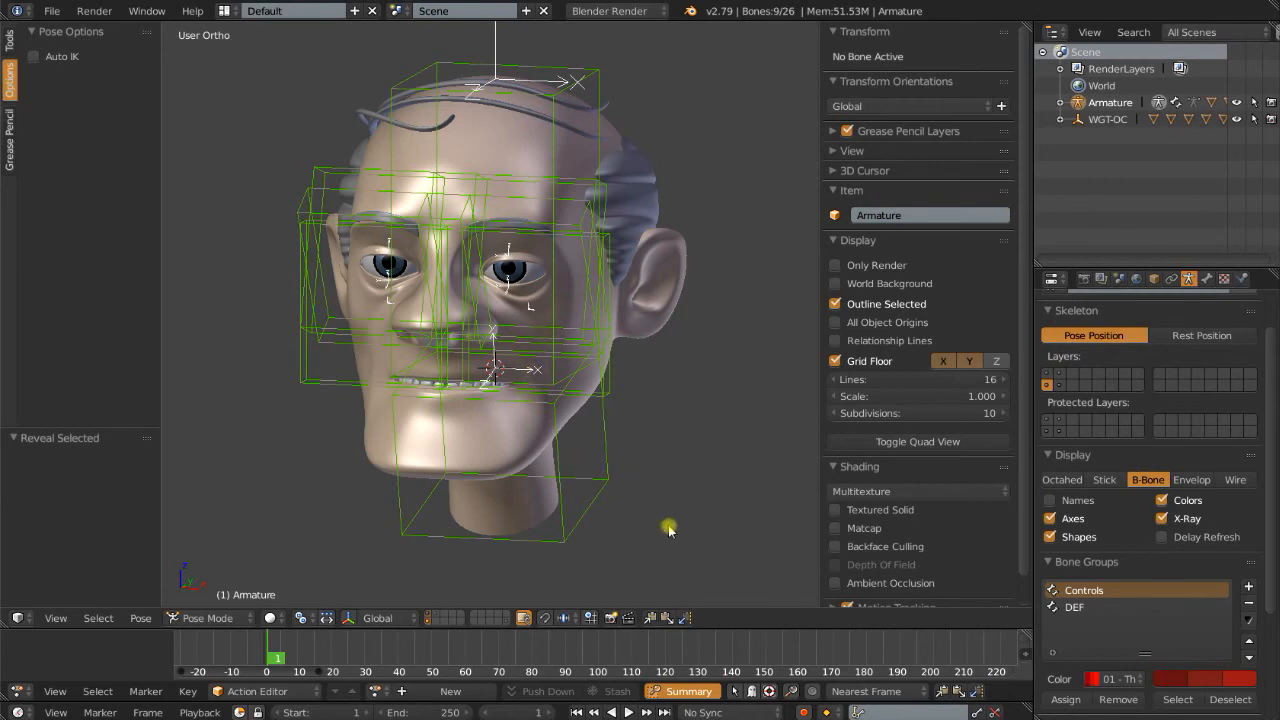
pyautogui.press('a')
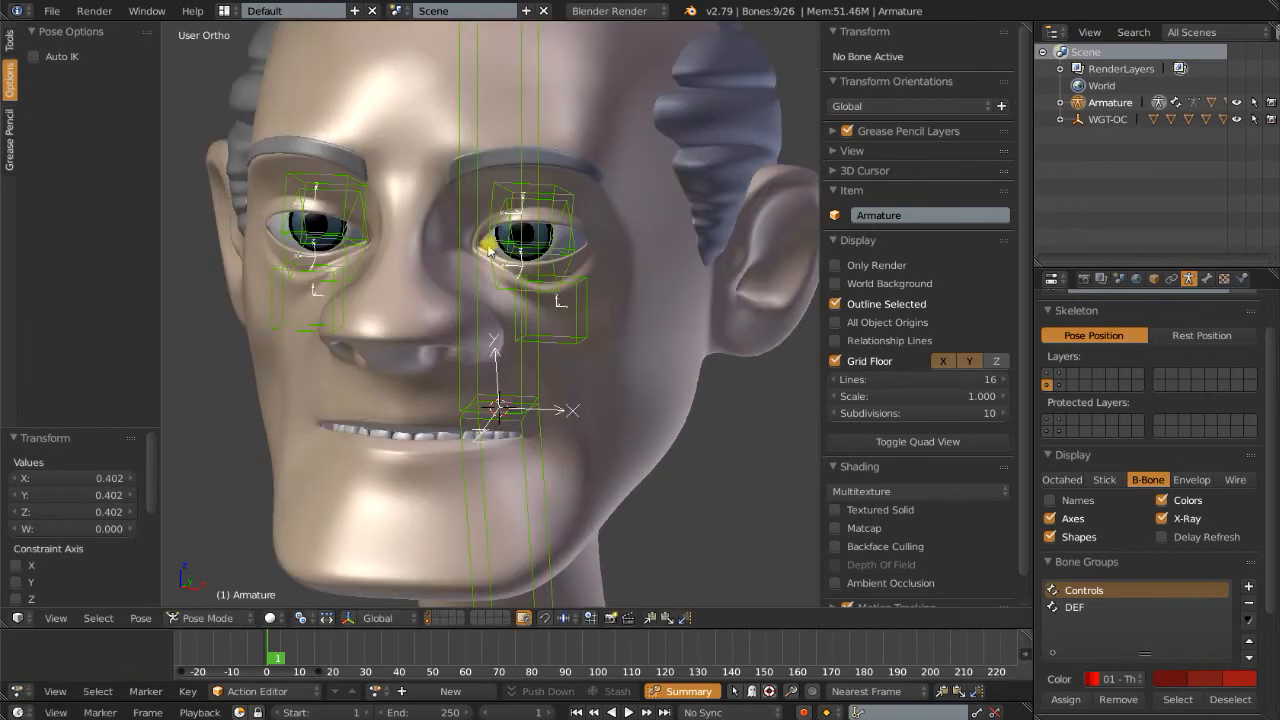
pyautogui.click(340, 228)
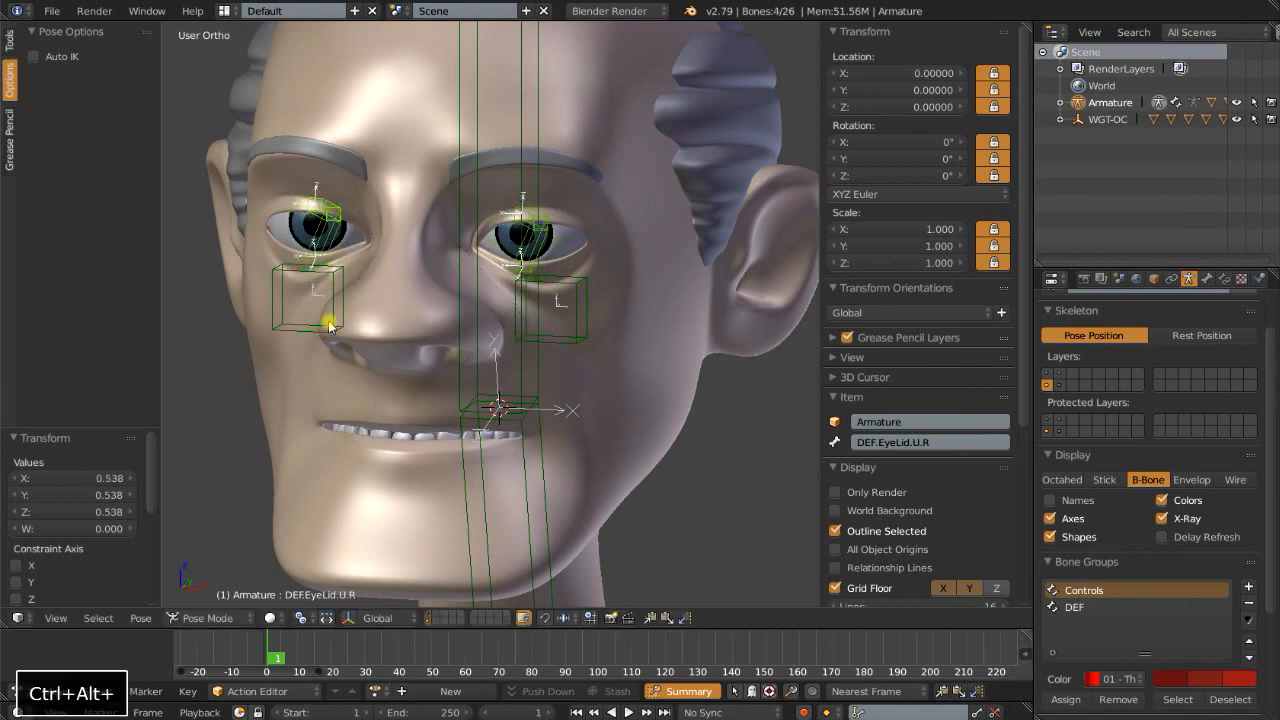
pyautogui.click(570, 340)
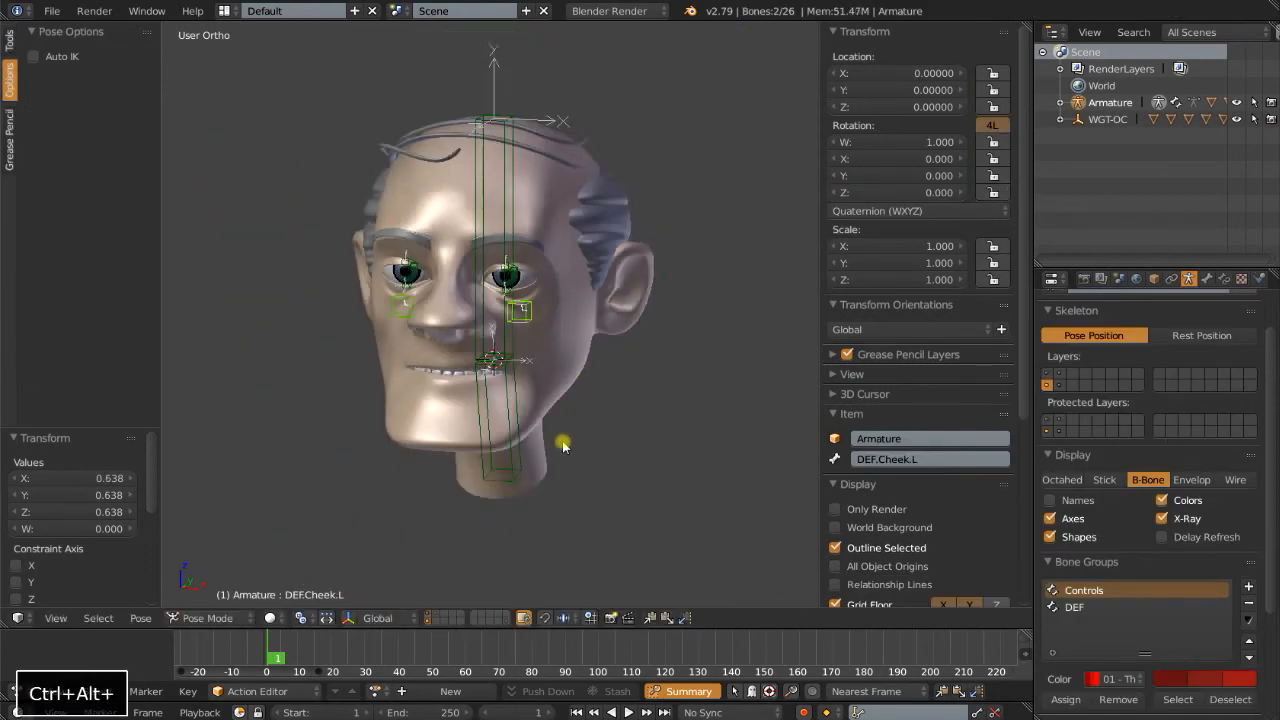
# - Show the control bone layer alongside the deform layer and reframe the head
pyautogui.click(1060, 372)
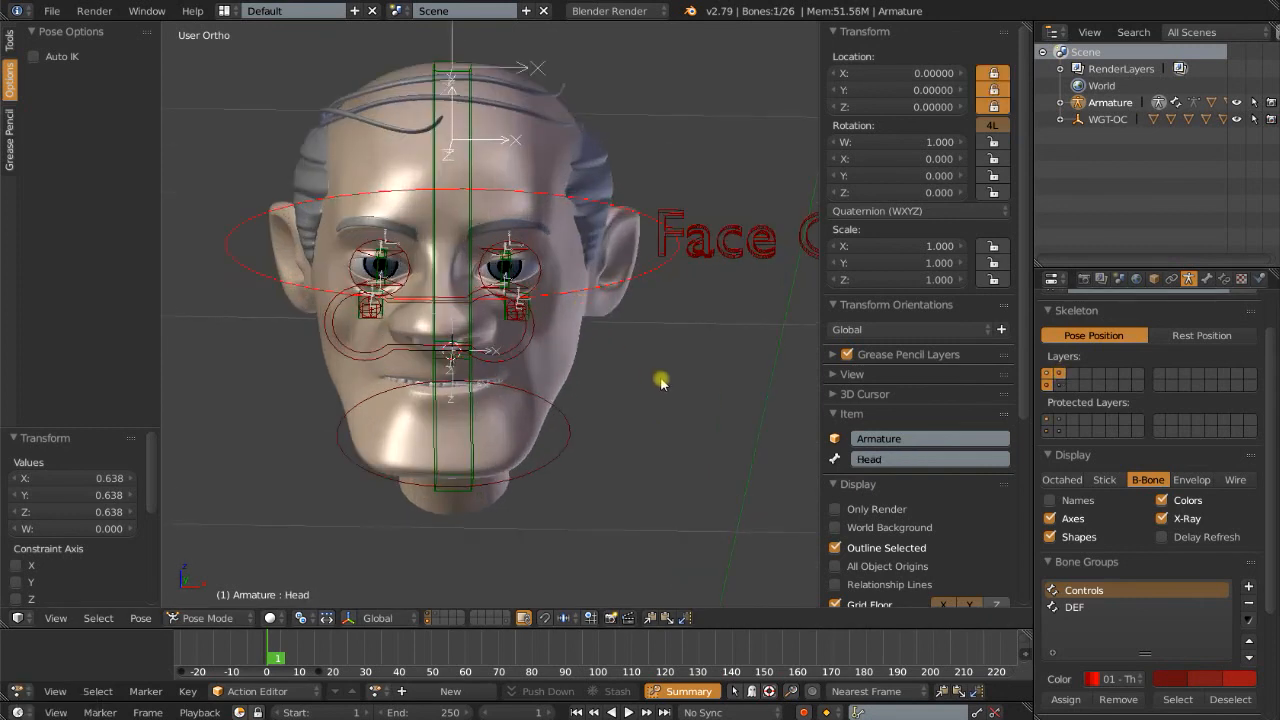
pyautogui.moveTo(660, 383); pyautogui.dragTo(745, 390)
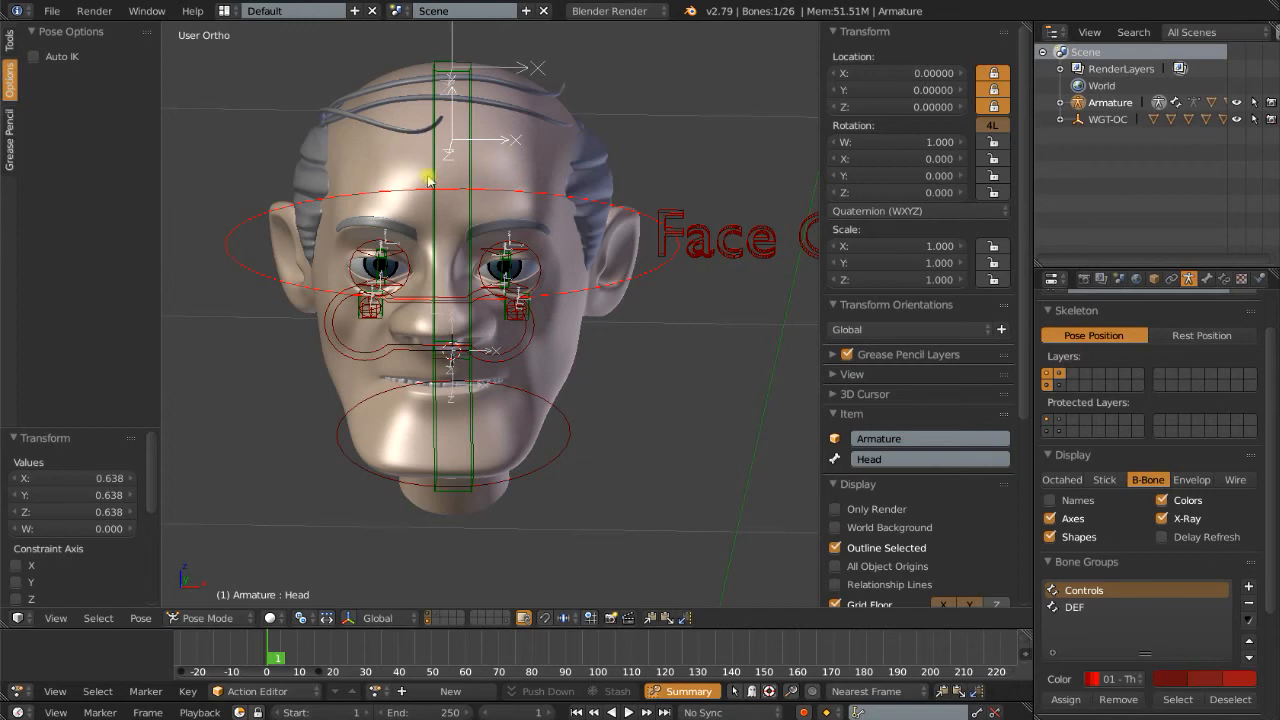
pyautogui.moveTo(430, 180); pyautogui.dragTo(650, 310)
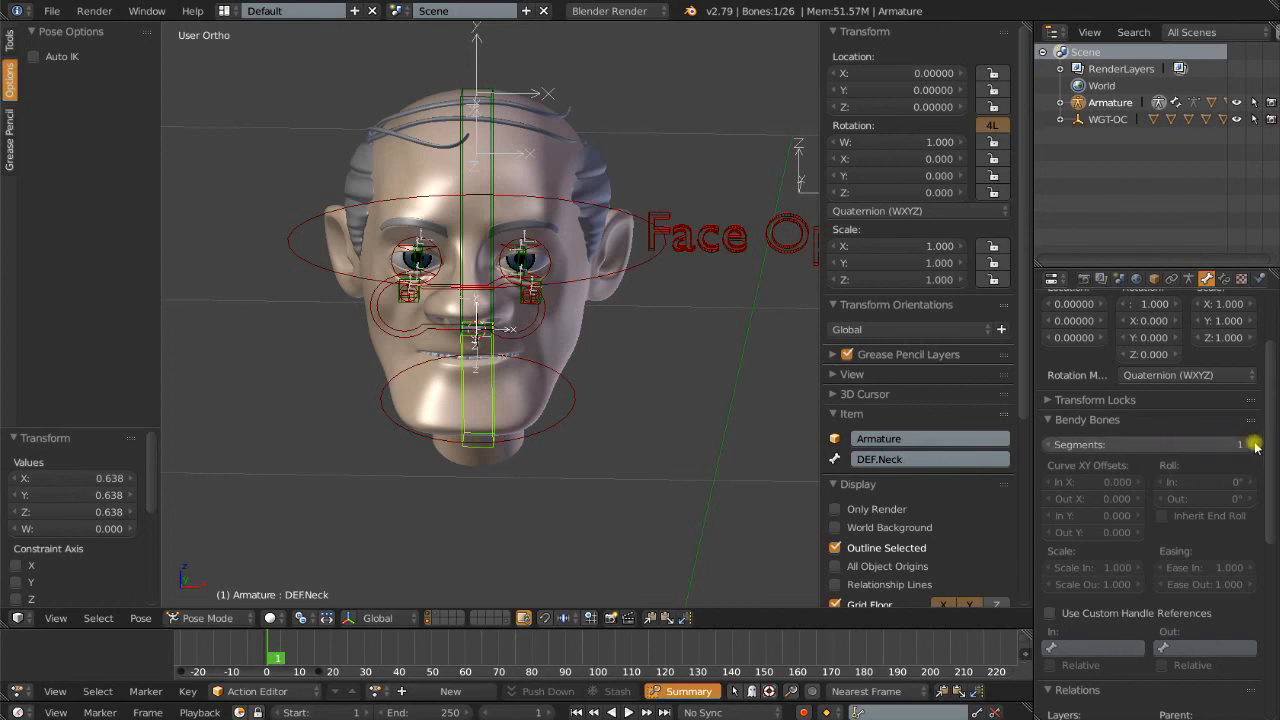
# - Set the DEF.Neck bone's Bendy Bones segment count to 8
pyautogui.click(1251, 444)
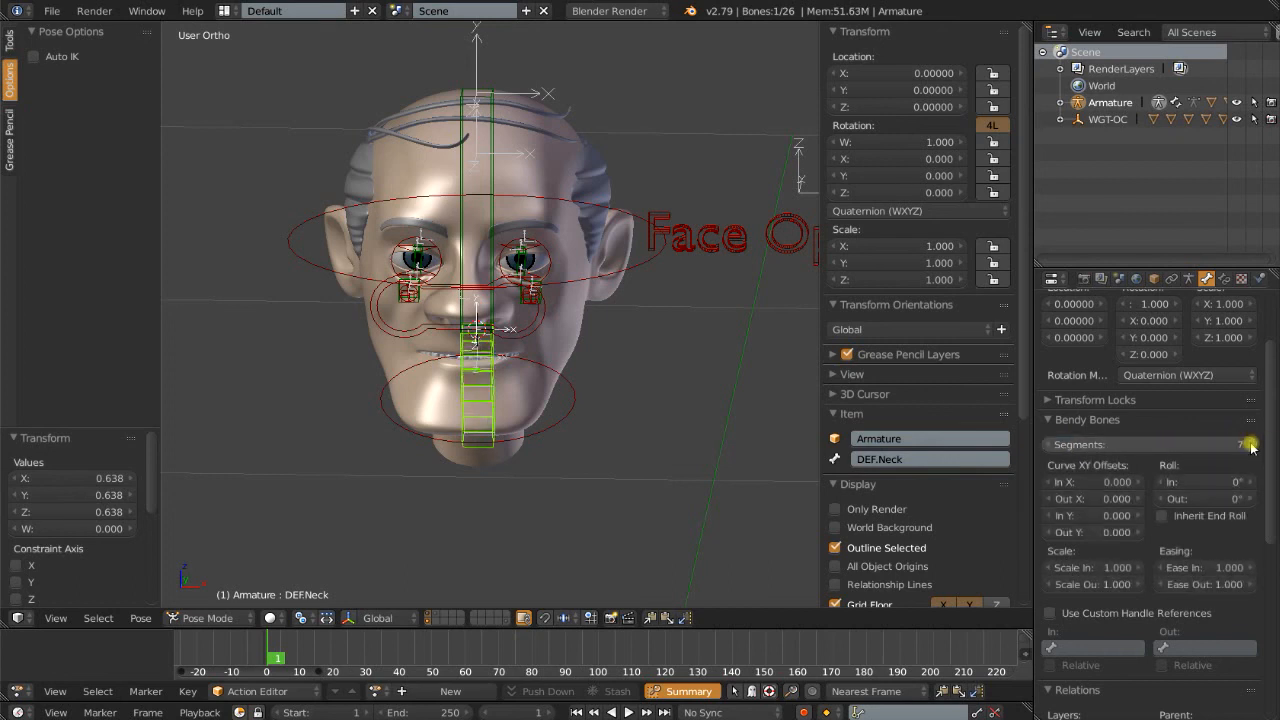
pyautogui.click(1248, 444)
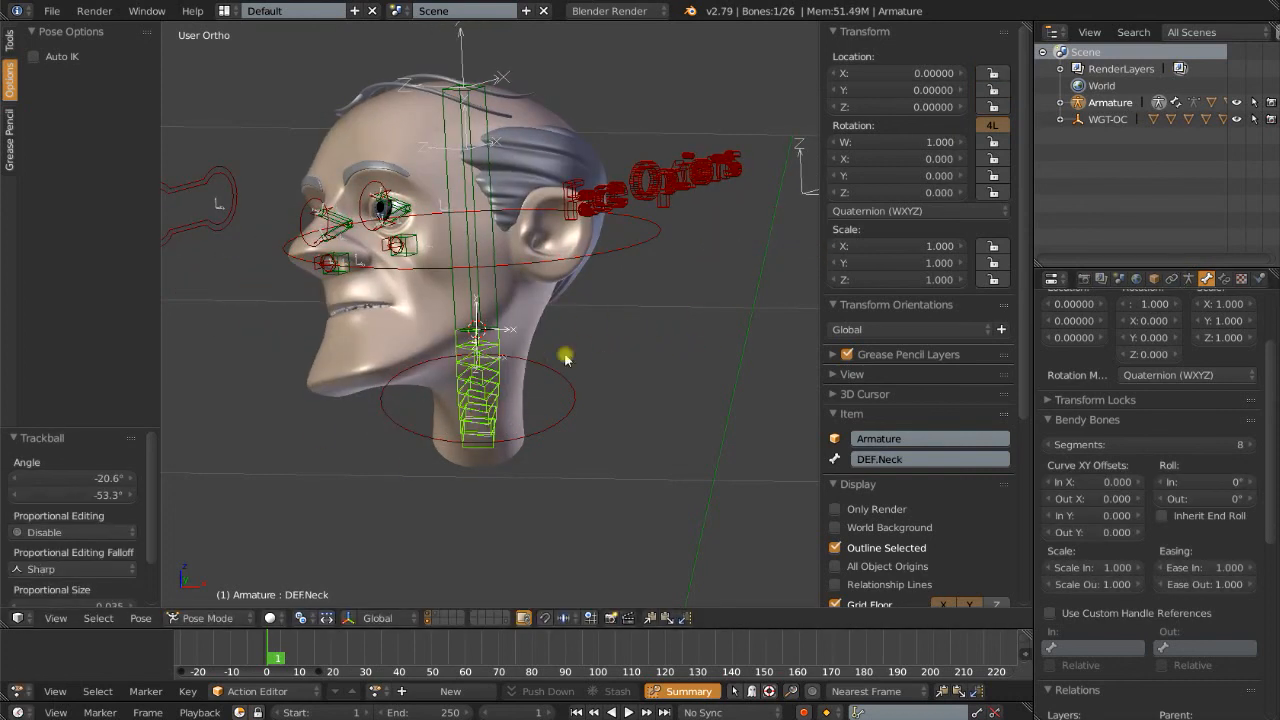
# - Check Octahedral display, return to B-Bone display, and clear bone pose locations with Alt+G
pyautogui.click(1188, 279)
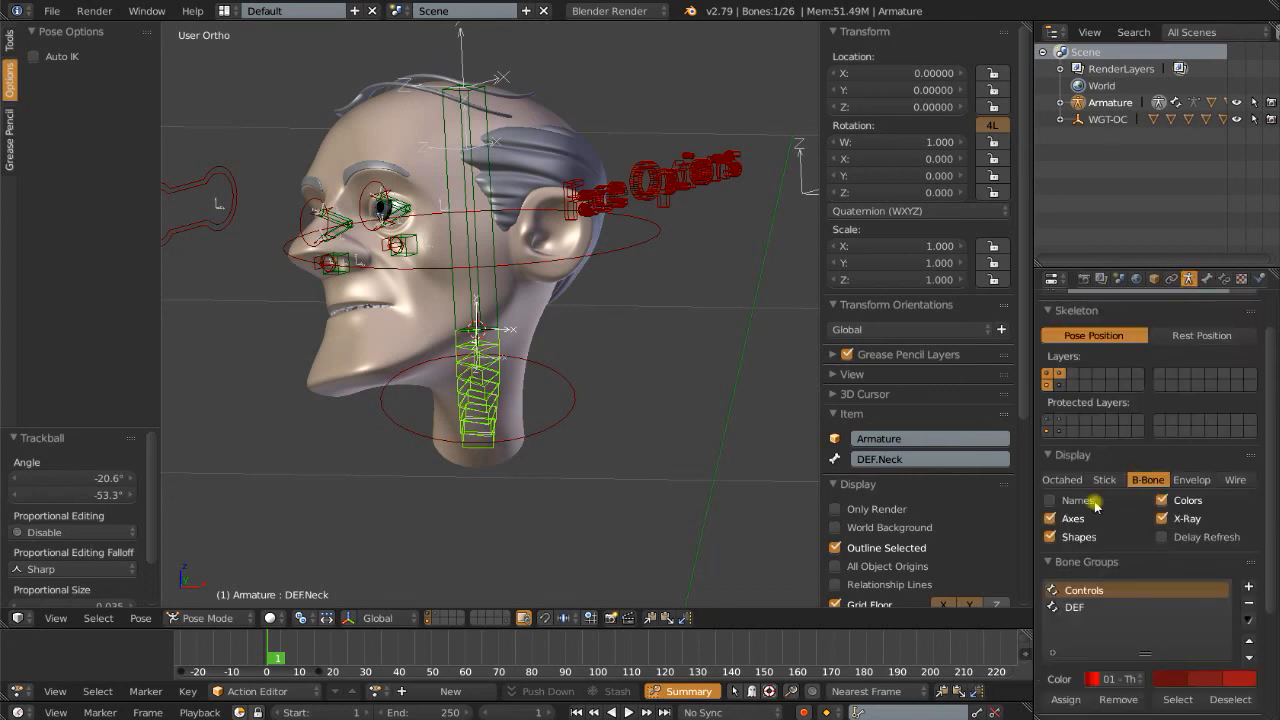
pyautogui.click(1061, 479)
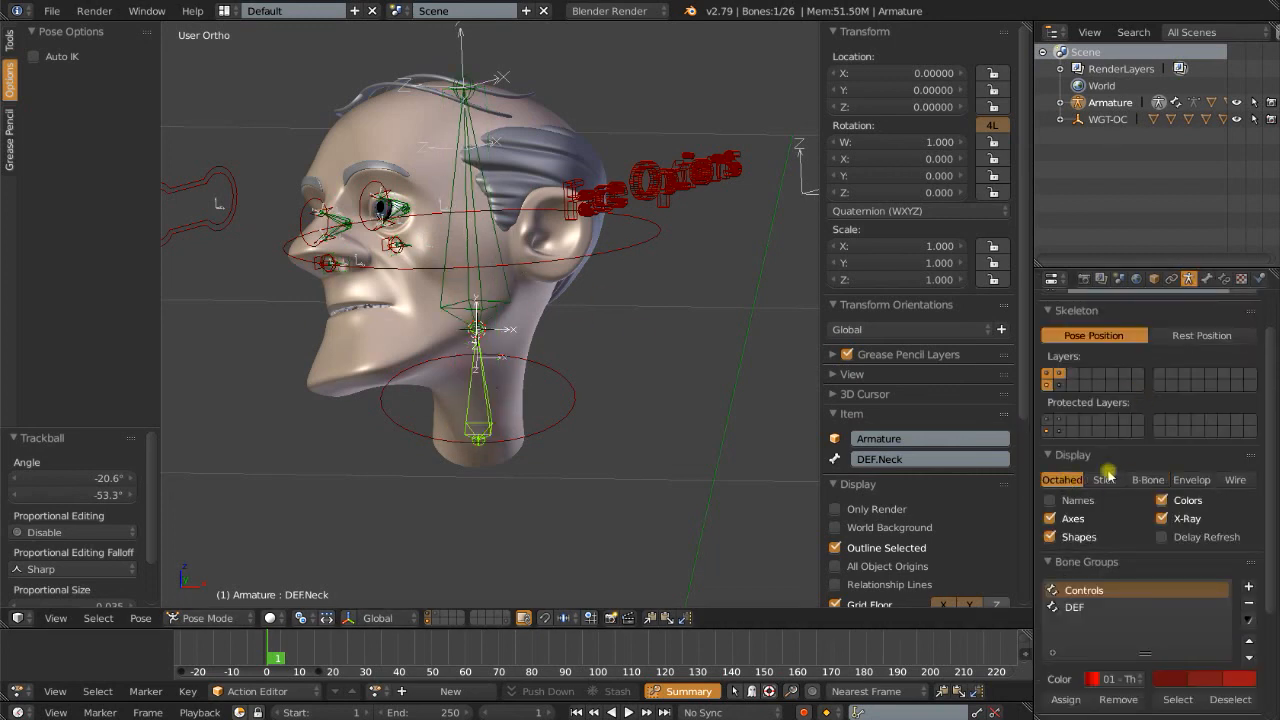
pyautogui.click(1146, 479)
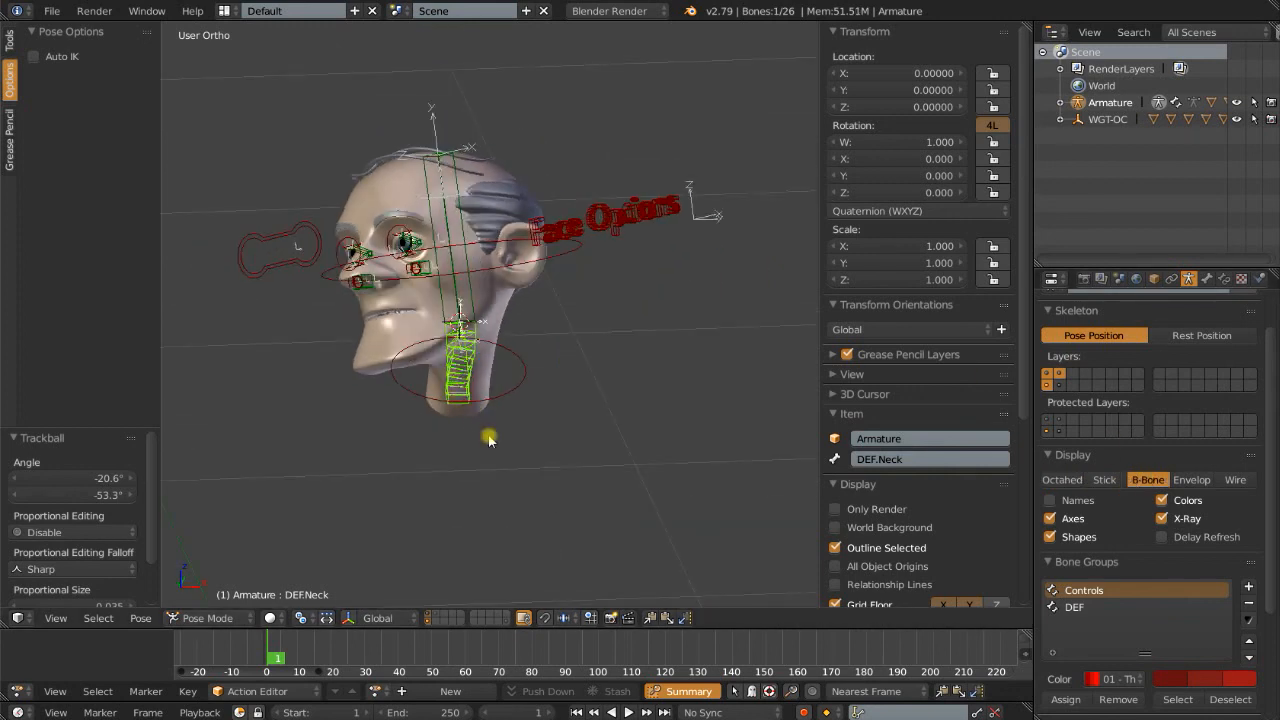
pyautogui.press('alt+g')
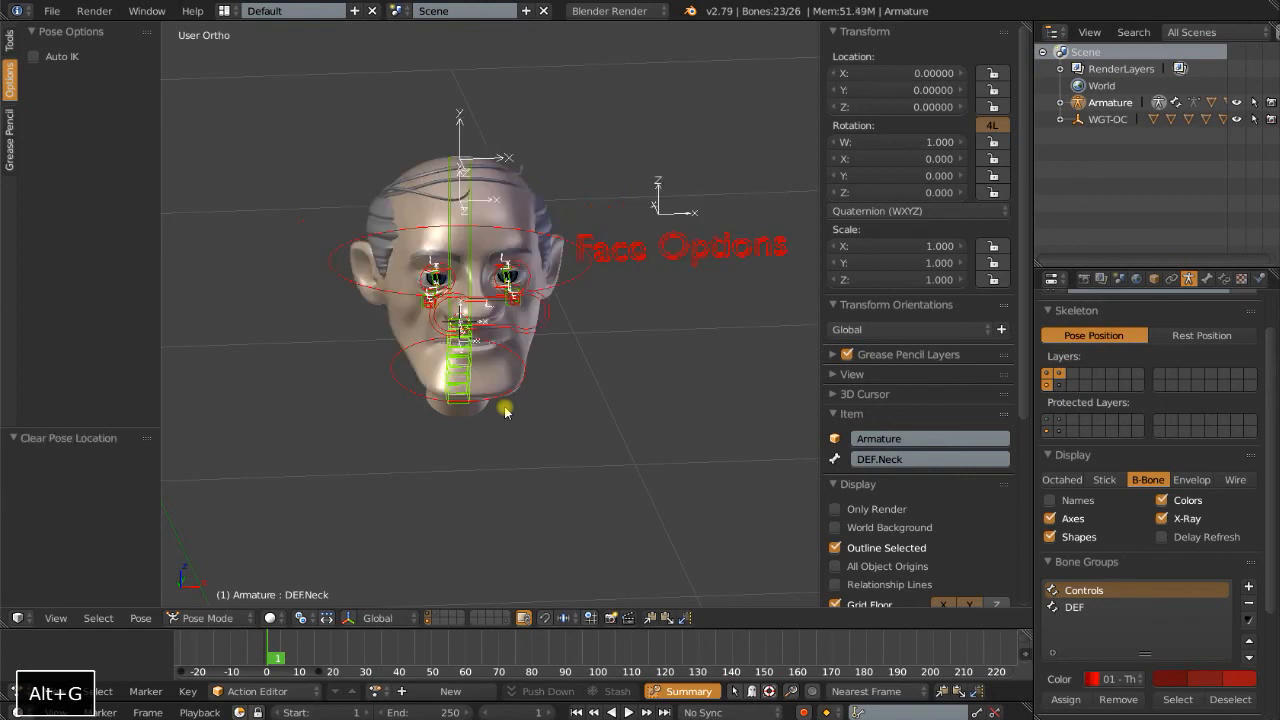